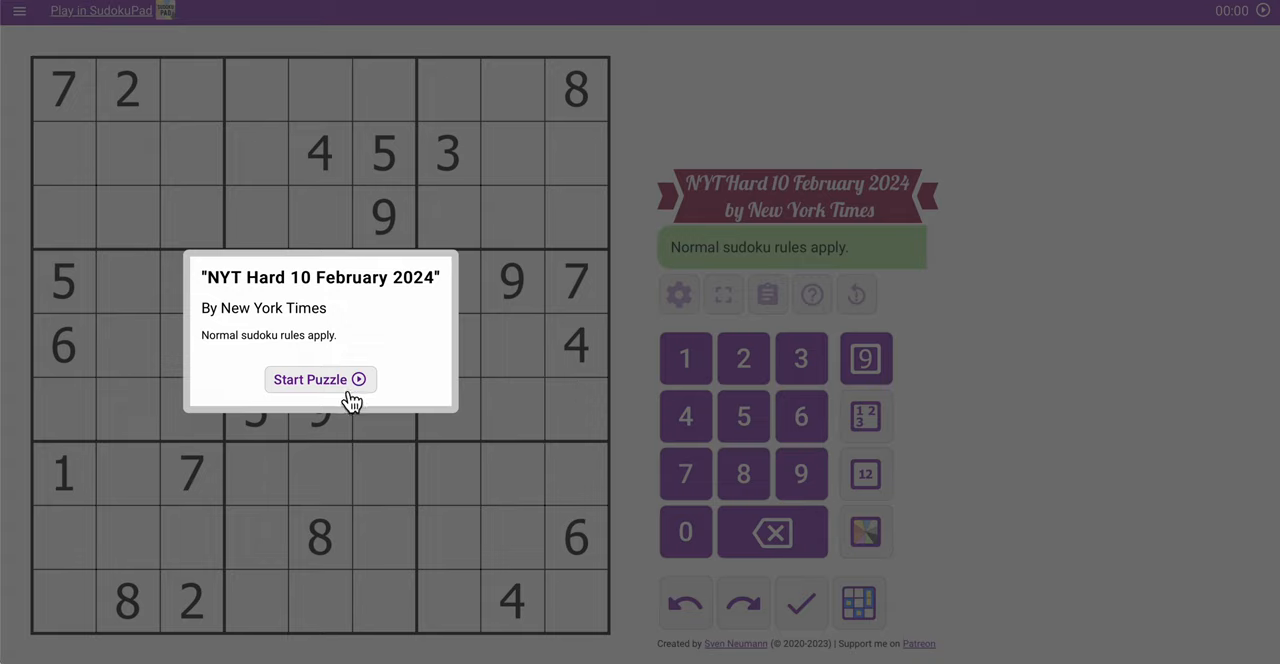
pyautogui.moveTo(228, 380)
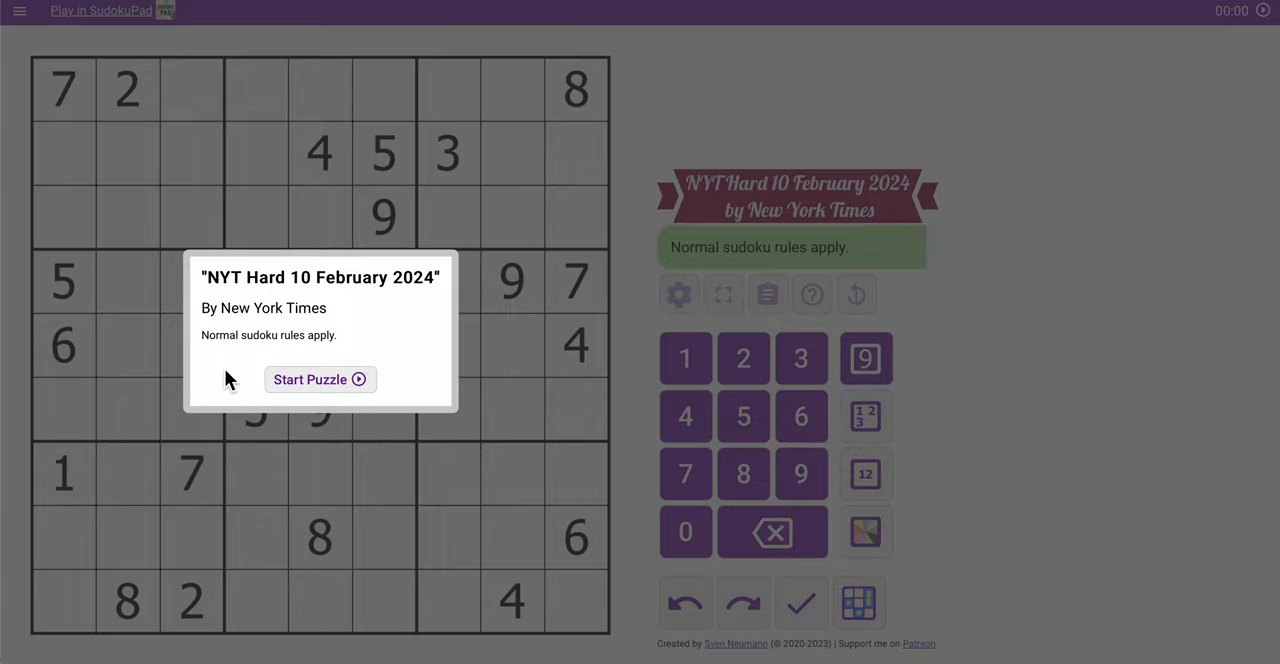
pyautogui.moveTo(320, 390)
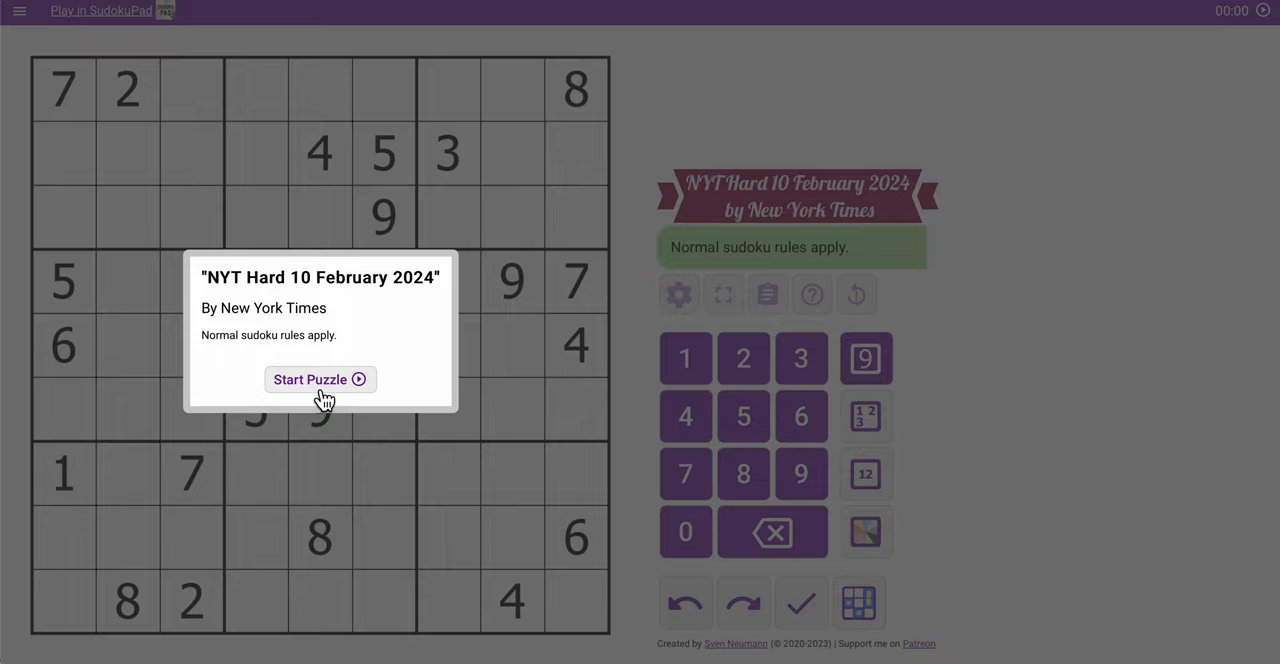
# - Start the puzzle and place 9 in row 5, column 2
pyautogui.click(320, 379)
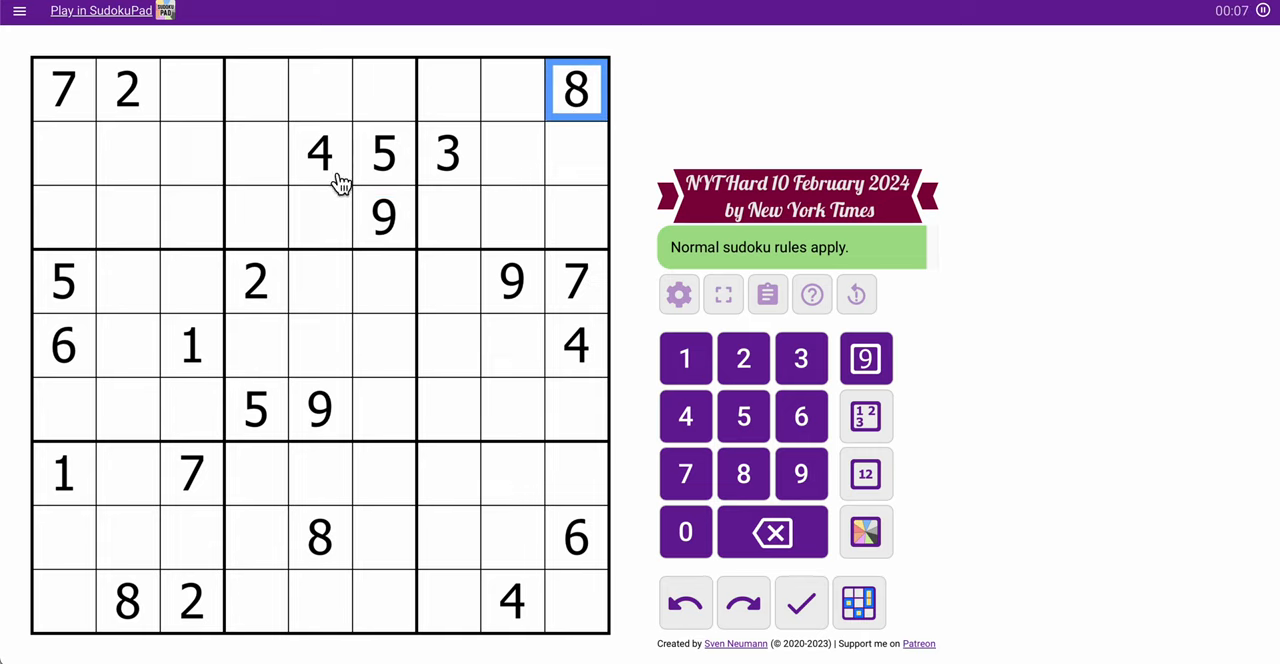
pyautogui.moveTo(403, 310)
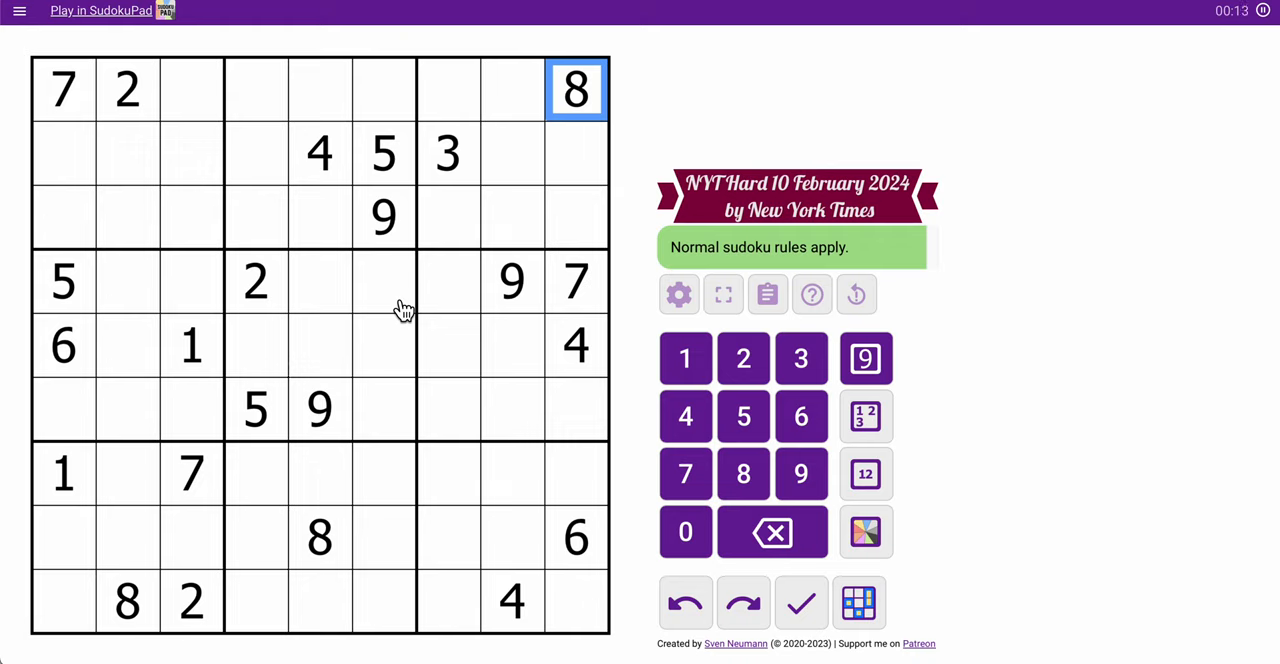
pyautogui.click(320, 408)
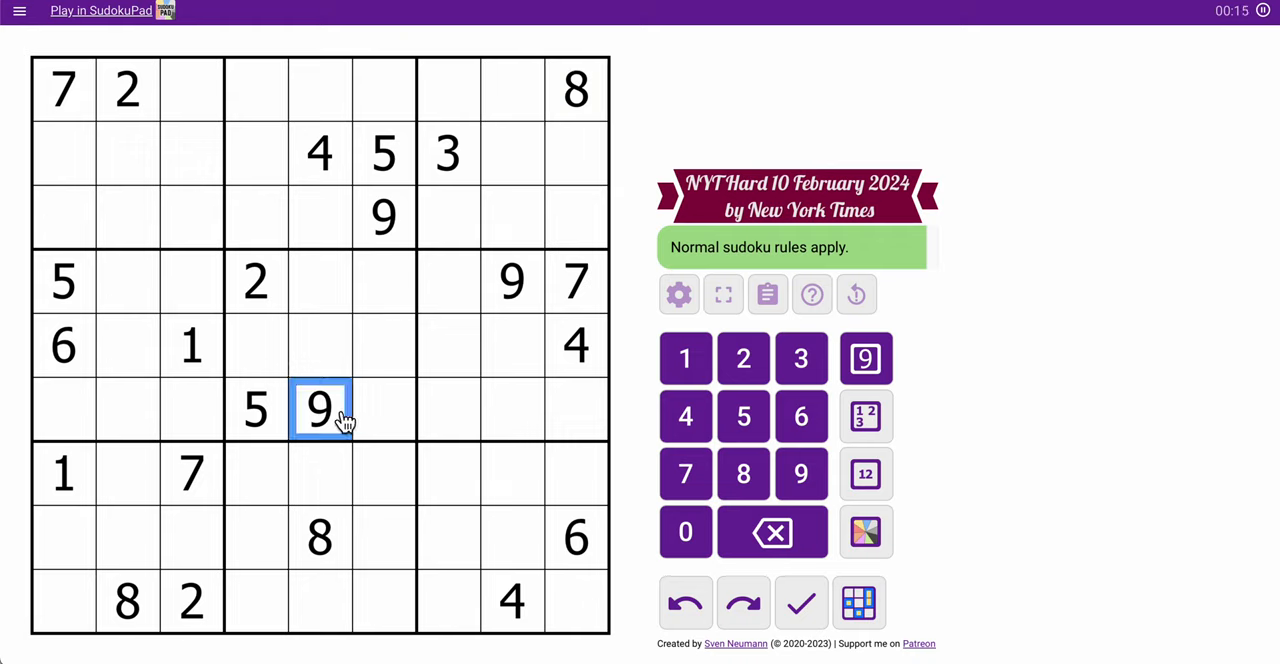
pyautogui.click(128, 345)
pyautogui.write('9')
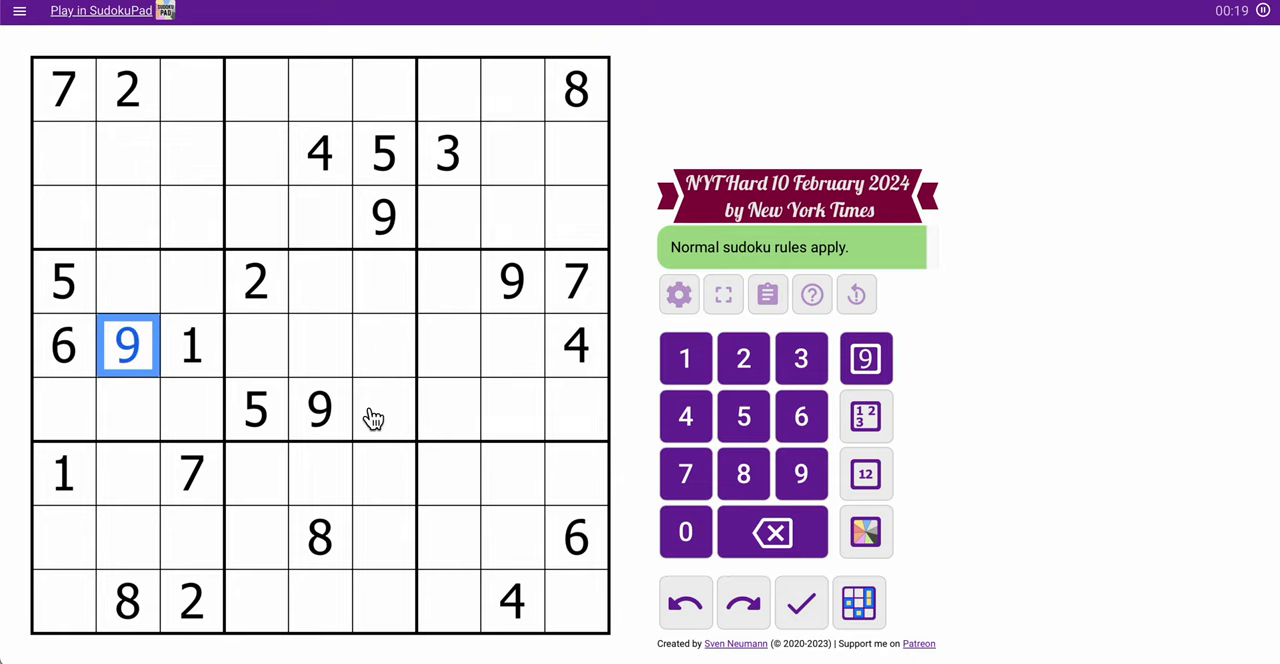
pyautogui.moveTo(367, 451)
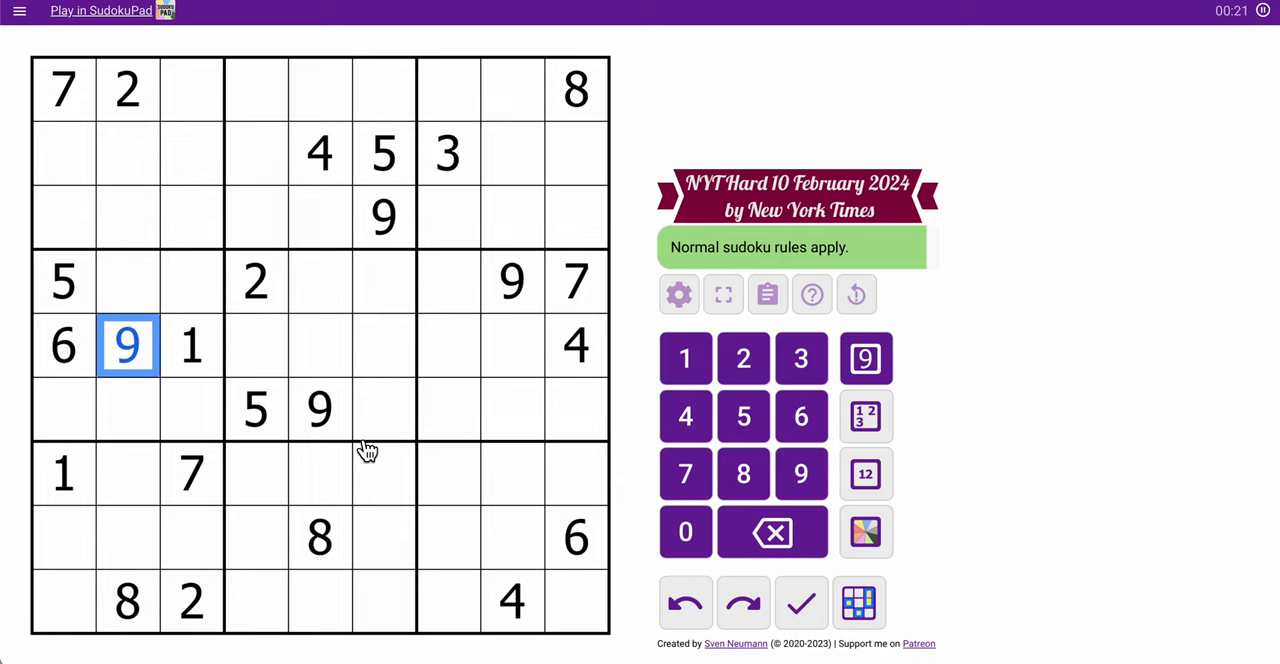
# - Corner-mark 5s in r5c7–r5c8 and 8s in r7c7–r7c8
pyautogui.click(480, 345)
pyautogui.write('5')
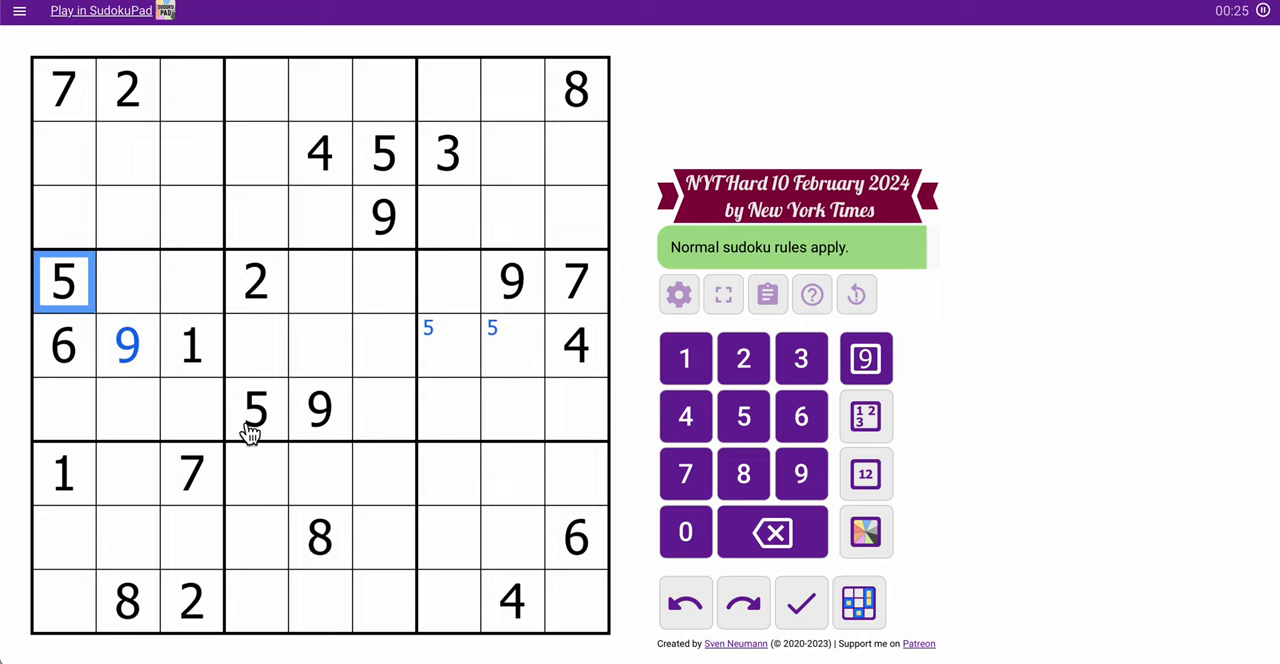
pyautogui.click(255, 410)
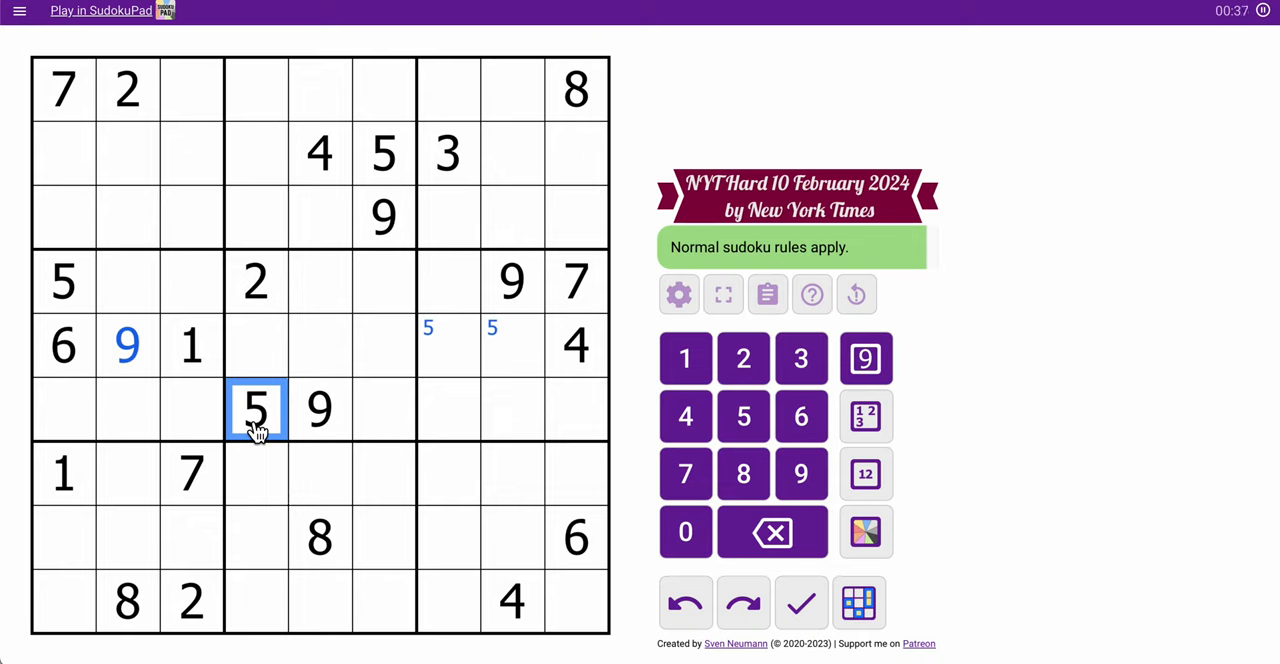
pyautogui.moveTo(317, 573)
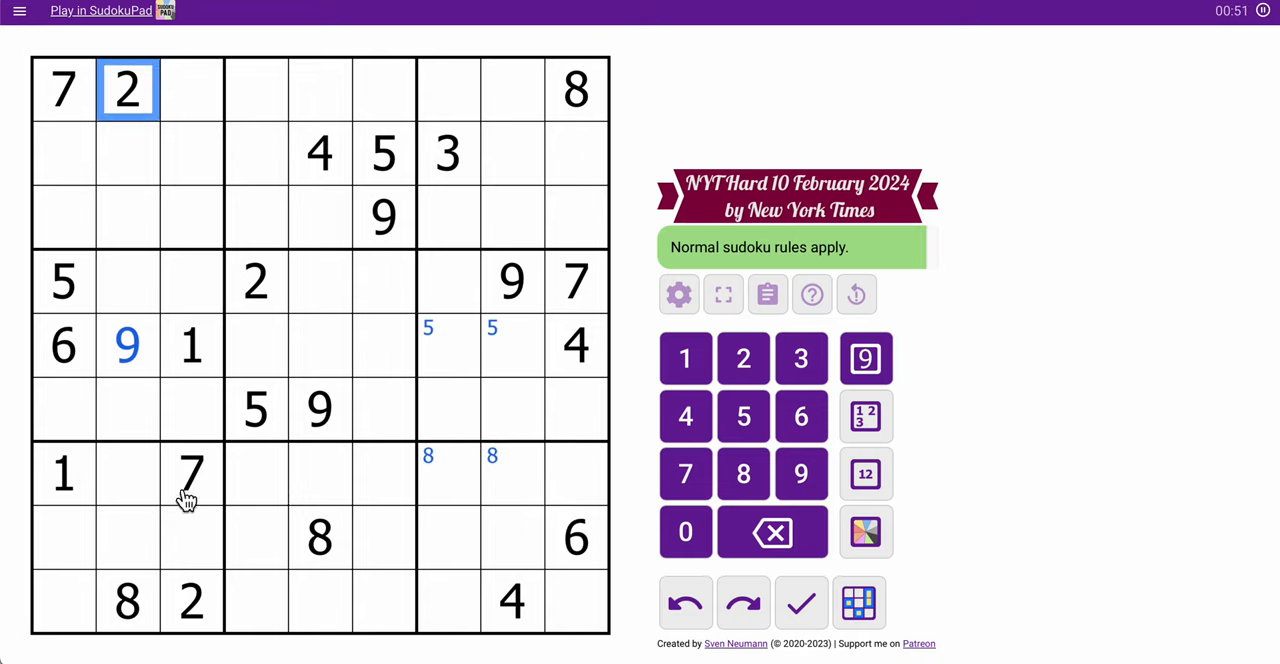
pyautogui.click(191, 601)
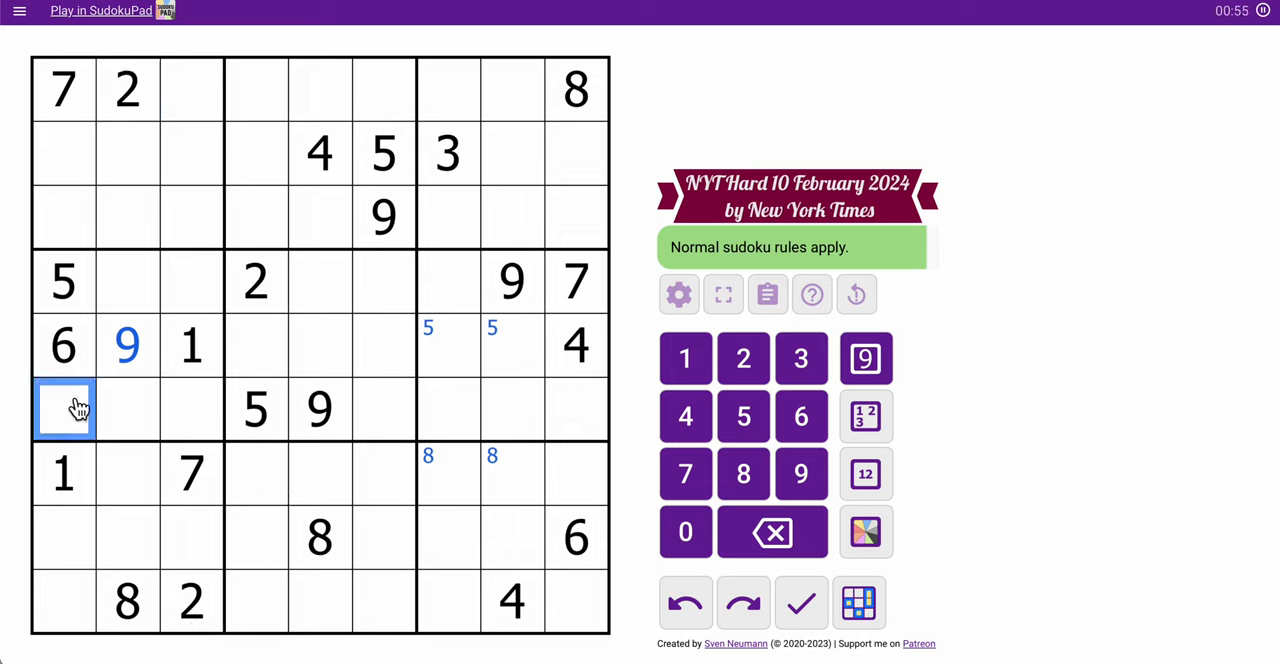
# - Place 2 and 7 in r6c1–c2, note 25/1/7/34/348 marks, shade r4c2–c3 green
pyautogui.click(743, 358)
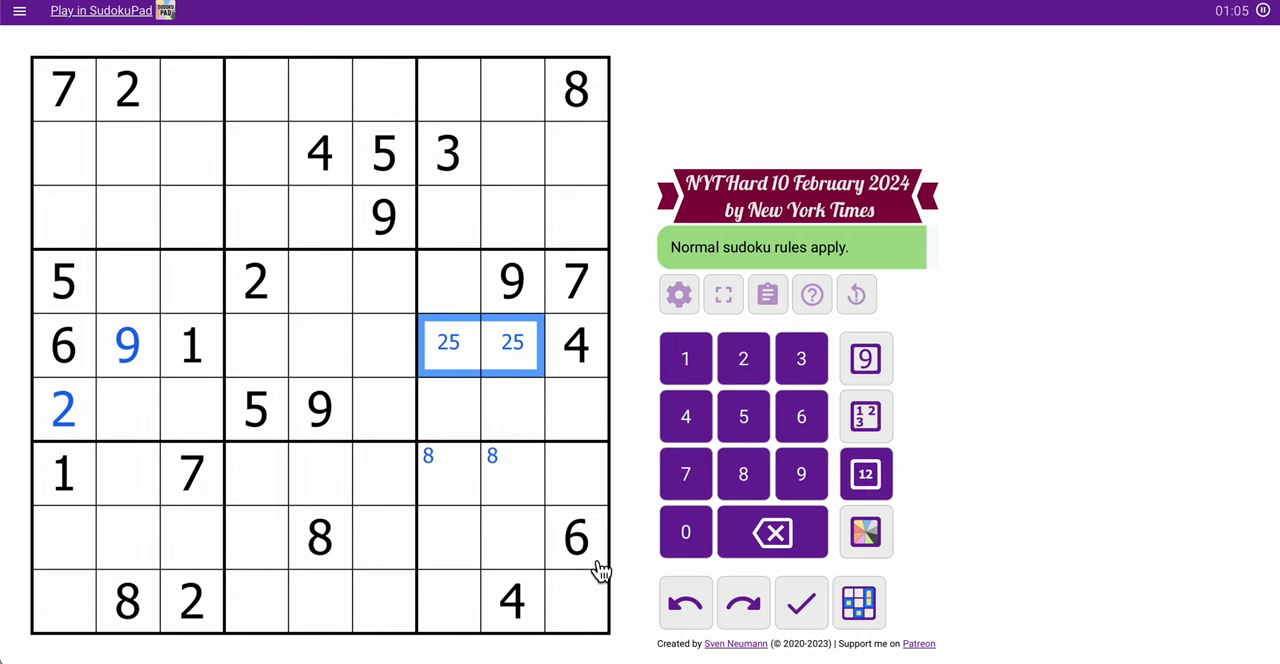
pyautogui.moveTo(475, 487)
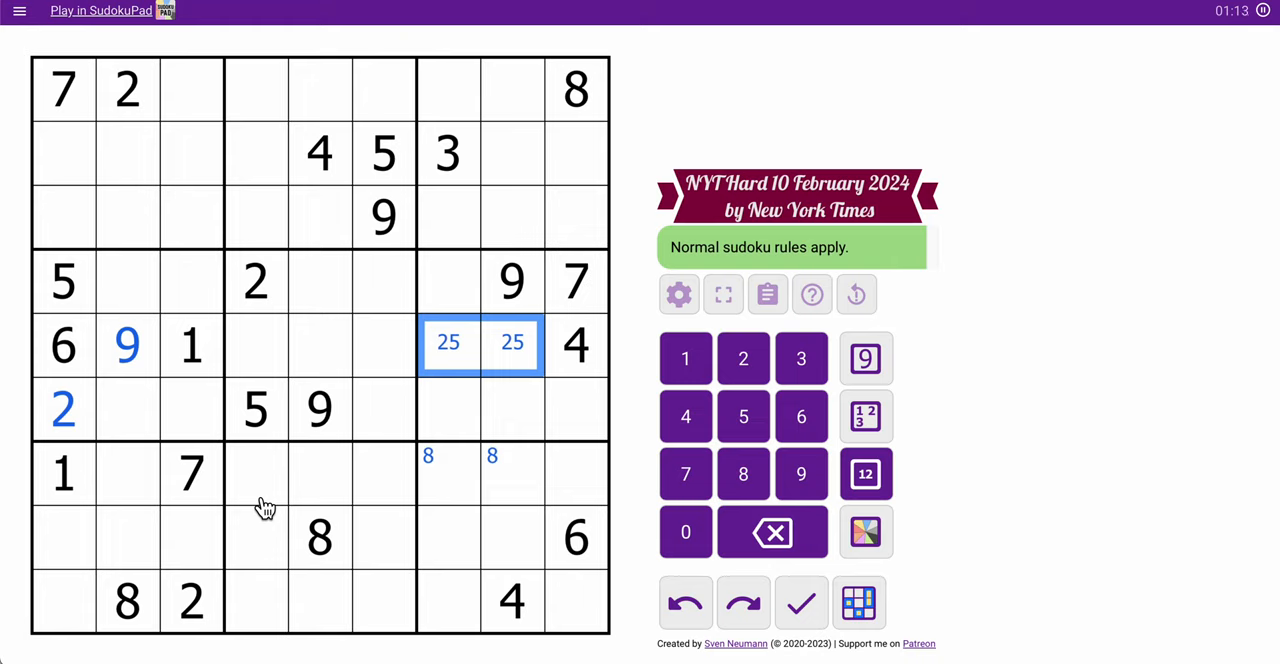
pyautogui.click(63, 89)
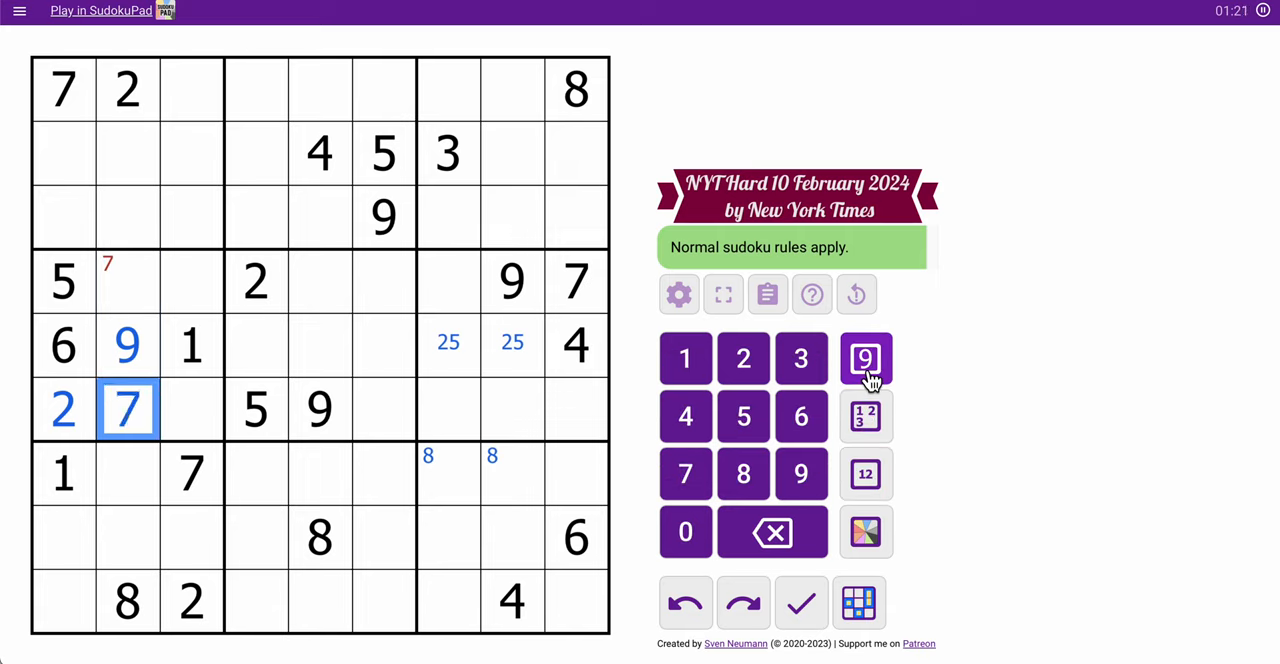
pyautogui.click(576, 281)
pyautogui.write('1')
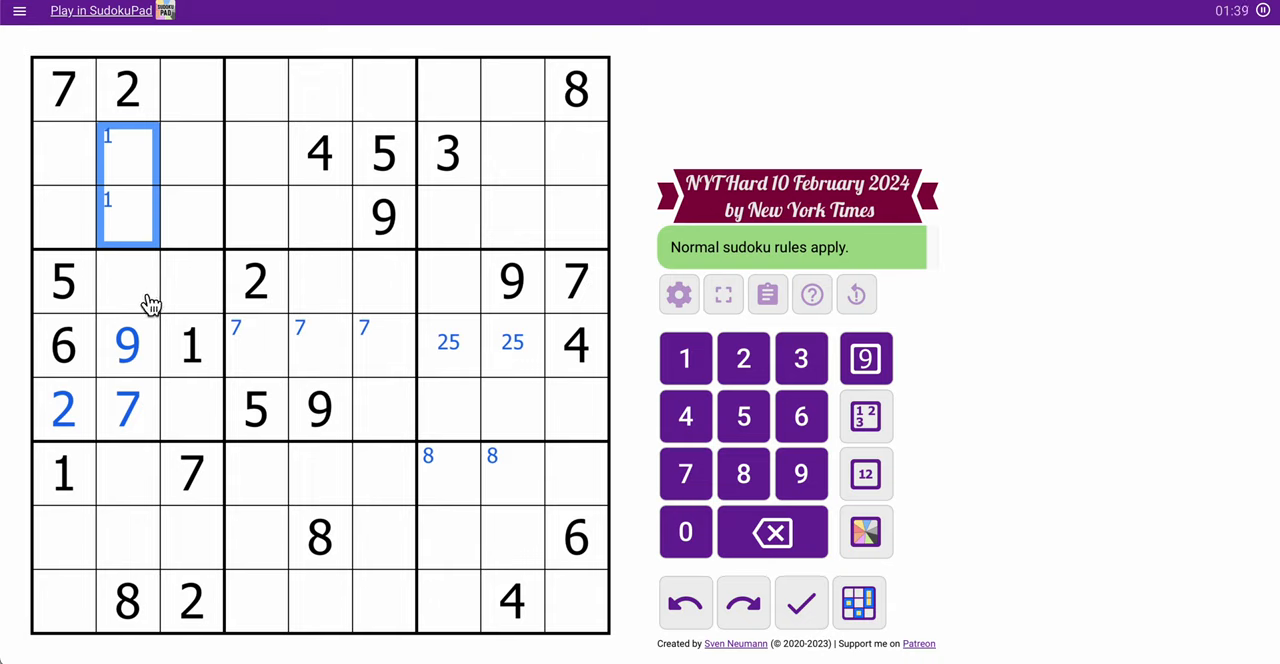
pyautogui.click(191, 344)
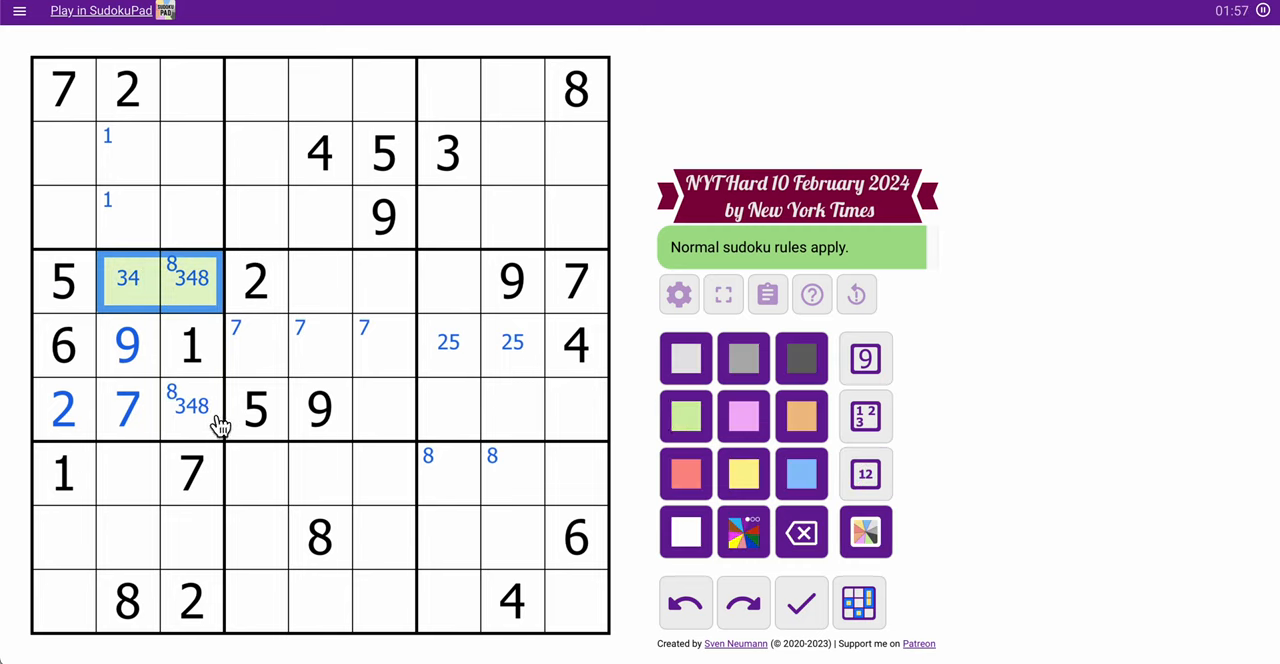
# - Shade r6c3 green, corner-mark 8s, 9s, 5s, 4s, and clear r5c4–c6 marks
pyautogui.click(685, 416)
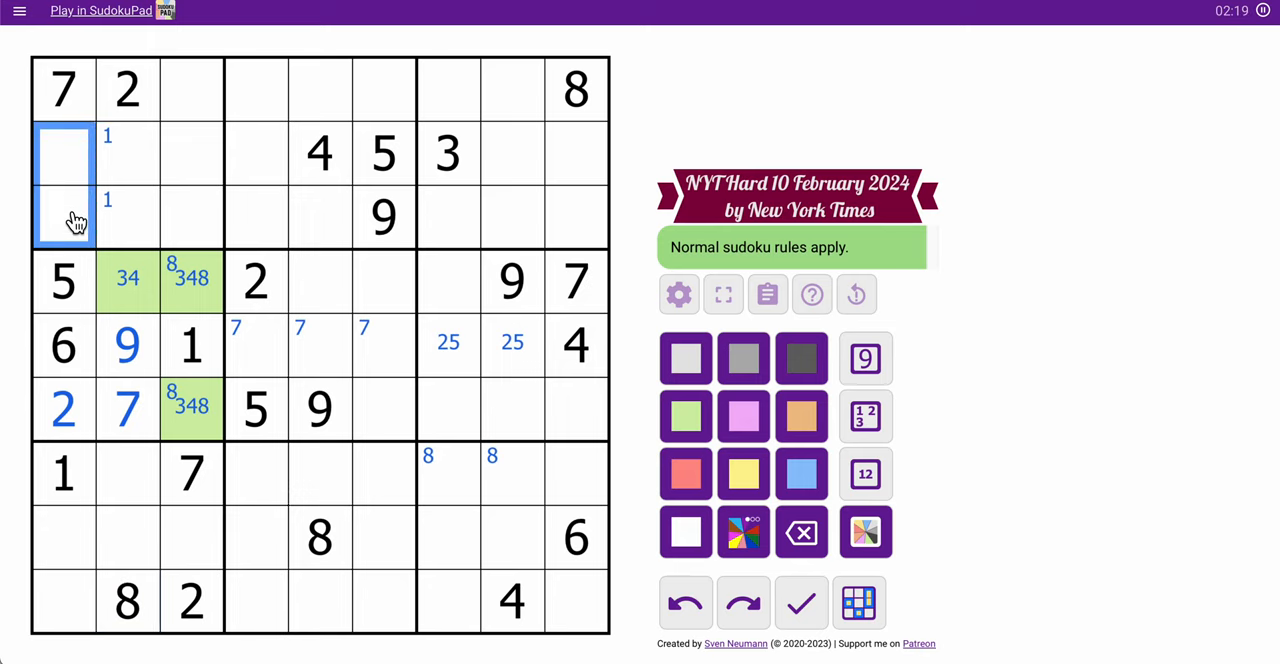
pyautogui.write('8')
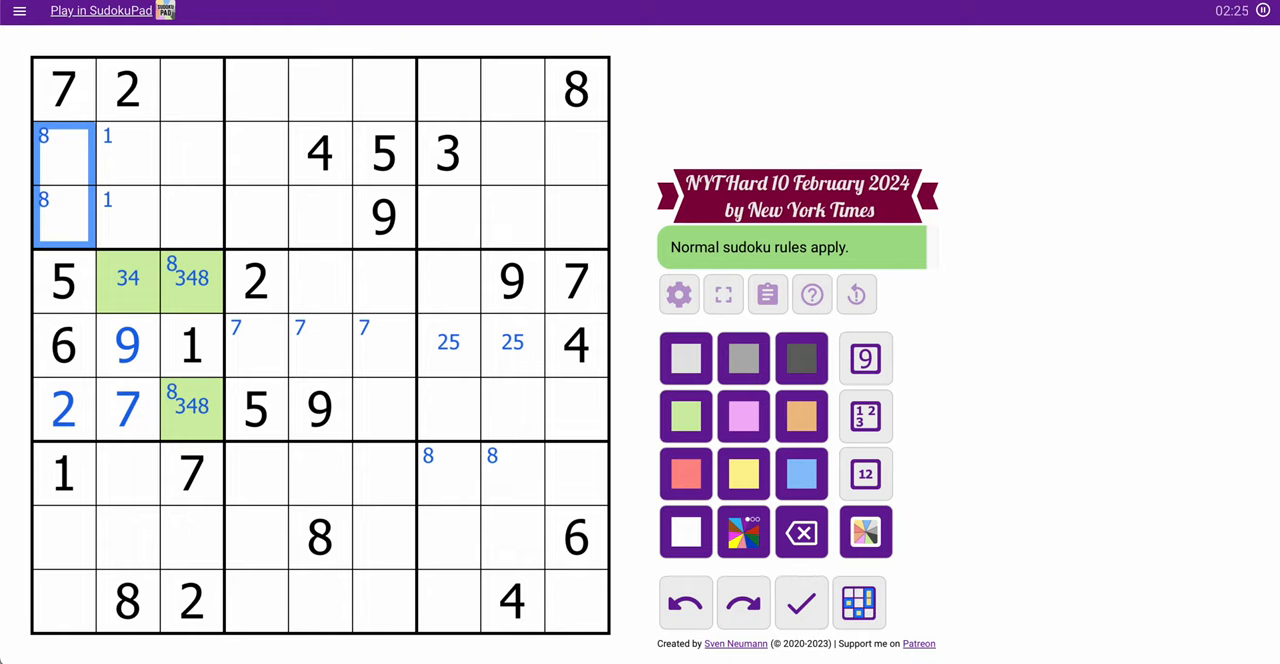
pyautogui.click(383, 152)
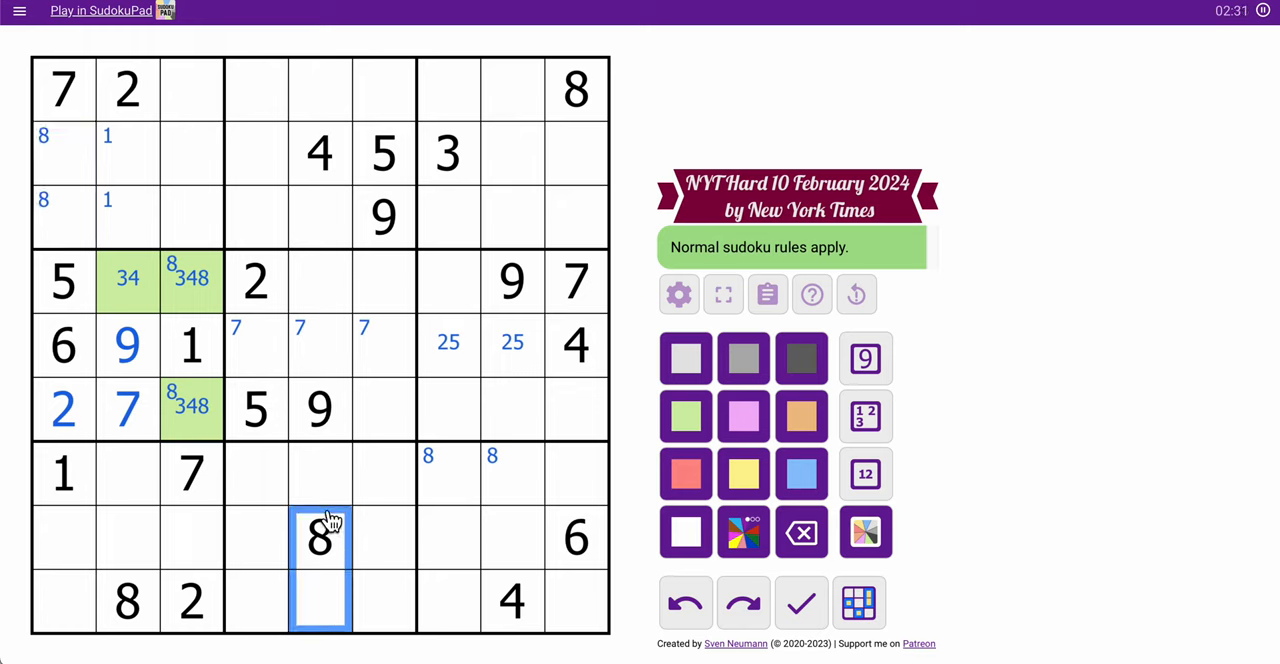
pyautogui.write('5')
pyautogui.click(256, 537)
pyautogui.write('9')
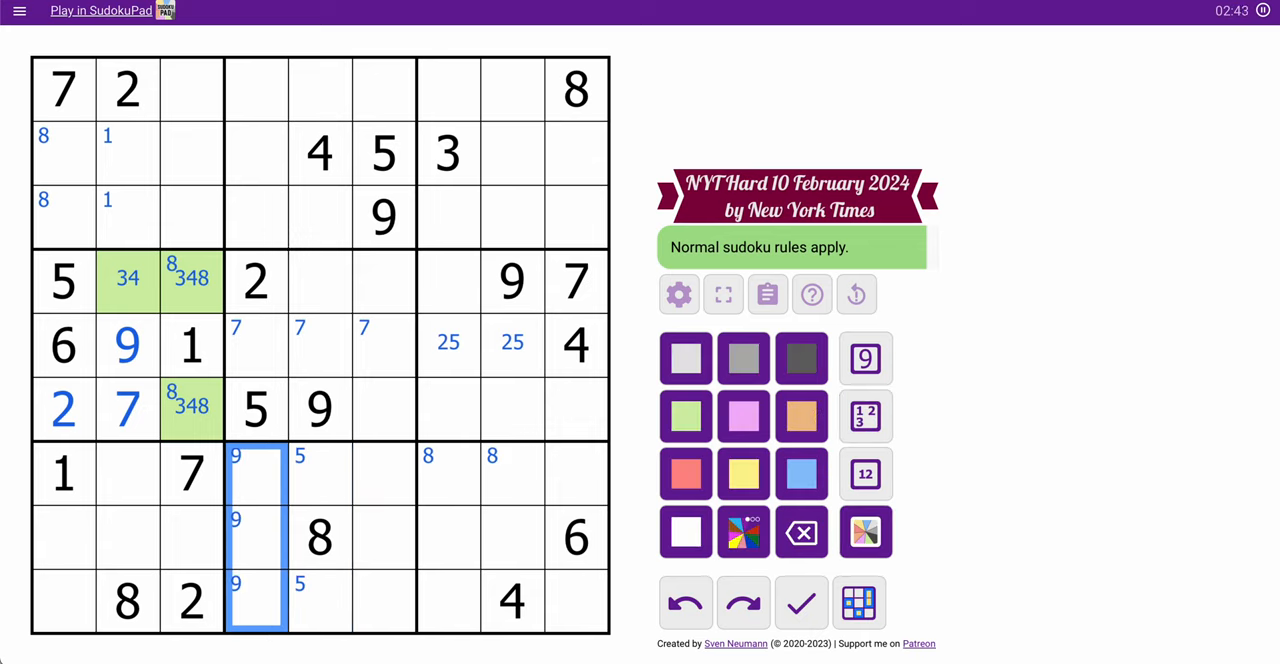
pyautogui.moveTo(400, 400)
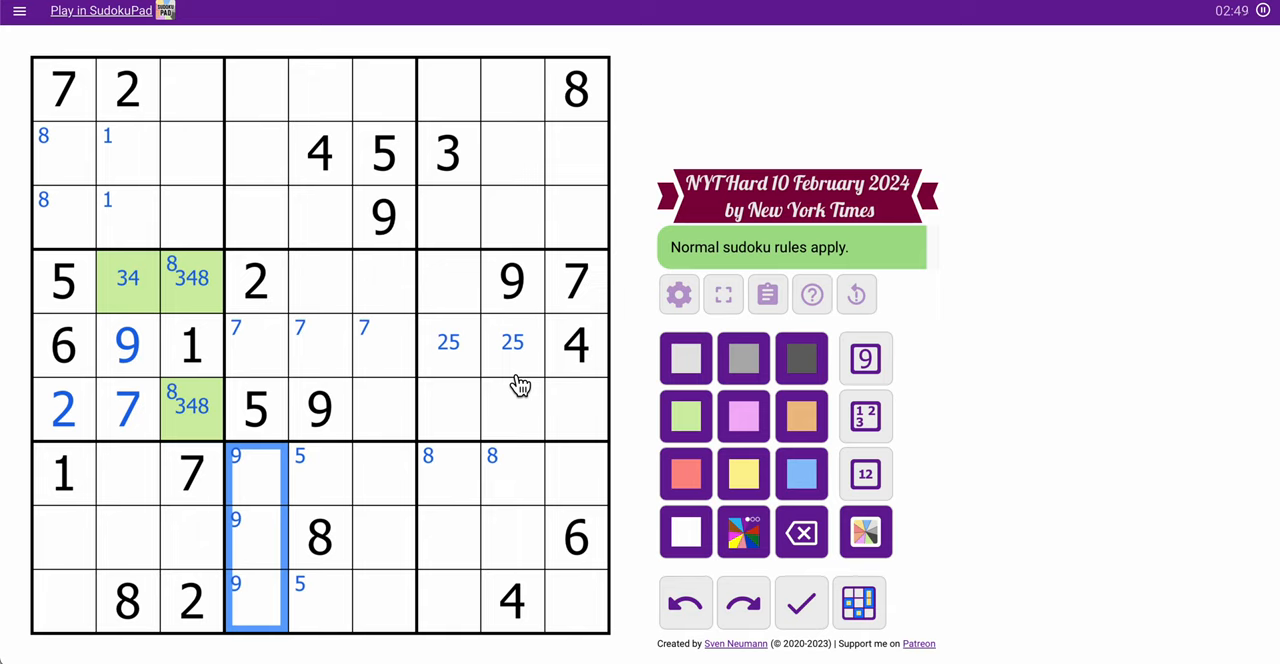
pyautogui.moveTo(447, 264)
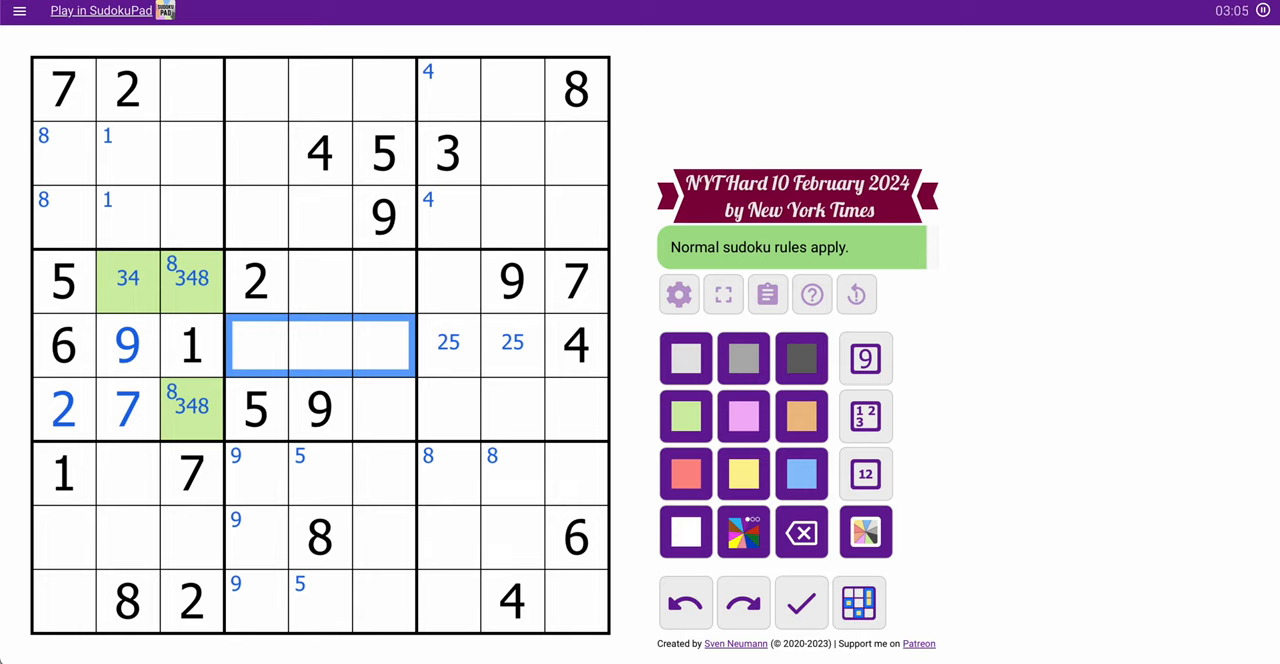
pyautogui.moveTo(626, 415)
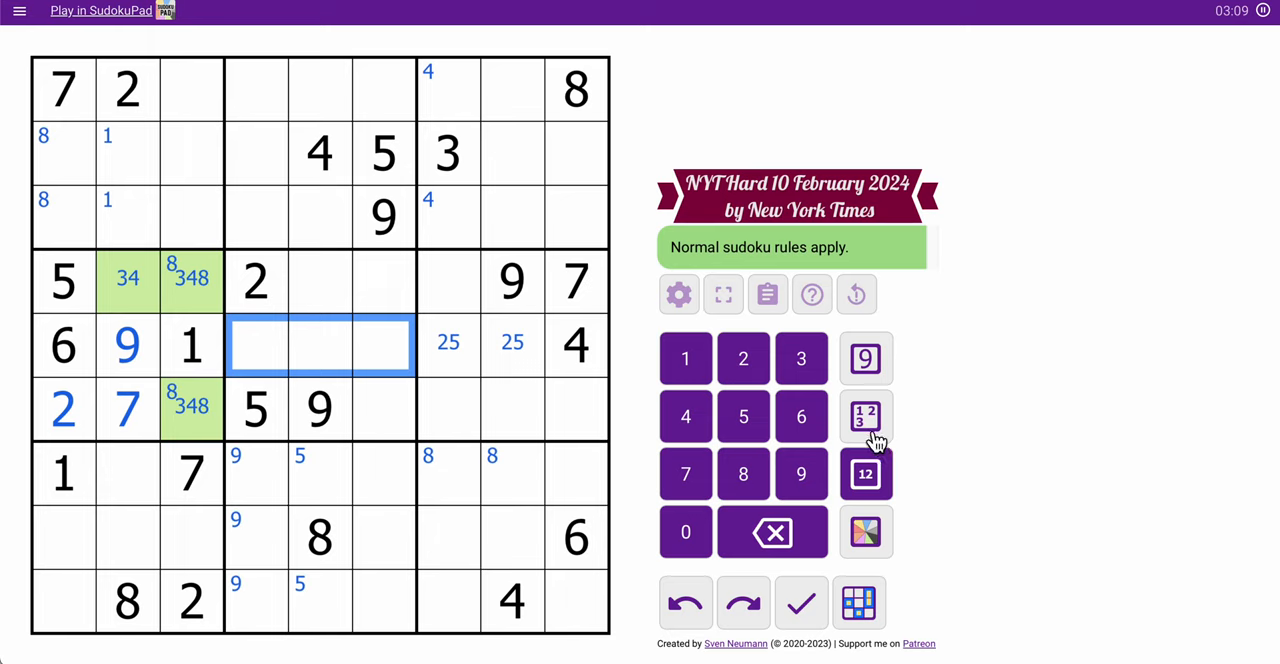
# - Drop 8 from row 5, column 5 and shade the row 6 146 cell orange
pyautogui.click(865, 473)
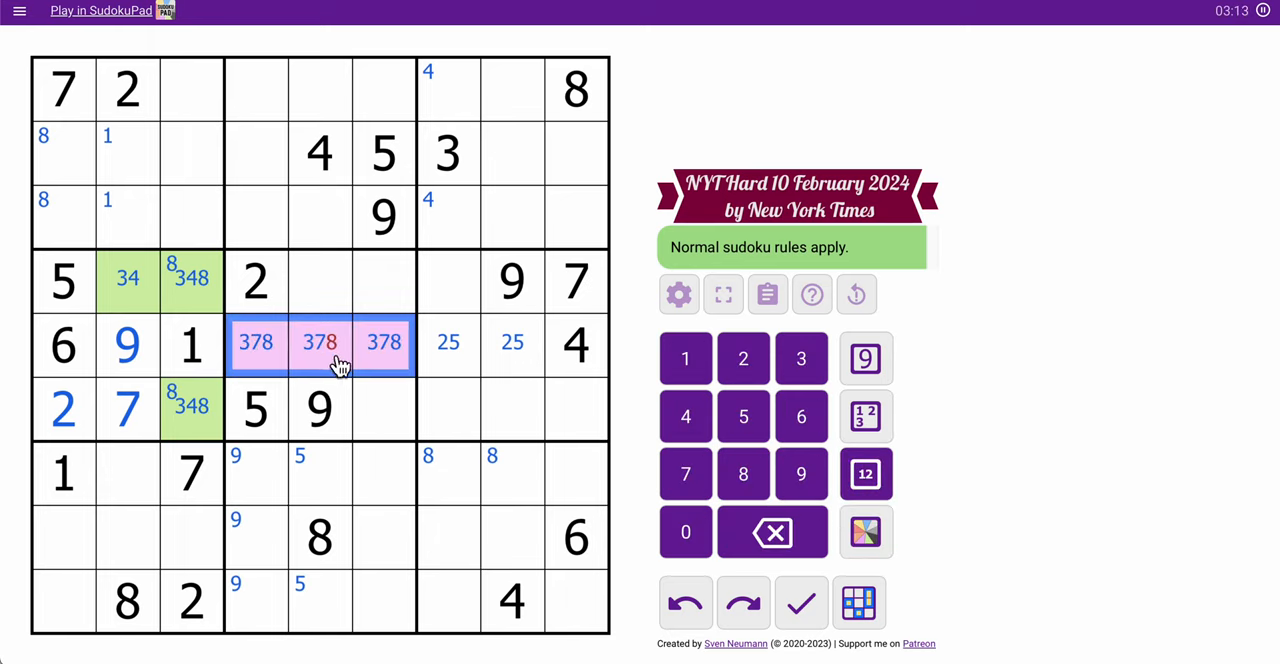
pyautogui.click(319, 343)
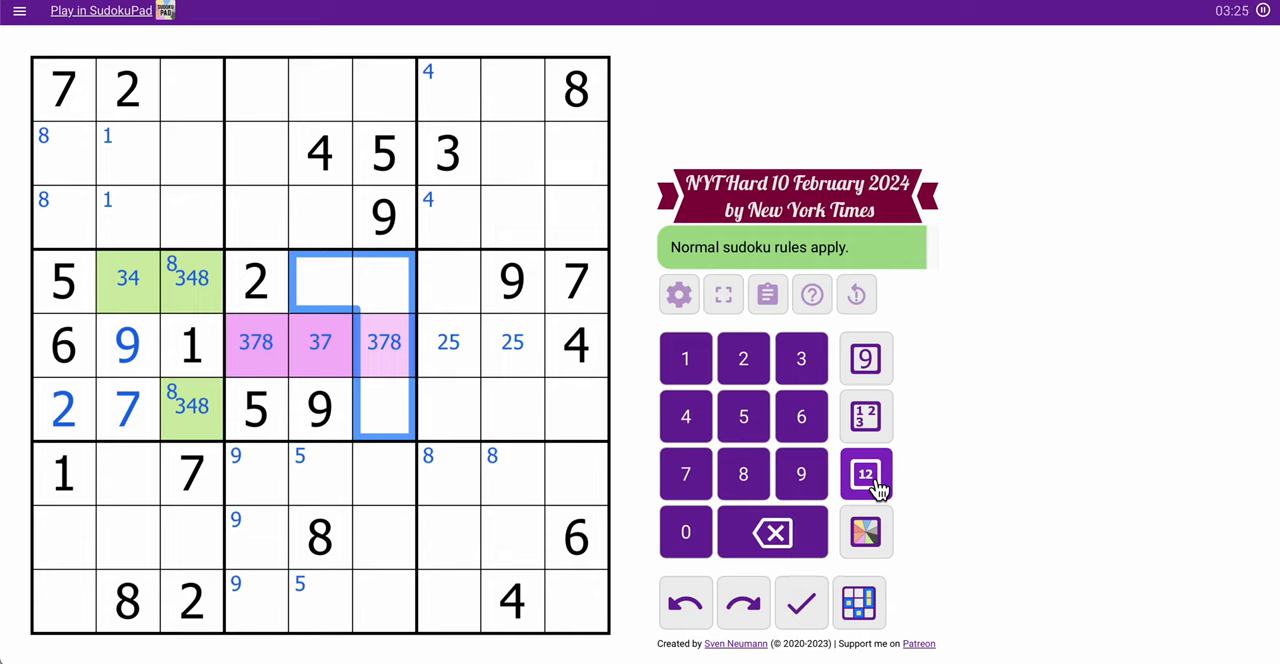
pyautogui.click(743, 358)
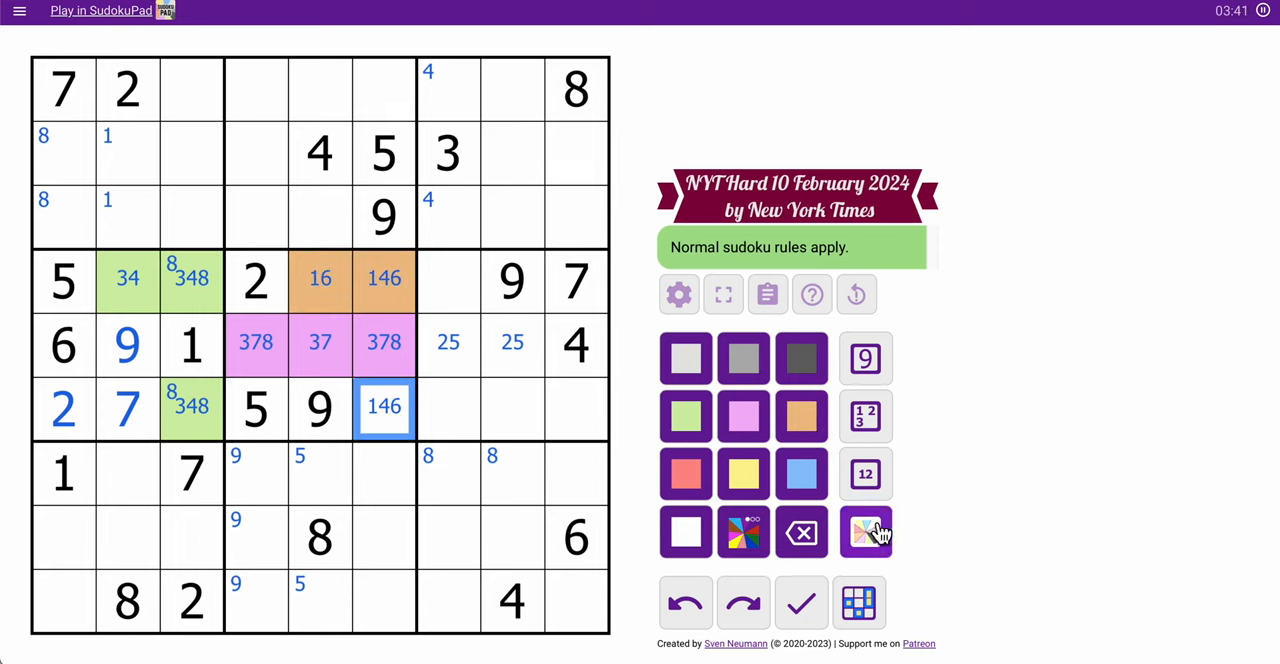
pyautogui.click(801, 417)
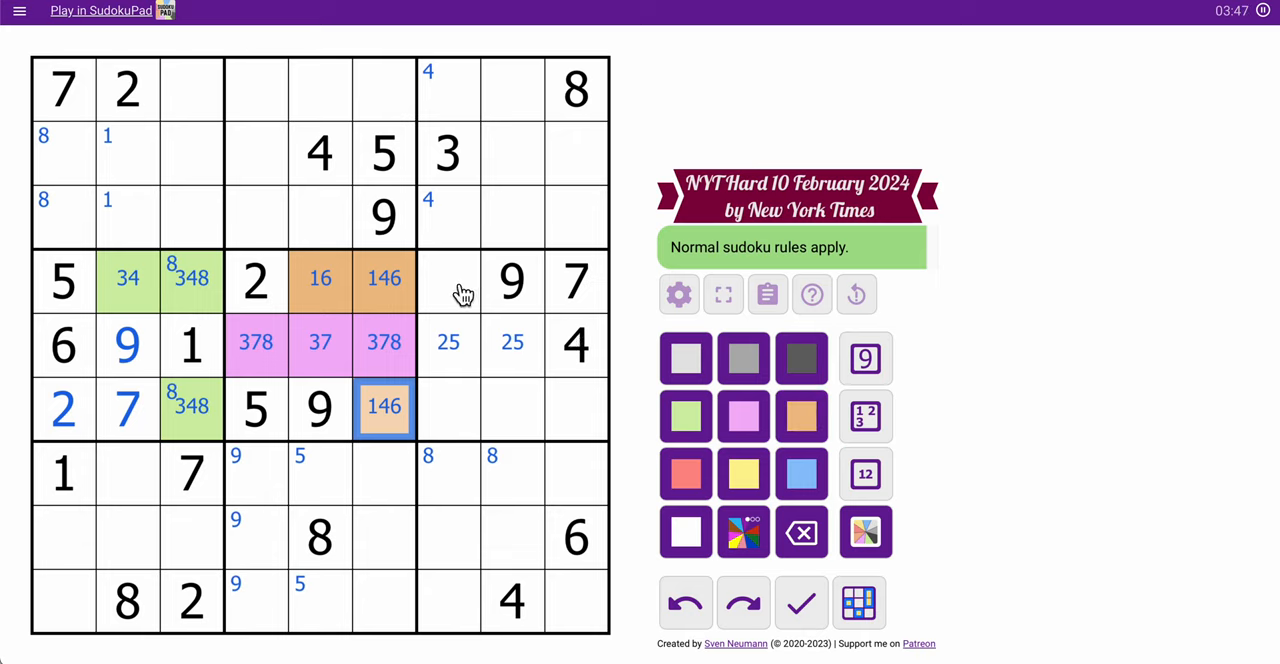
# - Add candidates to row 4, column 7 and remove 3 from green r6c3, leaving 48
pyautogui.click(448, 280)
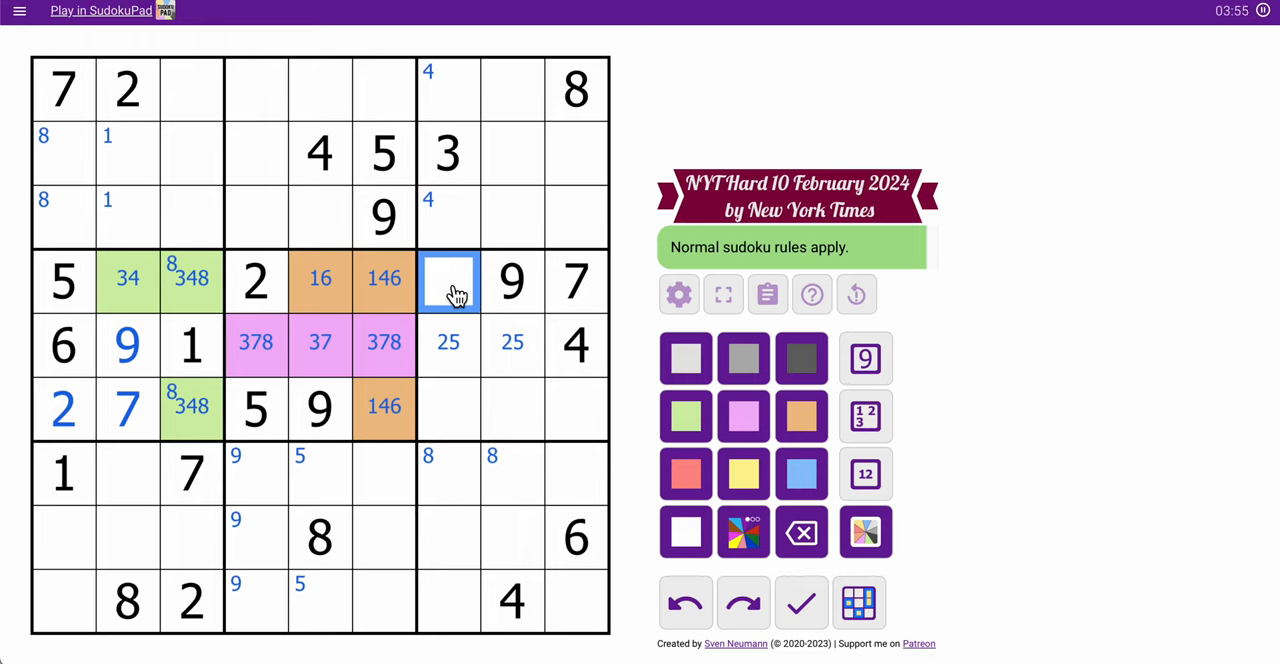
pyautogui.click(864, 474)
pyautogui.write('168')
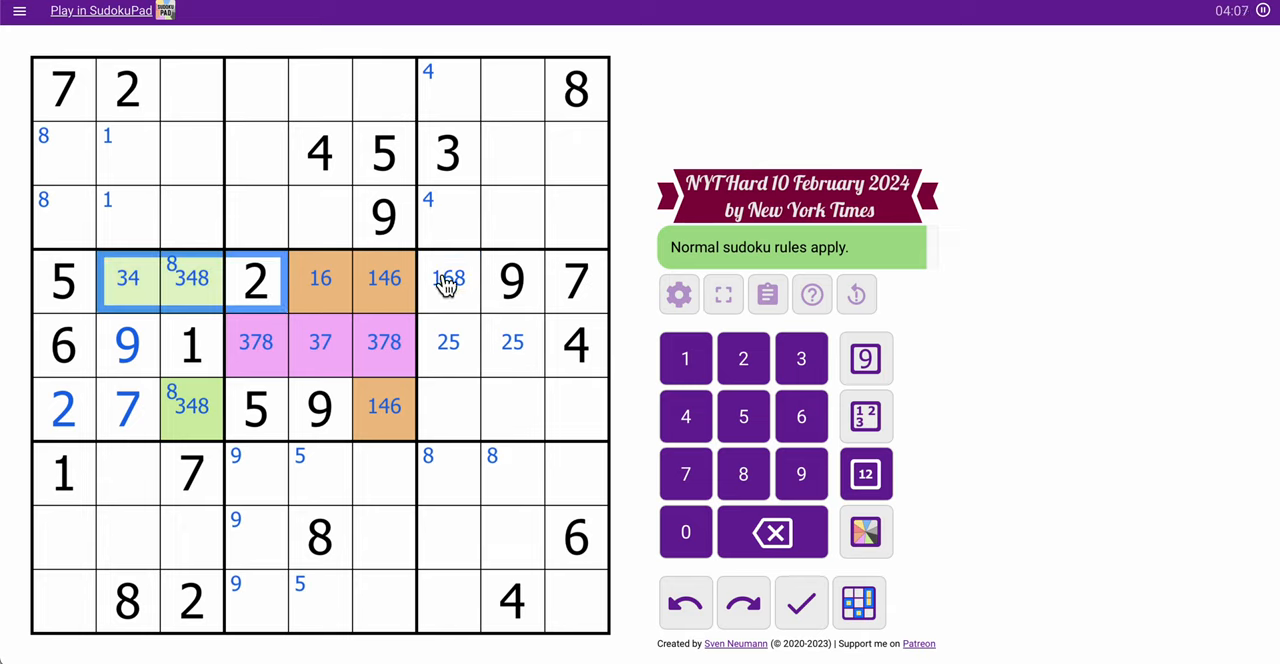
pyautogui.click(448, 279)
pyautogui.write('3 ')
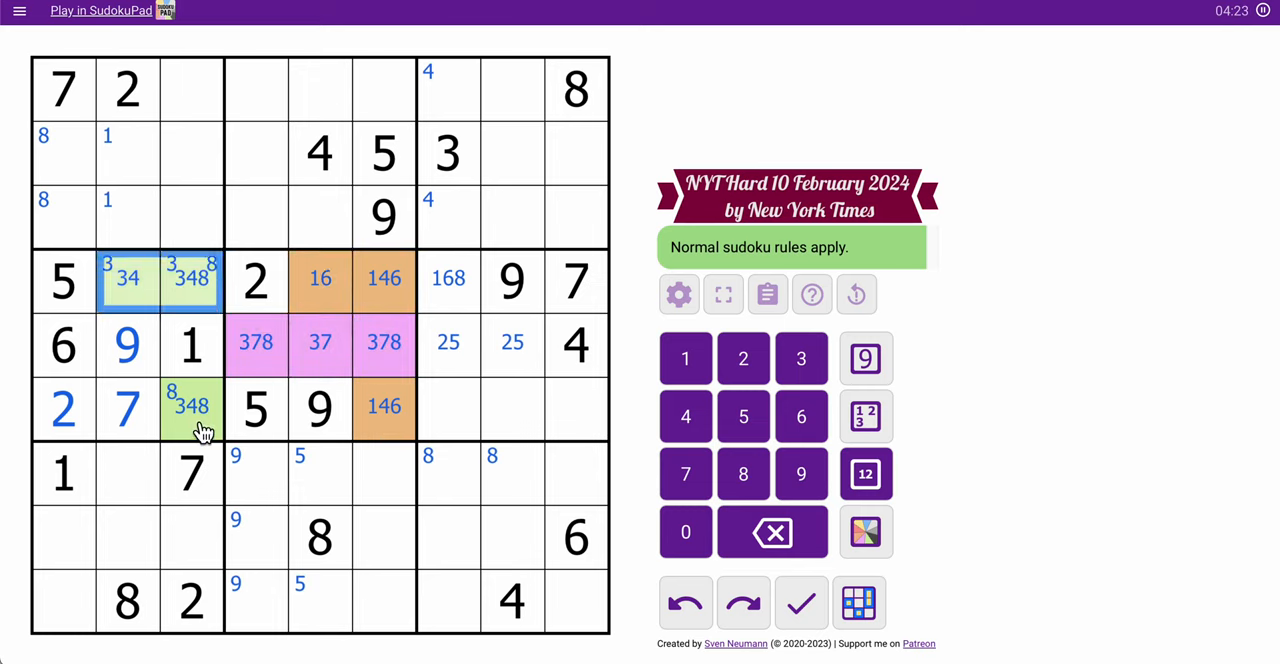
pyautogui.click(190, 407)
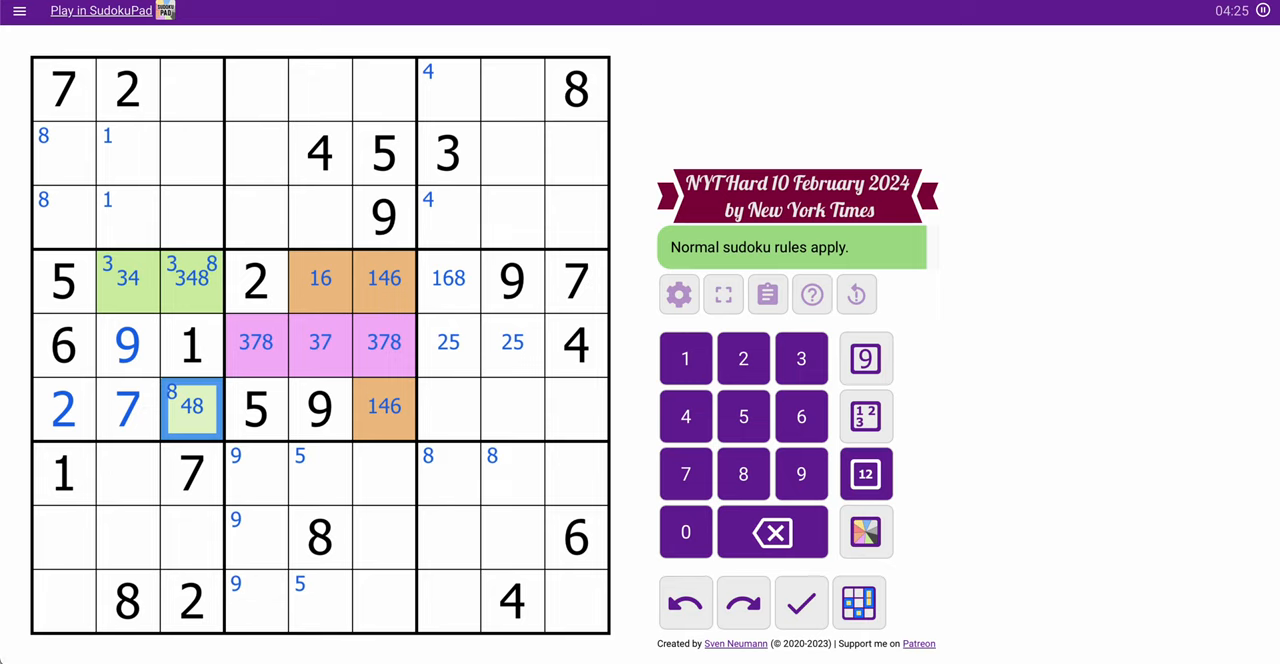
pyautogui.moveTo(215, 418)
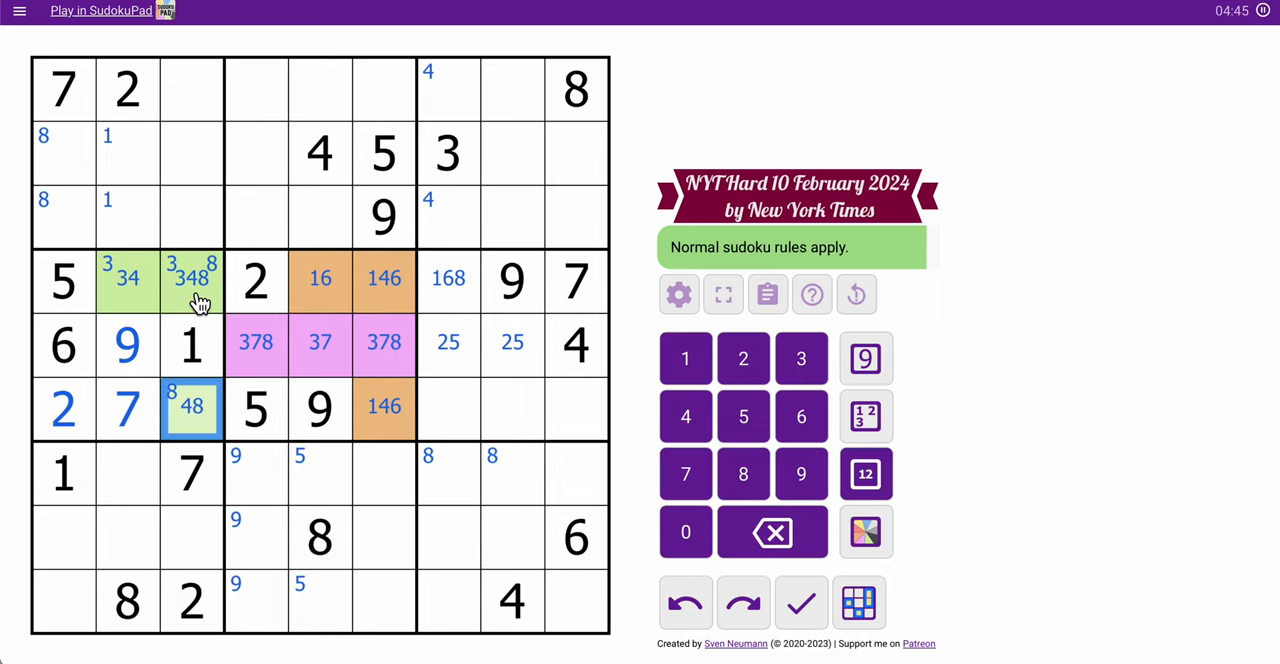
# - Note candidates in column 1 and the bottom-left box, then strike 6 from r8c2–r8c3
pyautogui.click(63, 152)
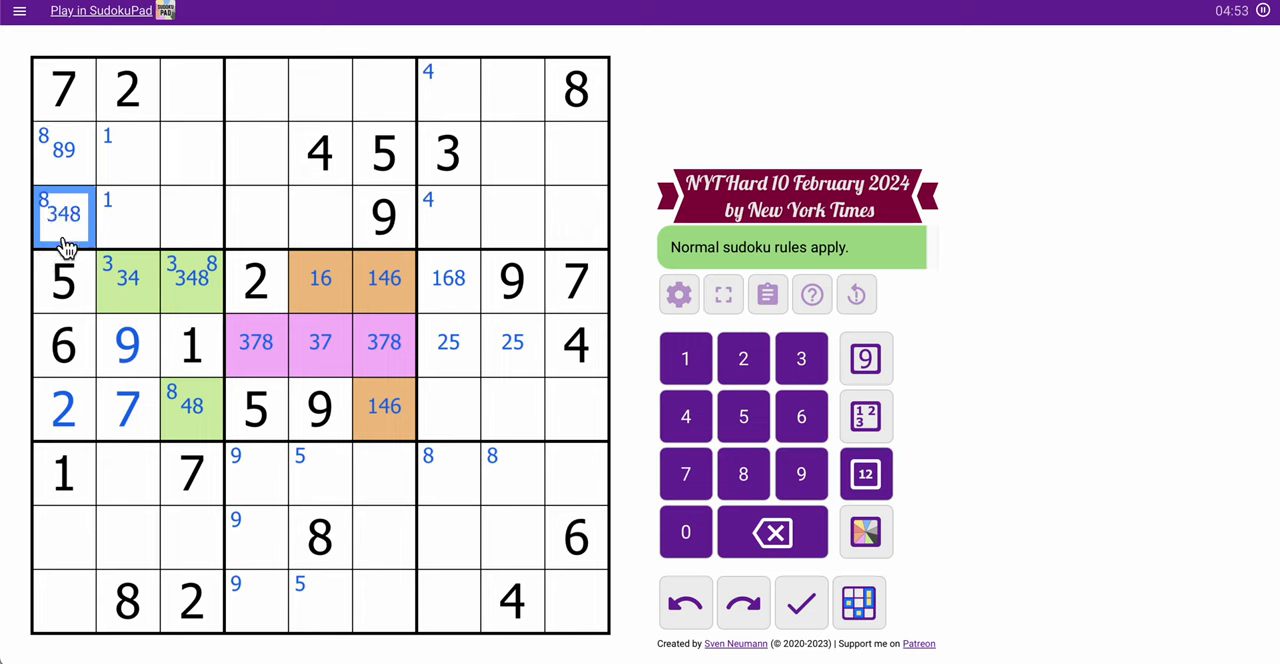
pyautogui.click(64, 535)
pyautogui.write('349')
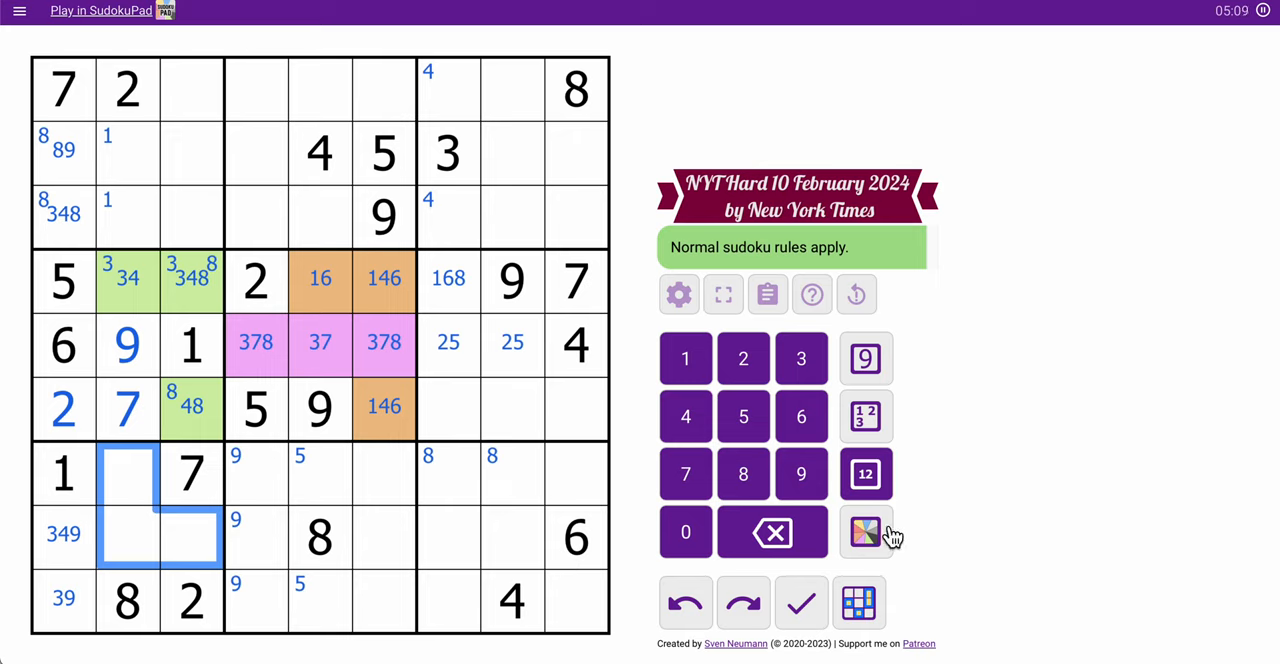
pyautogui.click(865, 473)
pyautogui.write('3456')
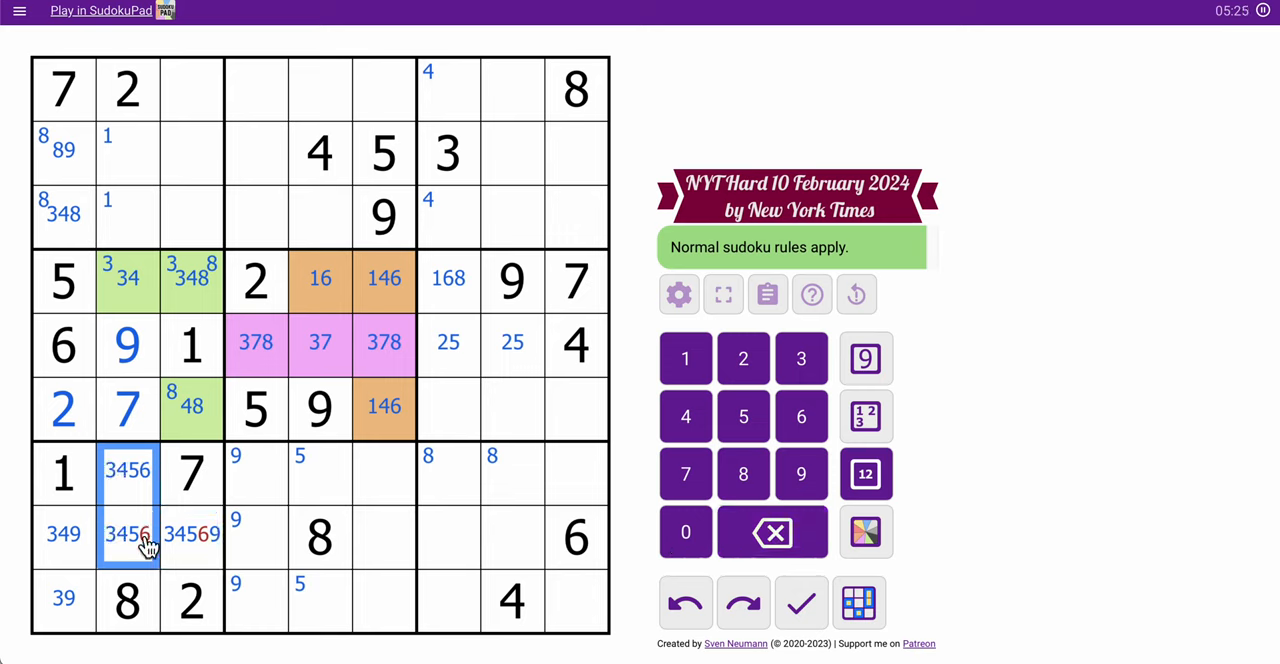
pyautogui.click(191, 537)
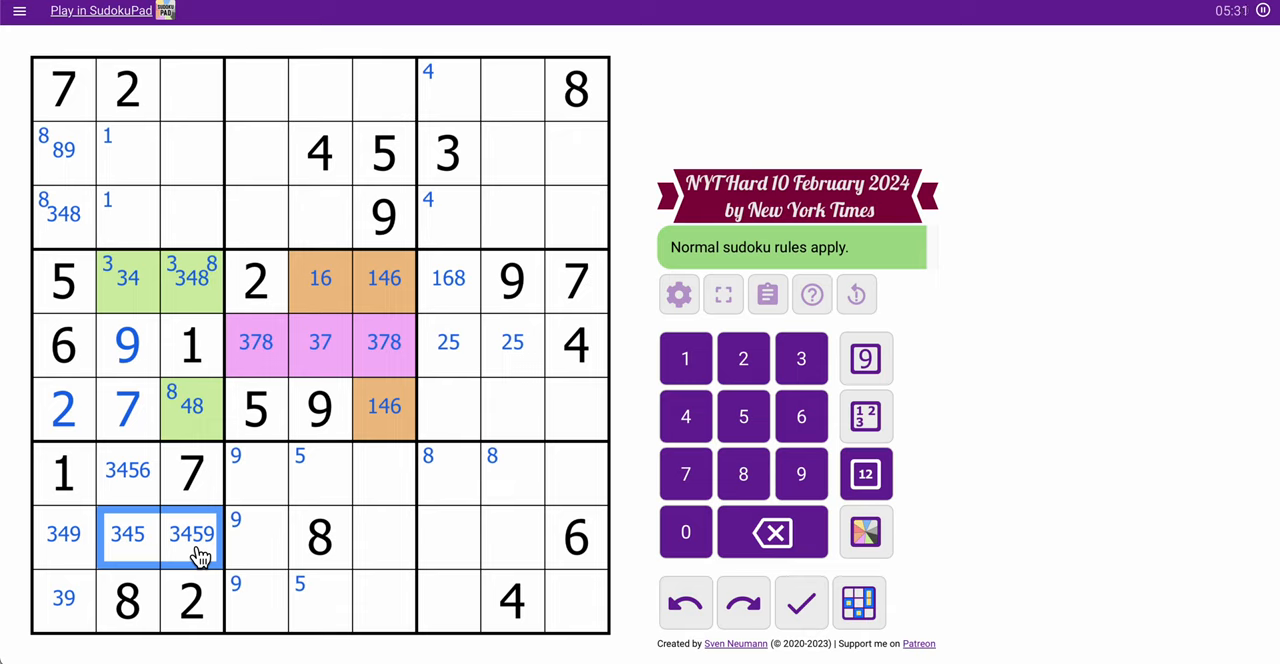
pyautogui.click(127, 533)
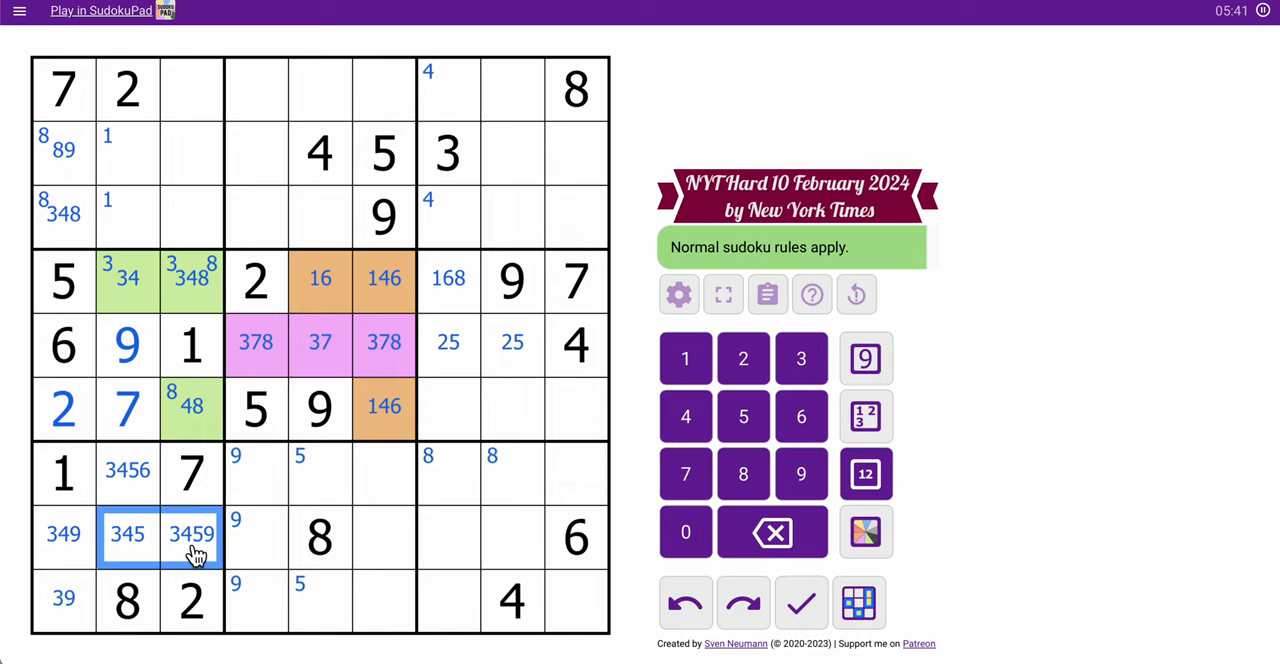
pyautogui.moveTo(155, 180)
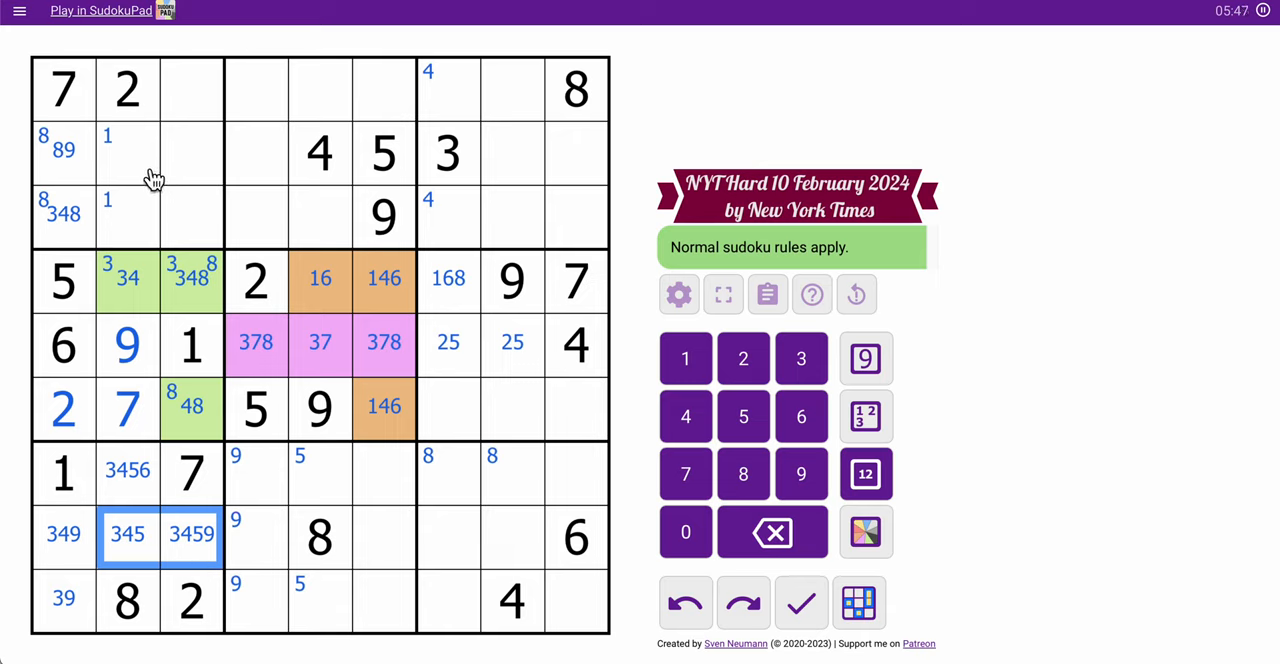
# - Place 2 in r3c5; mark 2s in r2c8–c9, r7c6–r8c6 and 7s in r2c4, r2c8
pyautogui.click(189, 154)
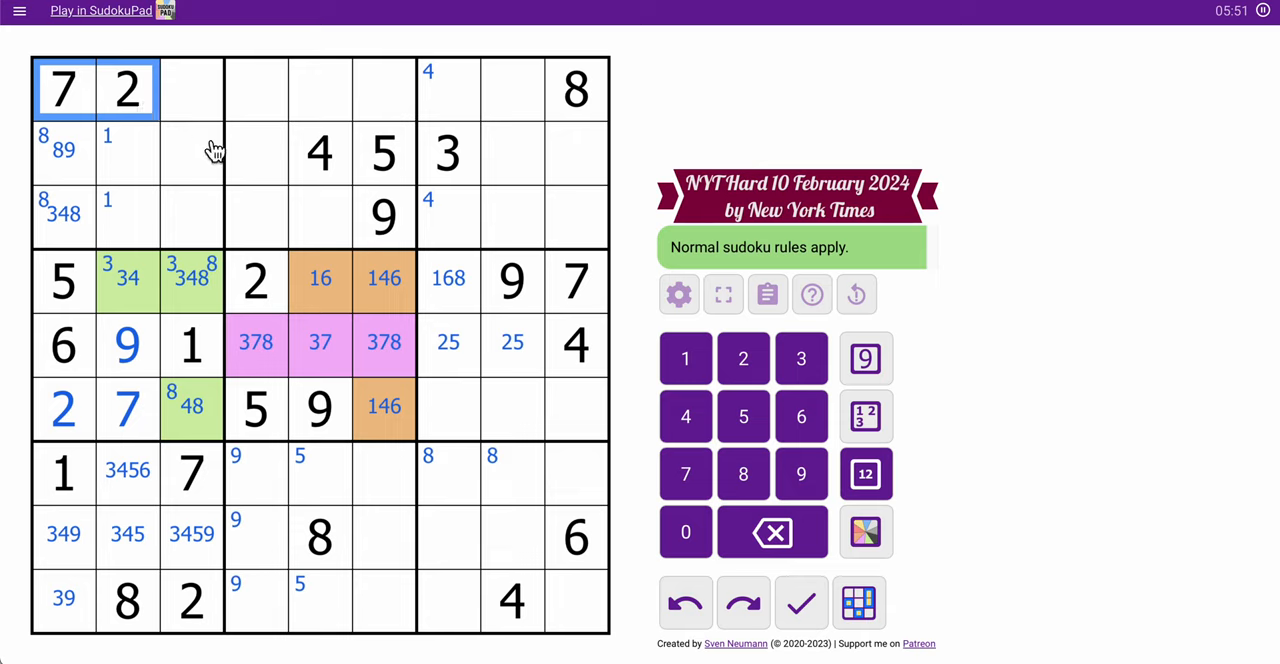
pyautogui.click(256, 153)
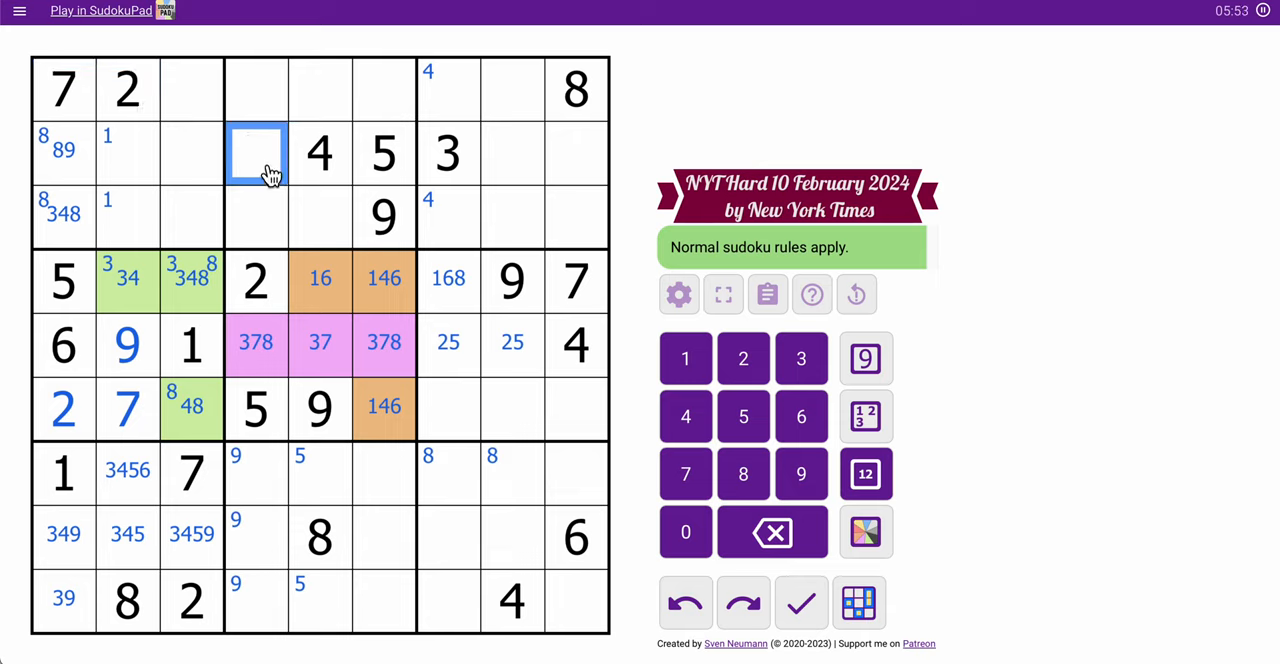
pyautogui.click(256, 281)
pyautogui.write('2')
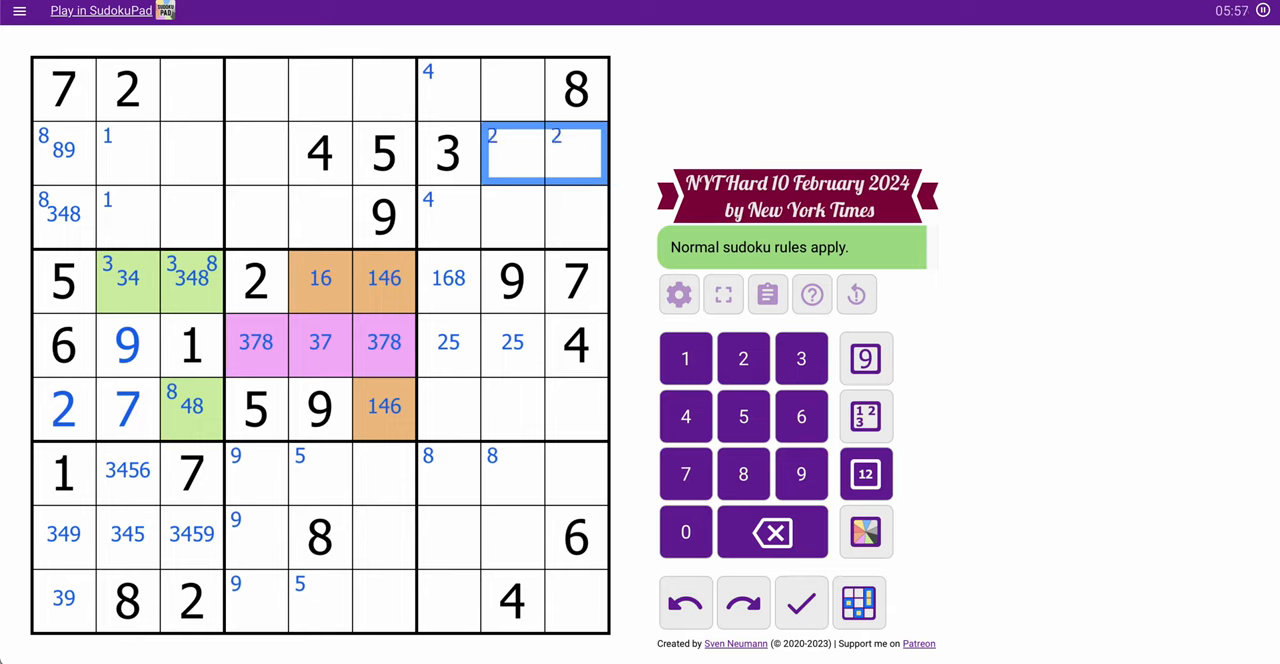
pyautogui.click(127, 89)
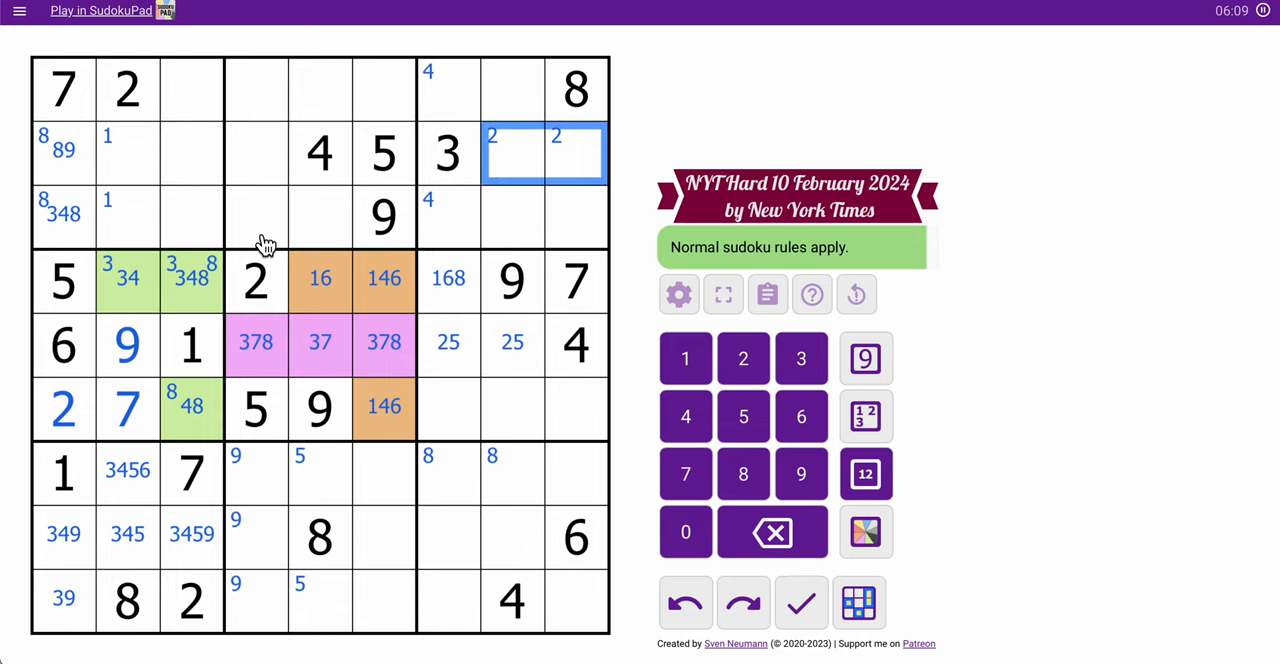
pyautogui.click(320, 217)
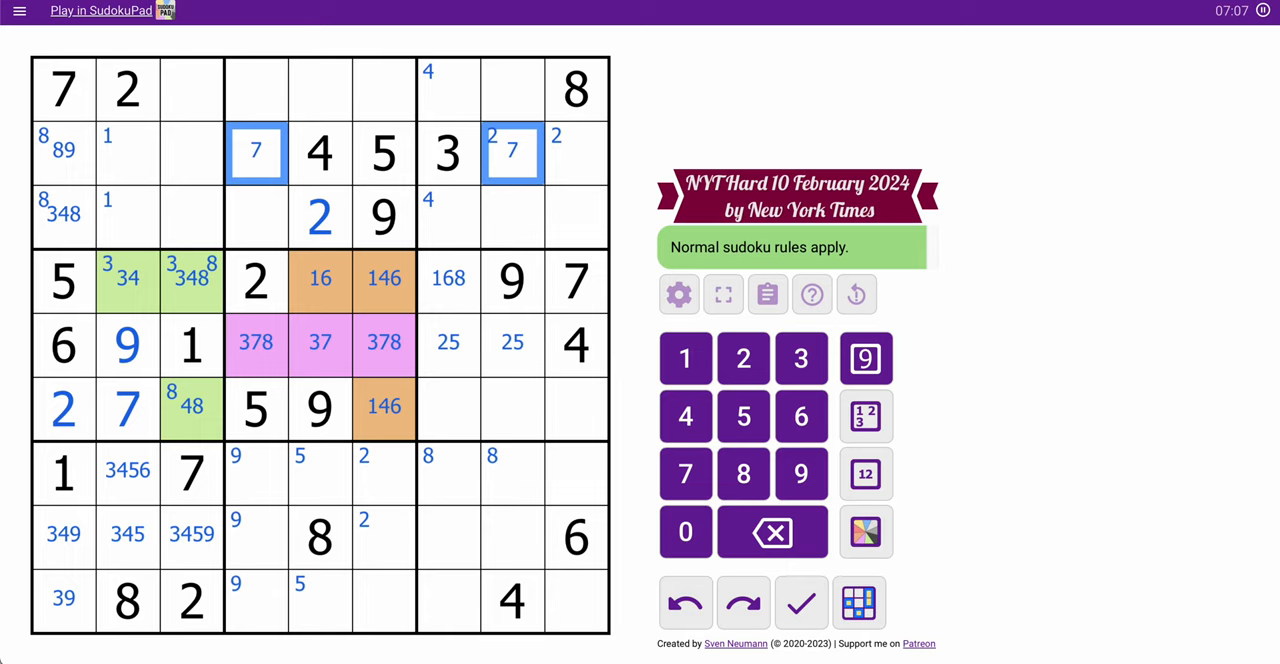
pyautogui.click(160, 152)
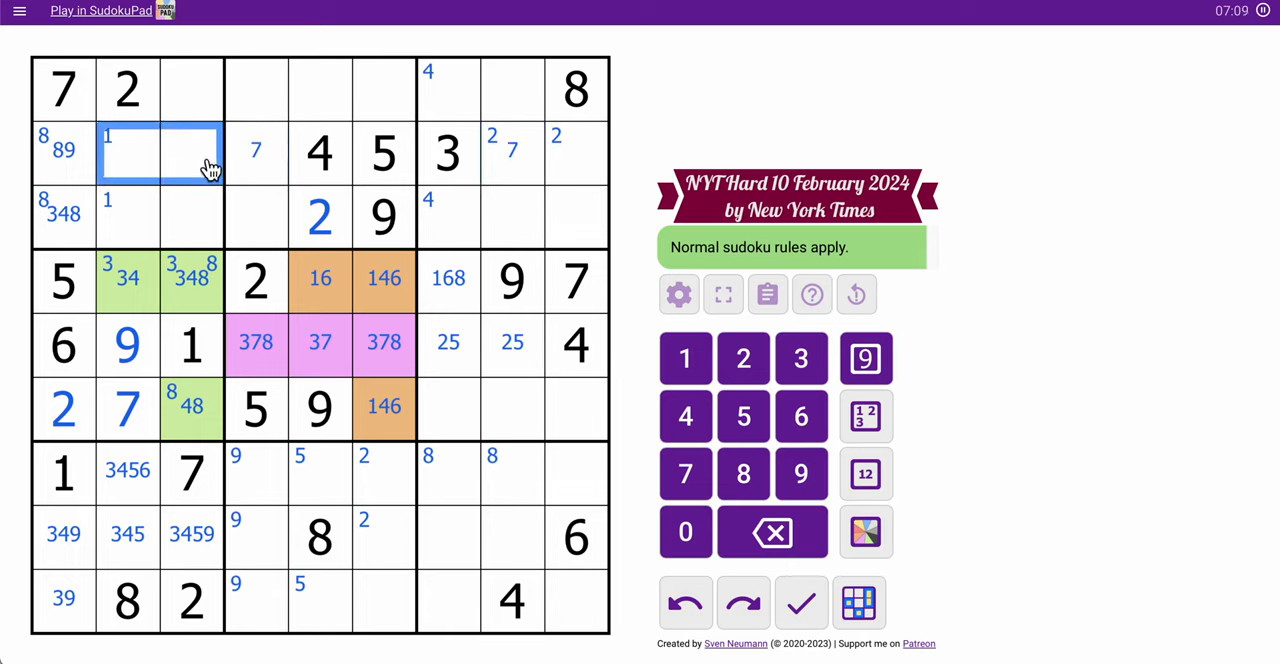
# - Enter centre candidates 16, 689, 1678, 1267 and 129 in row 2's empty cells
pyautogui.click(865, 473)
pyautogui.write('16')
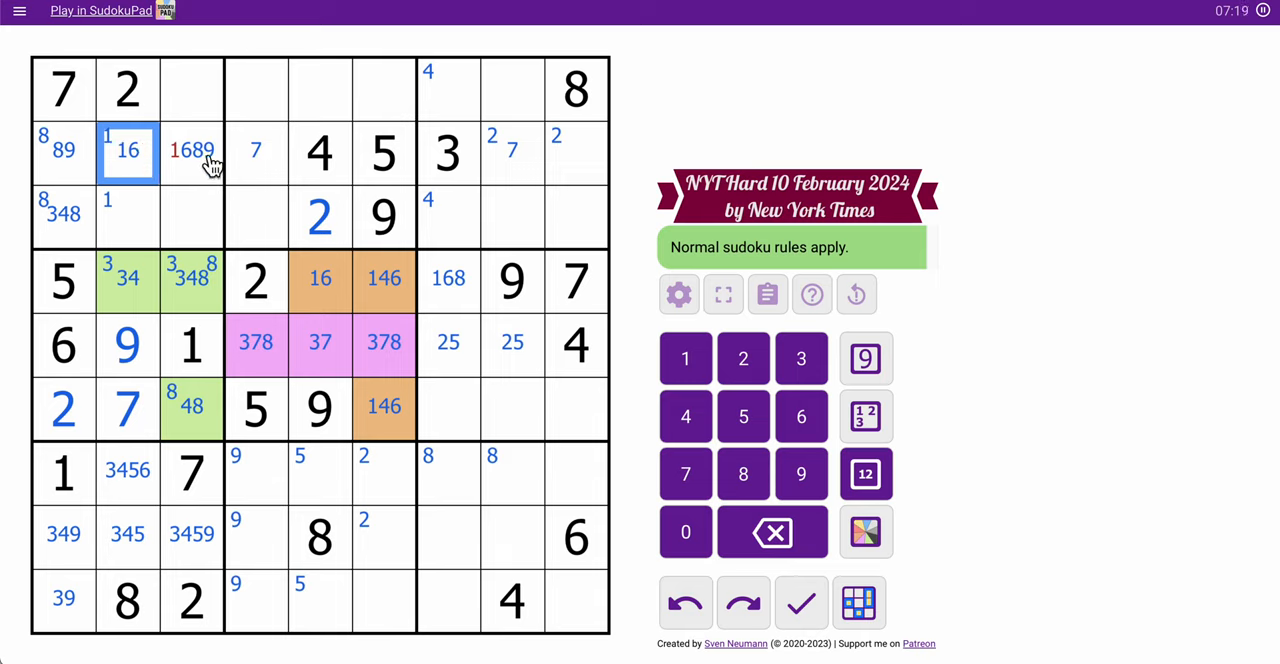
pyautogui.click(191, 152)
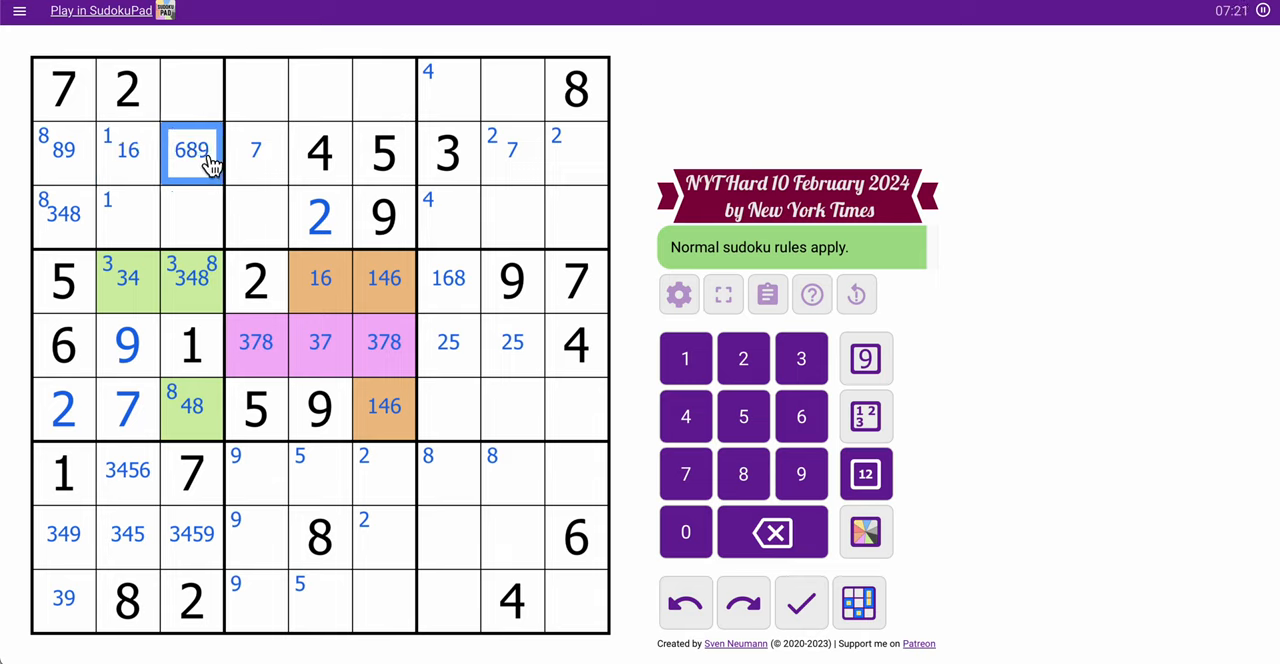
pyautogui.click(256, 153)
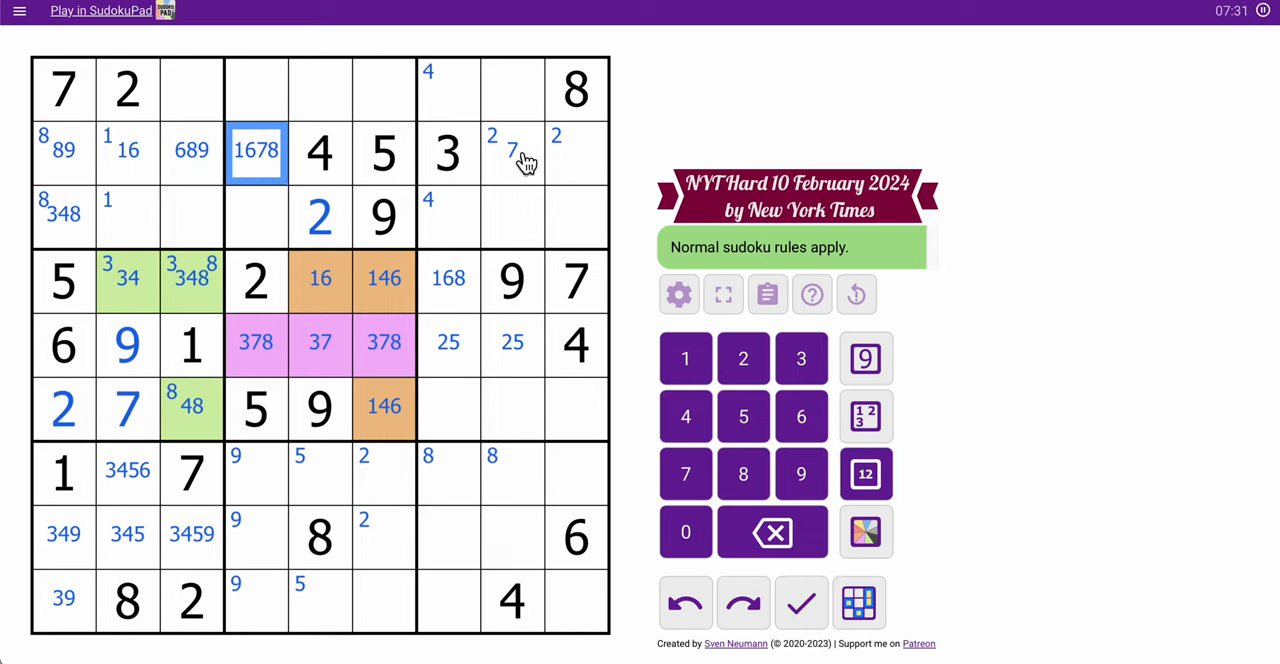
pyautogui.click(575, 152)
pyautogui.write('129')
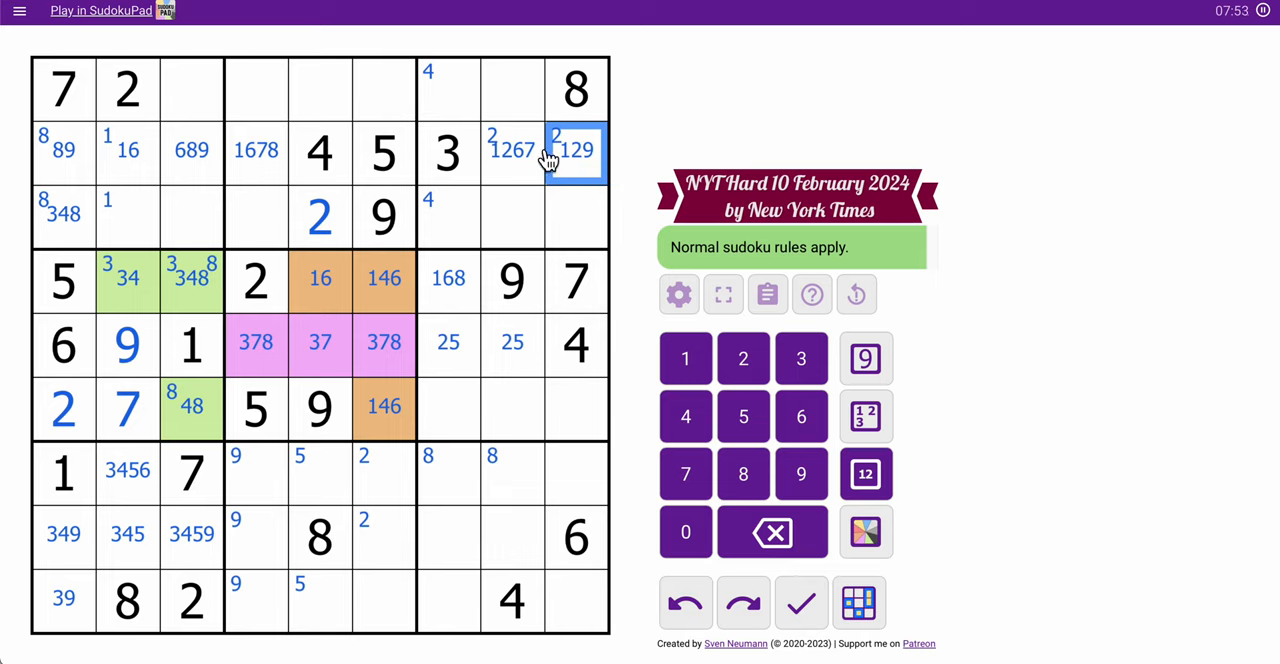
pyautogui.click(512, 152)
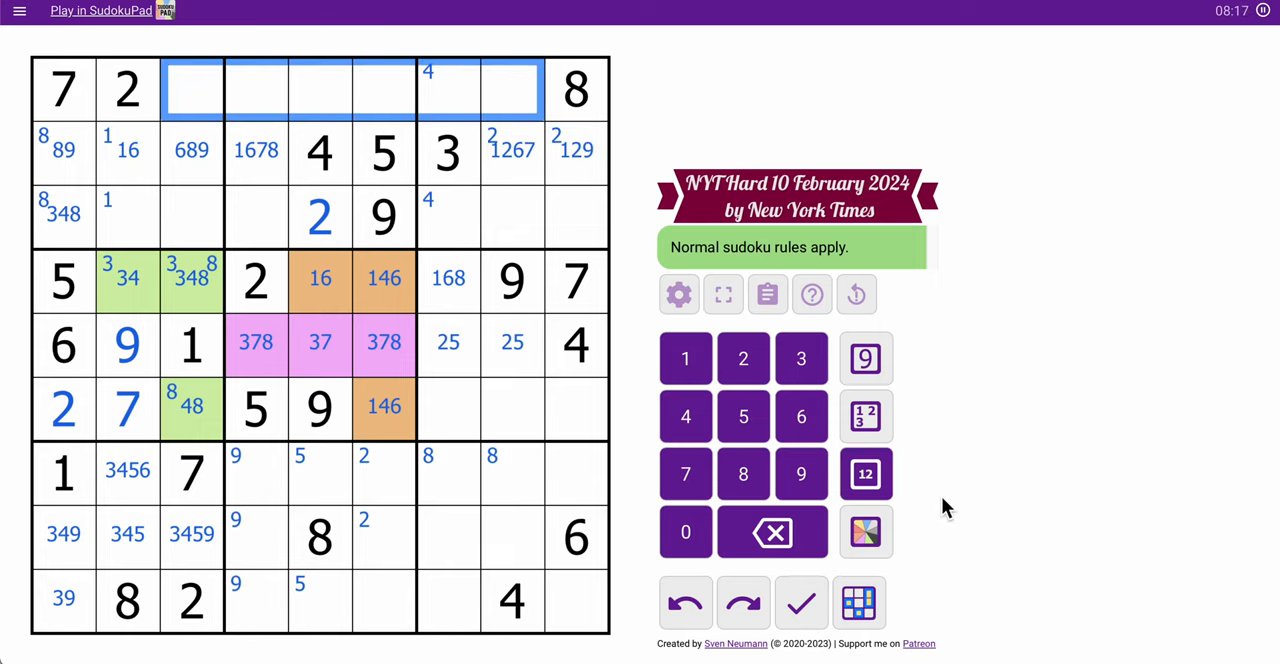
# - Mark row 1 with 134569, remove 1 from r1c3, and narrow r1c4–r1c6 to 136
pyautogui.click(865, 473)
pyautogui.write('134569')
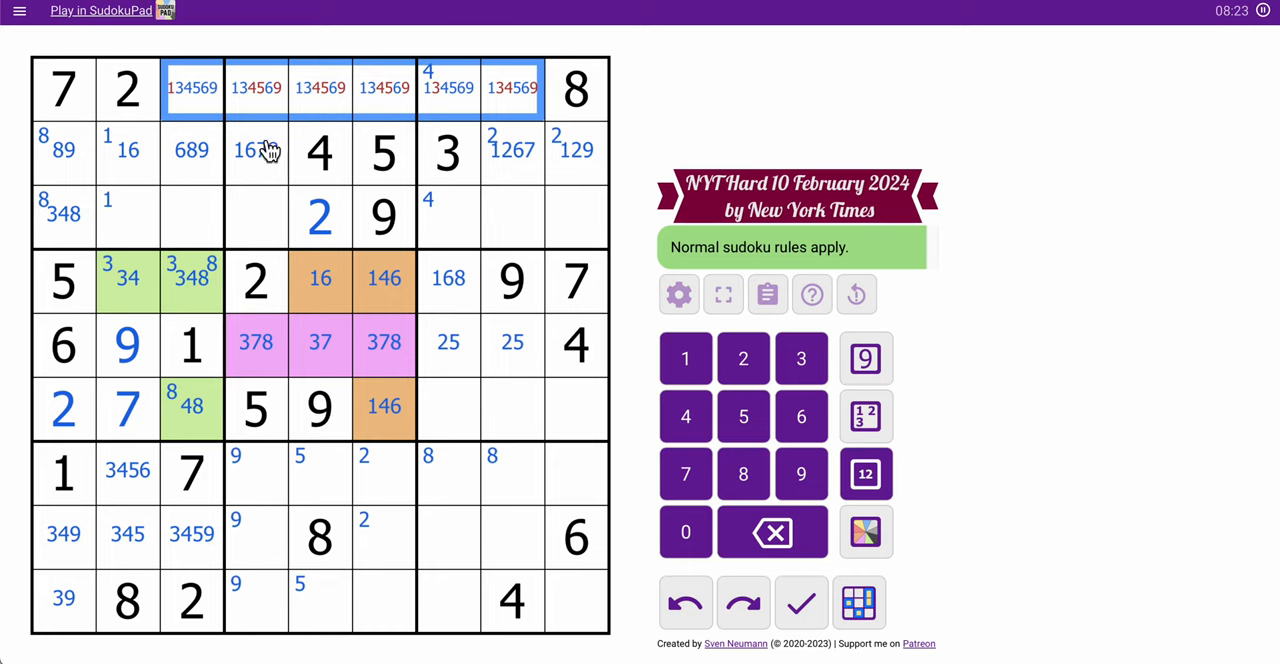
pyautogui.click(192, 88)
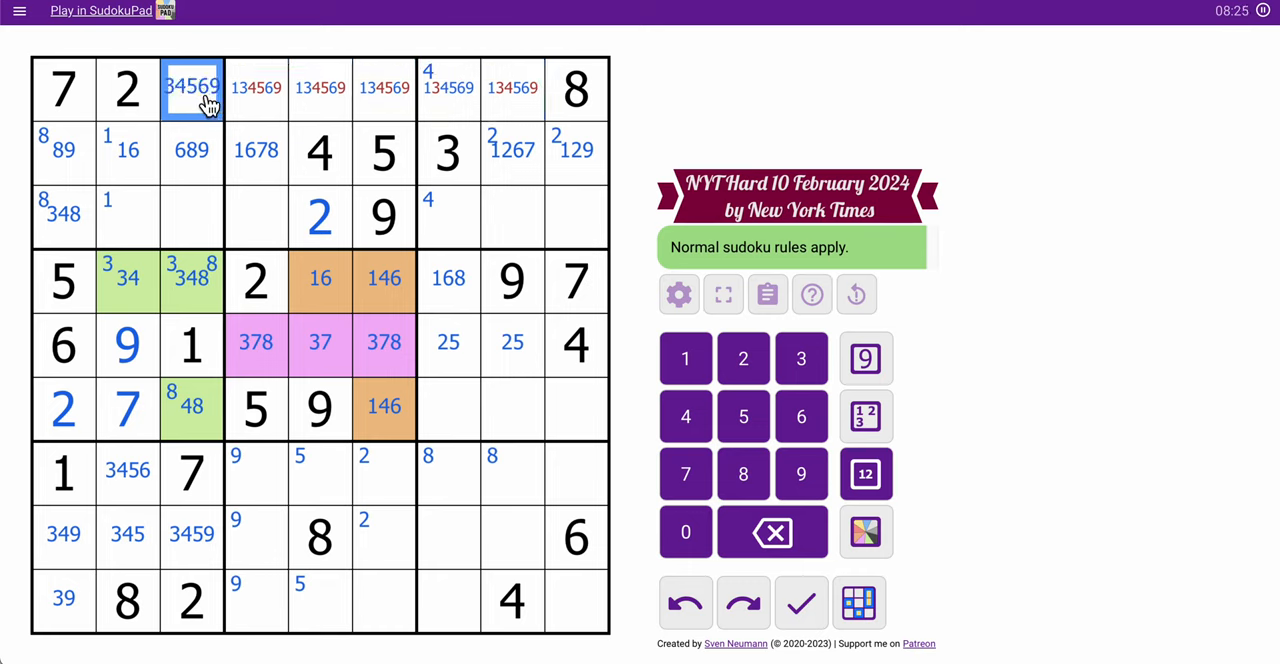
pyautogui.moveTo(275, 125)
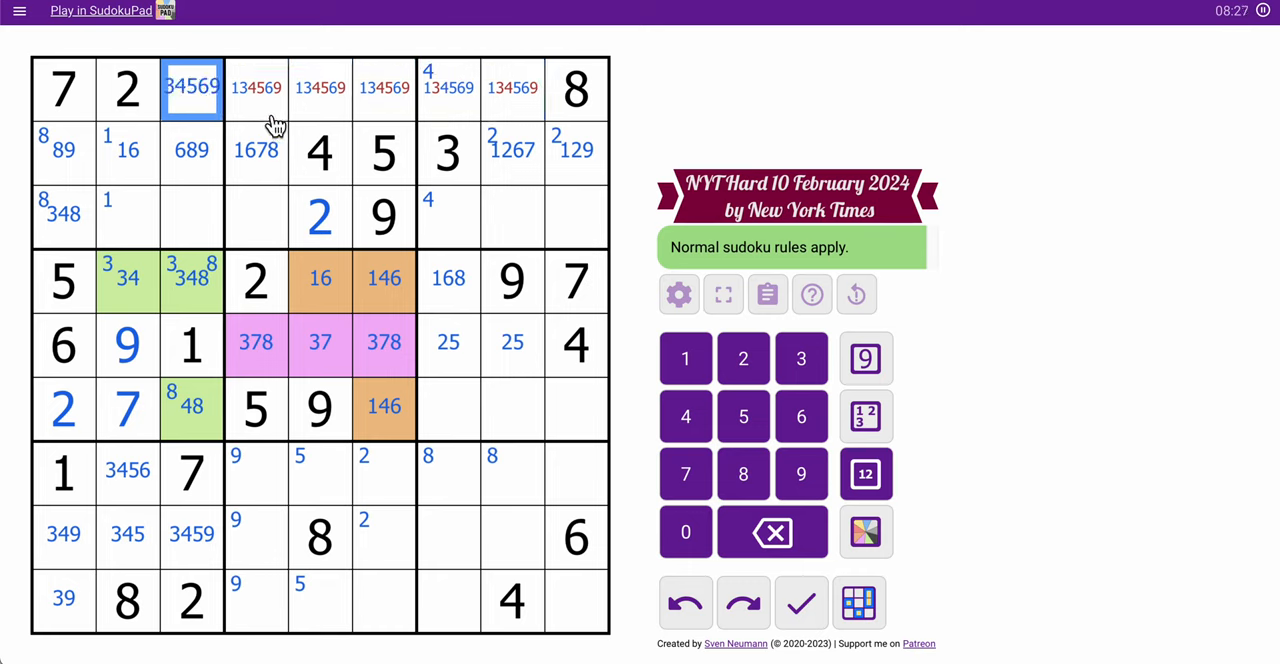
pyautogui.moveTo(191, 88); pyautogui.dragTo(384, 88)
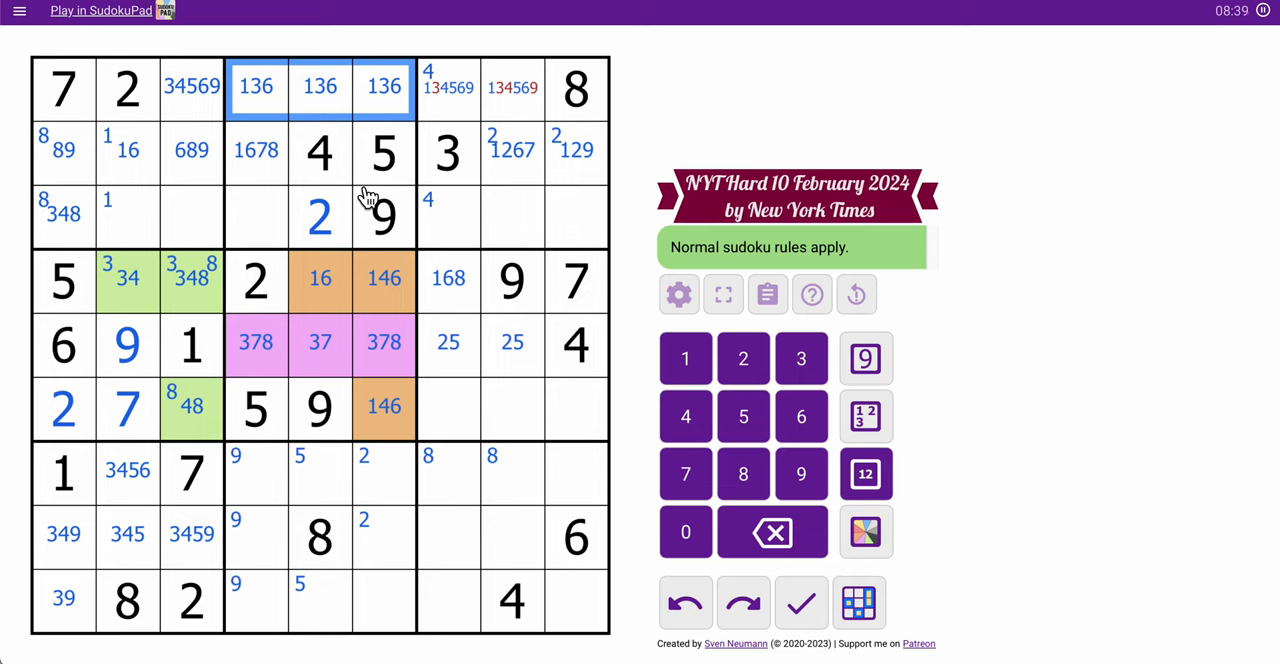
pyautogui.click(864, 532)
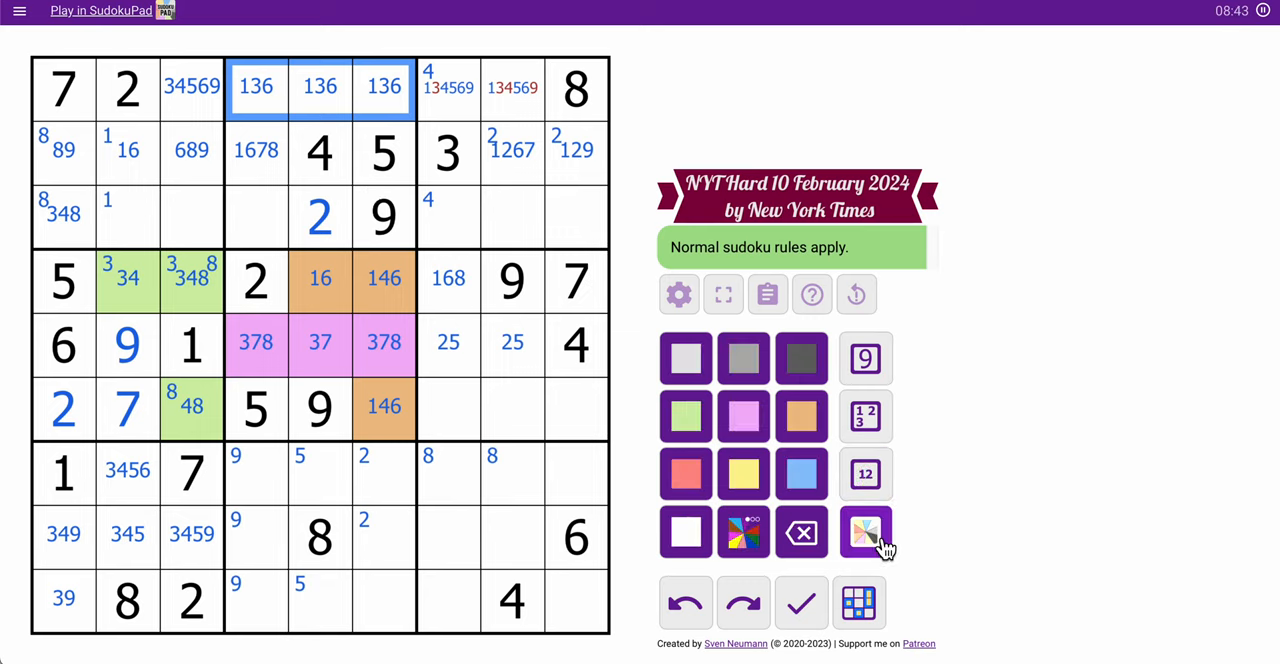
# - Colour the 136 triple red, place 5 in r1c8, and narrow r1c3 to 49
pyautogui.click(865, 531)
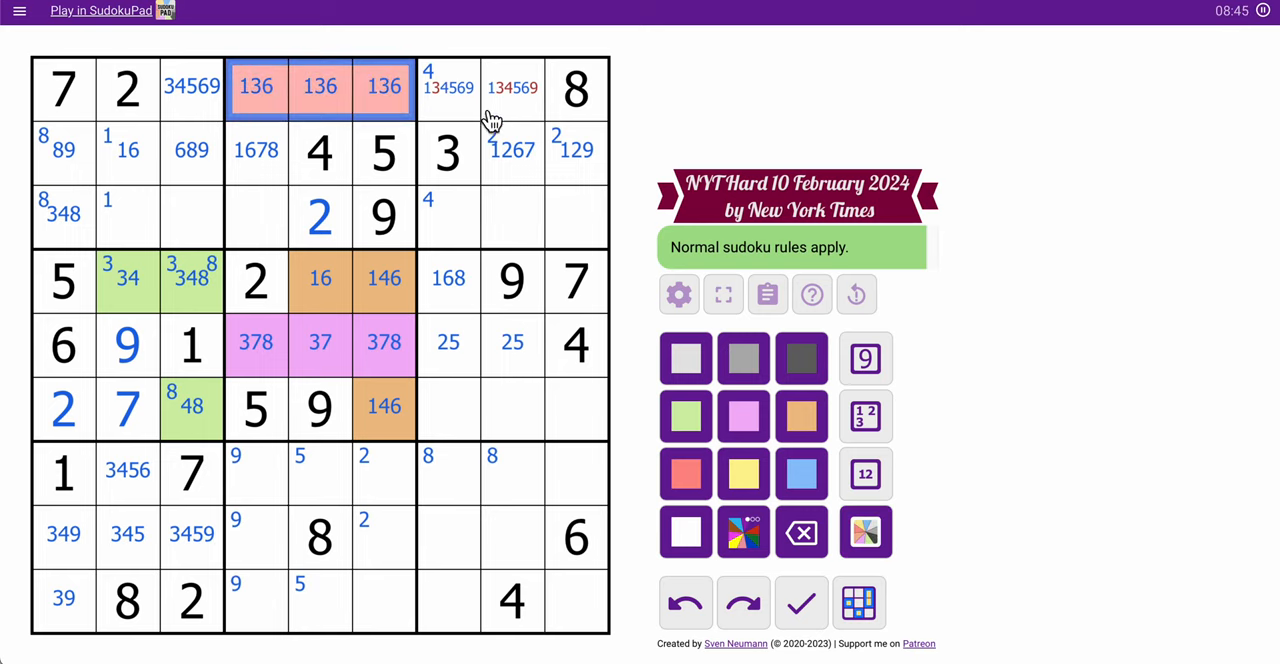
pyautogui.click(512, 87)
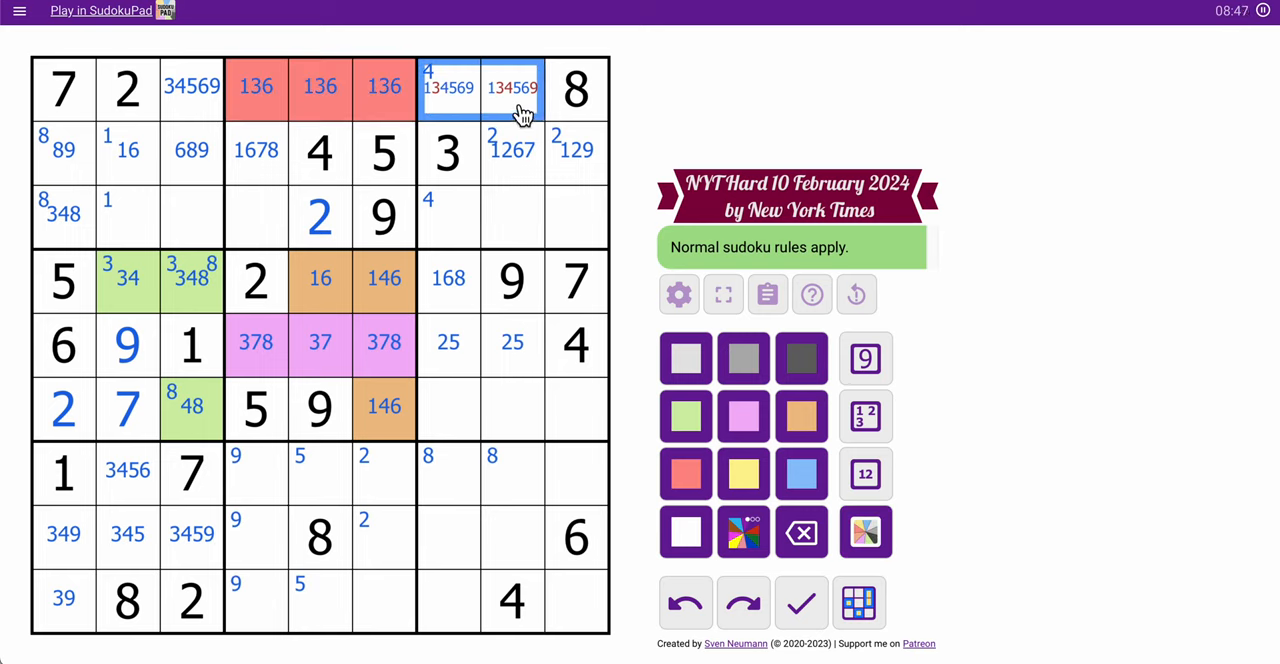
pyautogui.click(865, 474)
pyautogui.write('5')
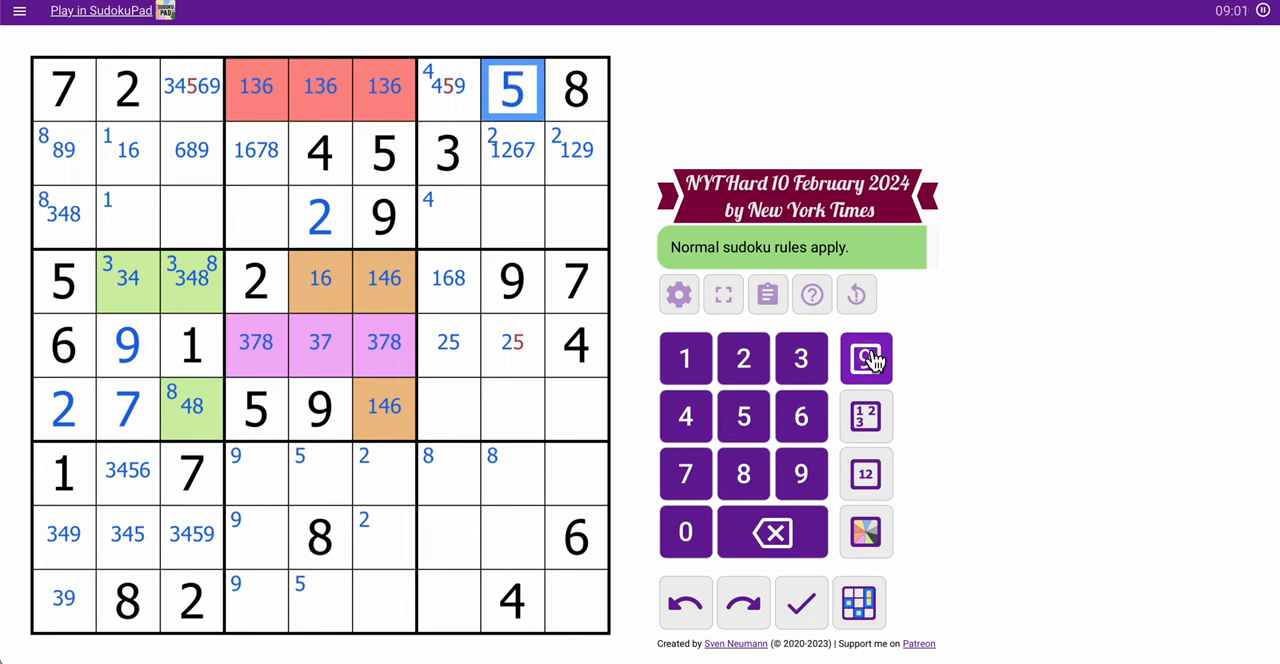
pyautogui.click(448, 88)
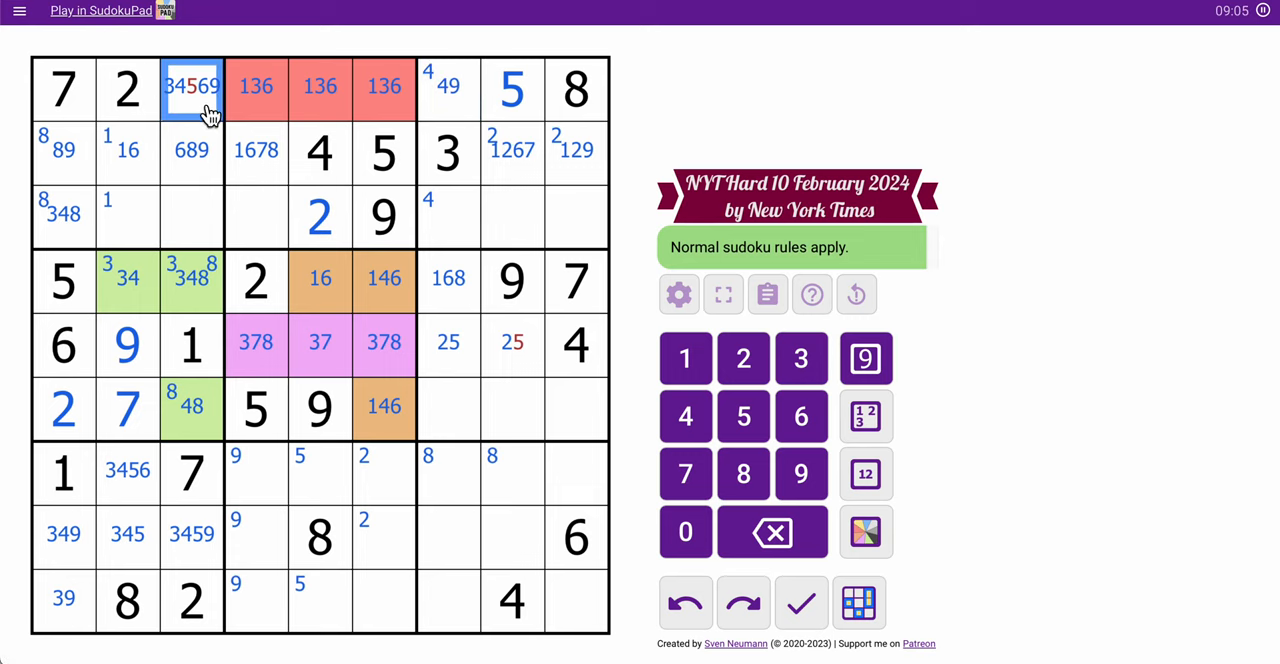
pyautogui.click(865, 474)
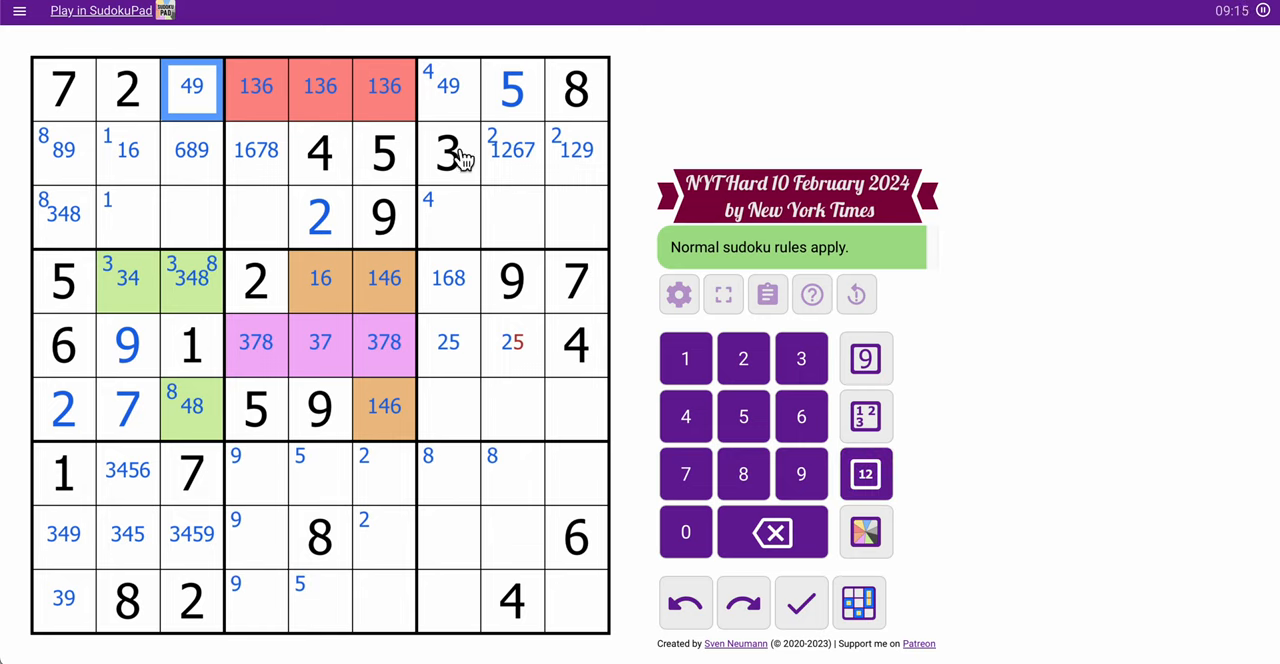
pyautogui.click(448, 88)
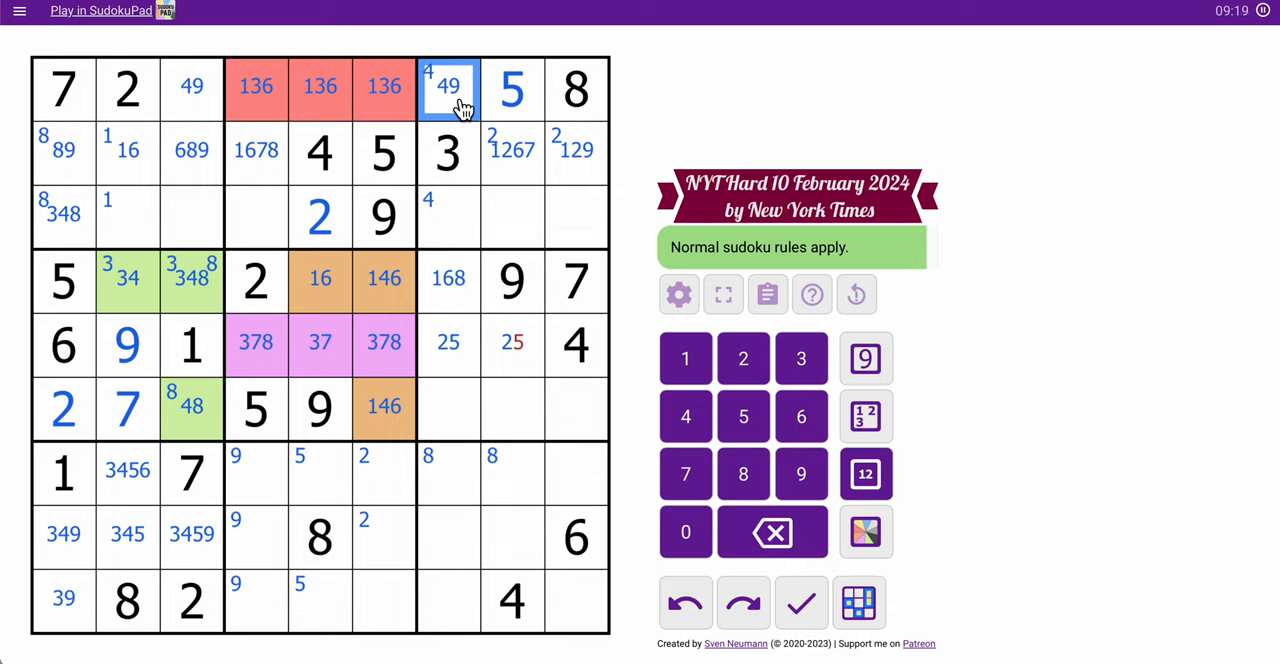
# - Trim column 4 candidates to 78, 78 and 16, placing 3, 7, 8 in pink cells
pyautogui.click(256, 150)
pyautogui.write('78')
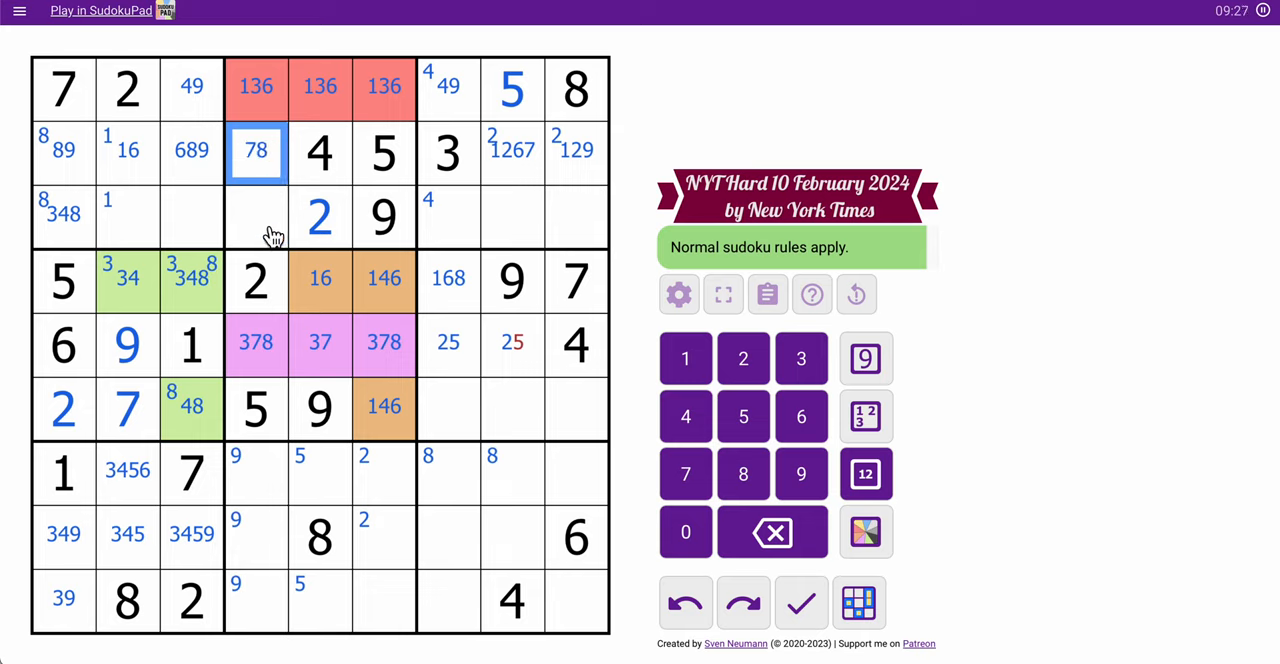
pyautogui.click(256, 216)
pyautogui.write('78')
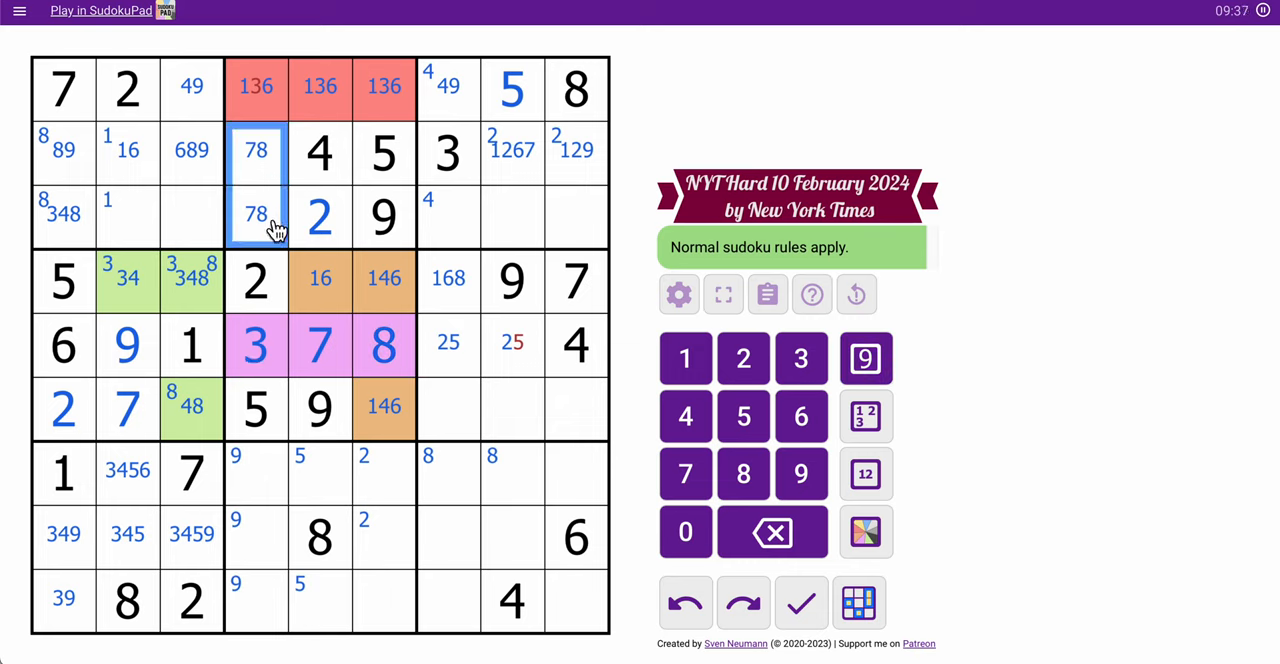
pyautogui.click(256, 86)
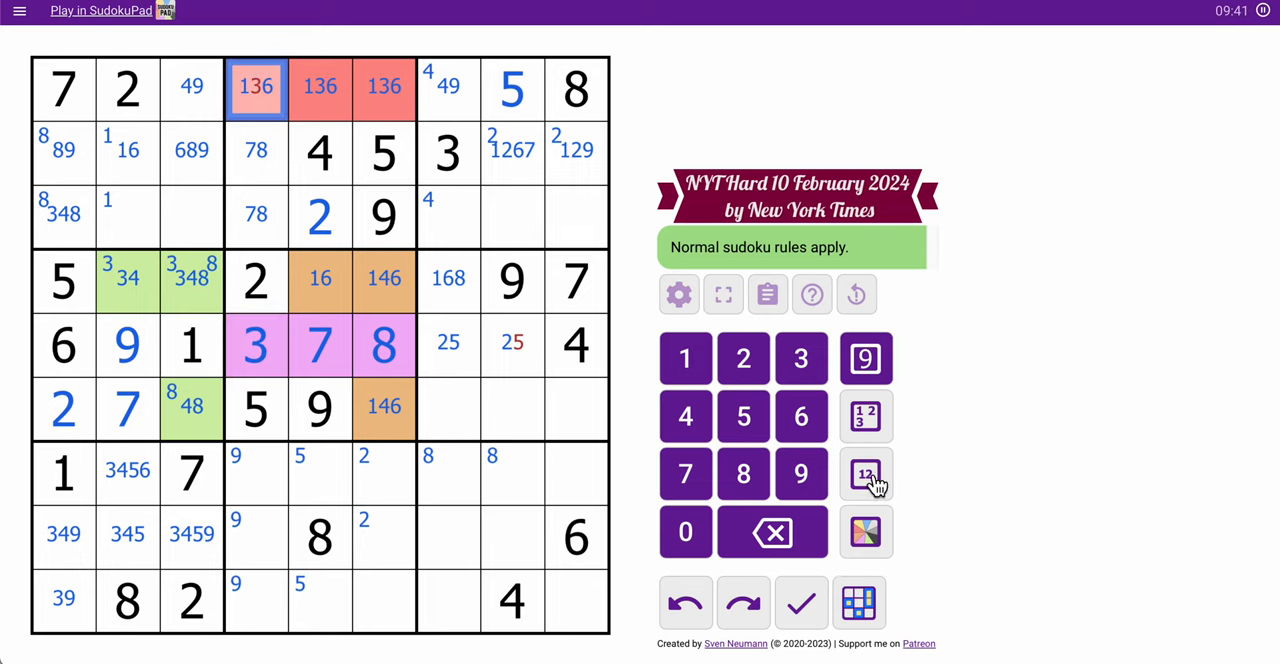
pyautogui.click(865, 473)
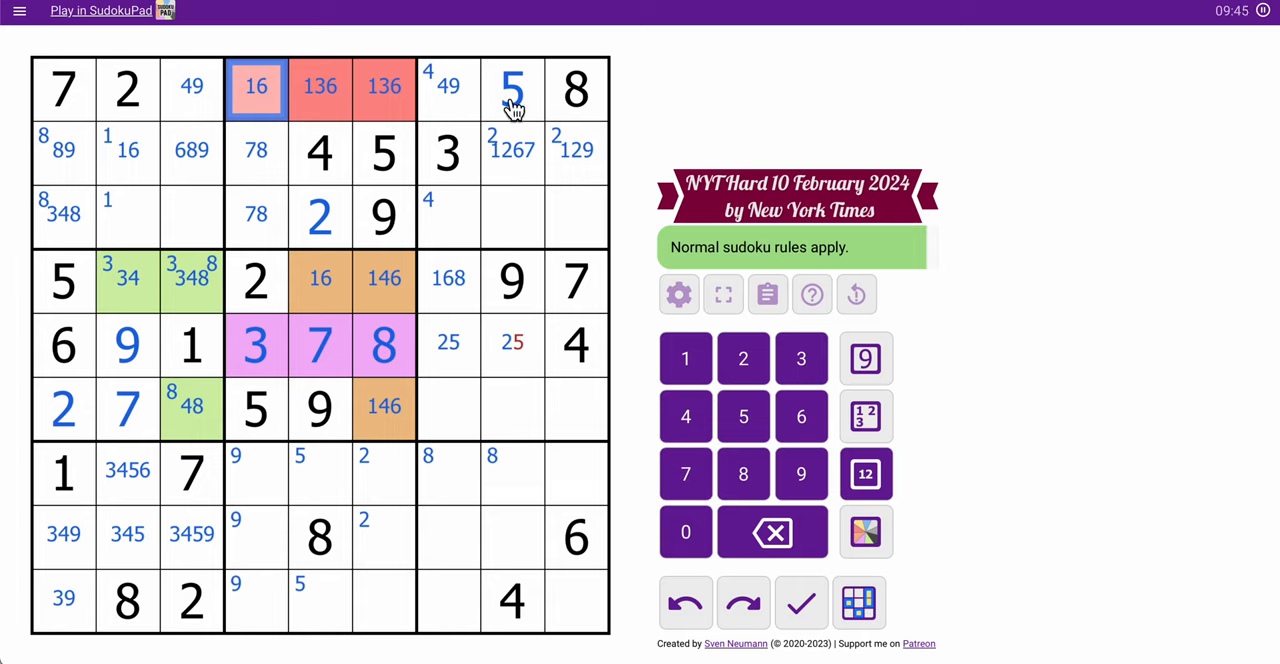
pyautogui.moveTo(517, 166)
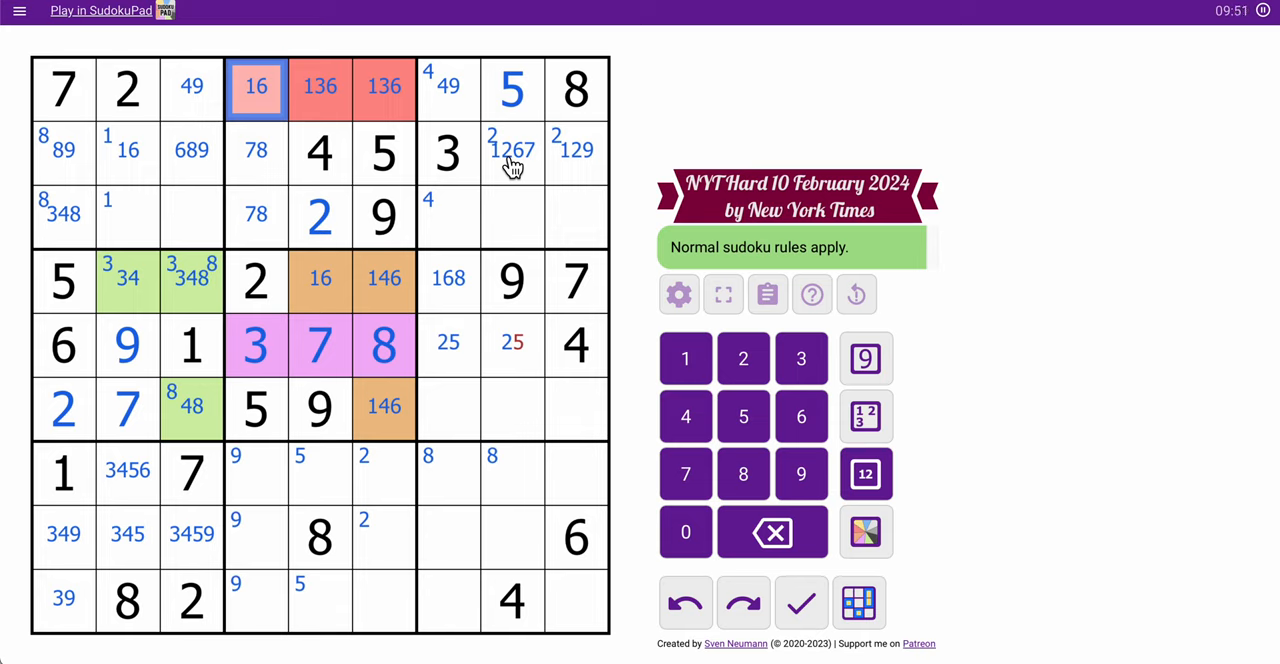
# - Place 5 and 2 in row 5, 2 and 1 in rows 2–3, and 3 and 6 in column 9
pyautogui.click(511, 88)
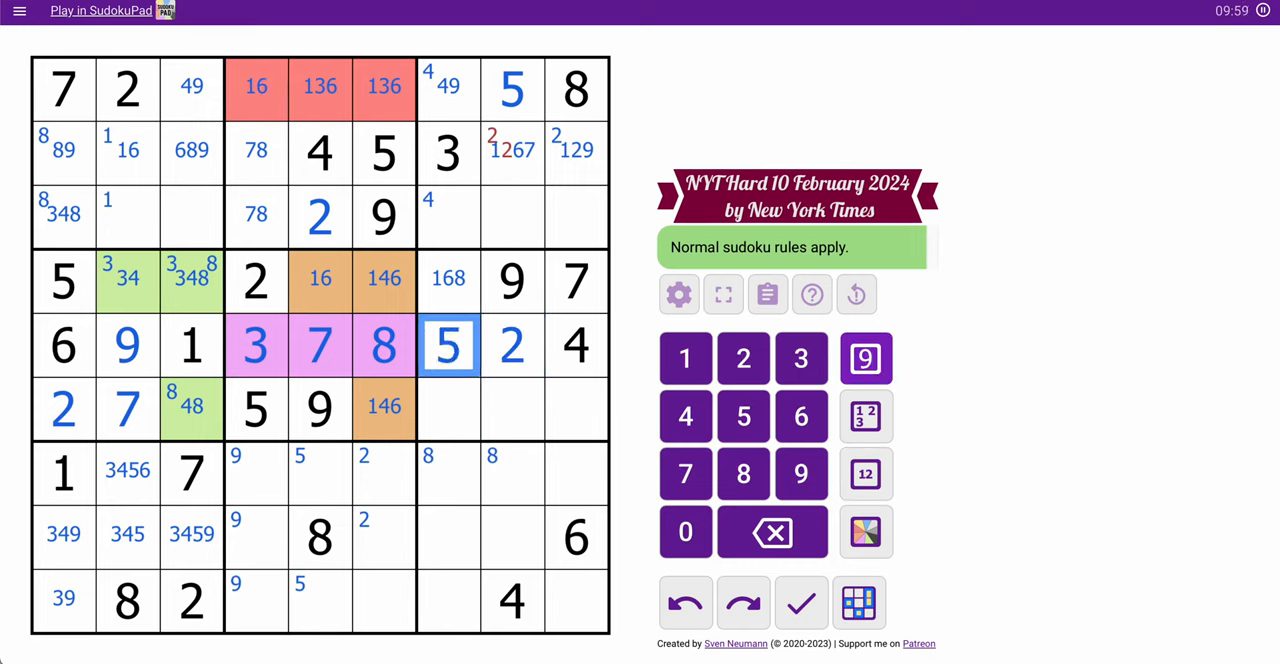
pyautogui.click(513, 345)
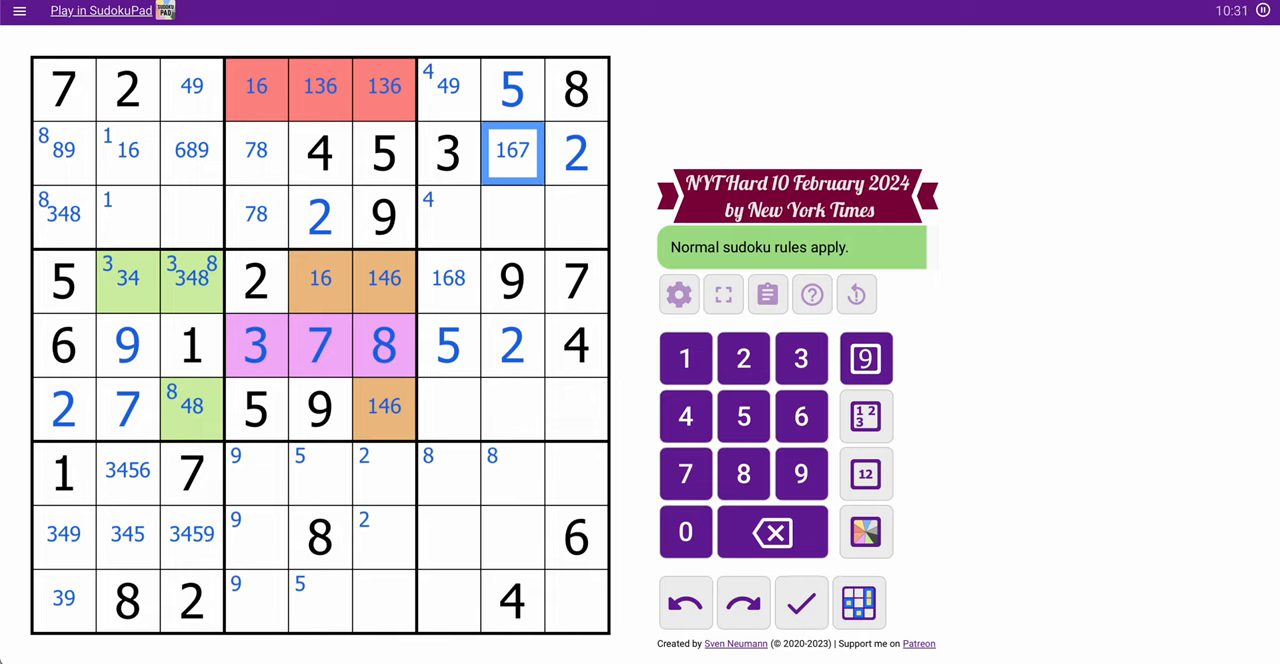
pyautogui.click(576, 216)
pyautogui.write('1')
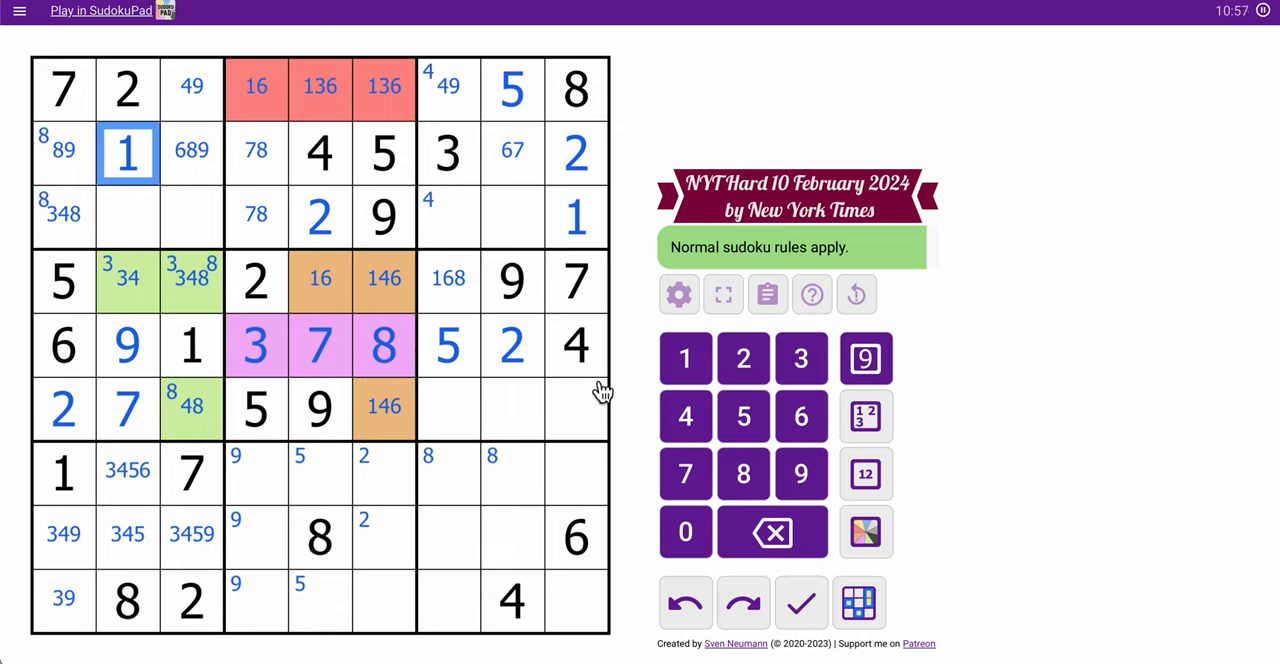
pyautogui.click(576, 600)
pyautogui.write('59')
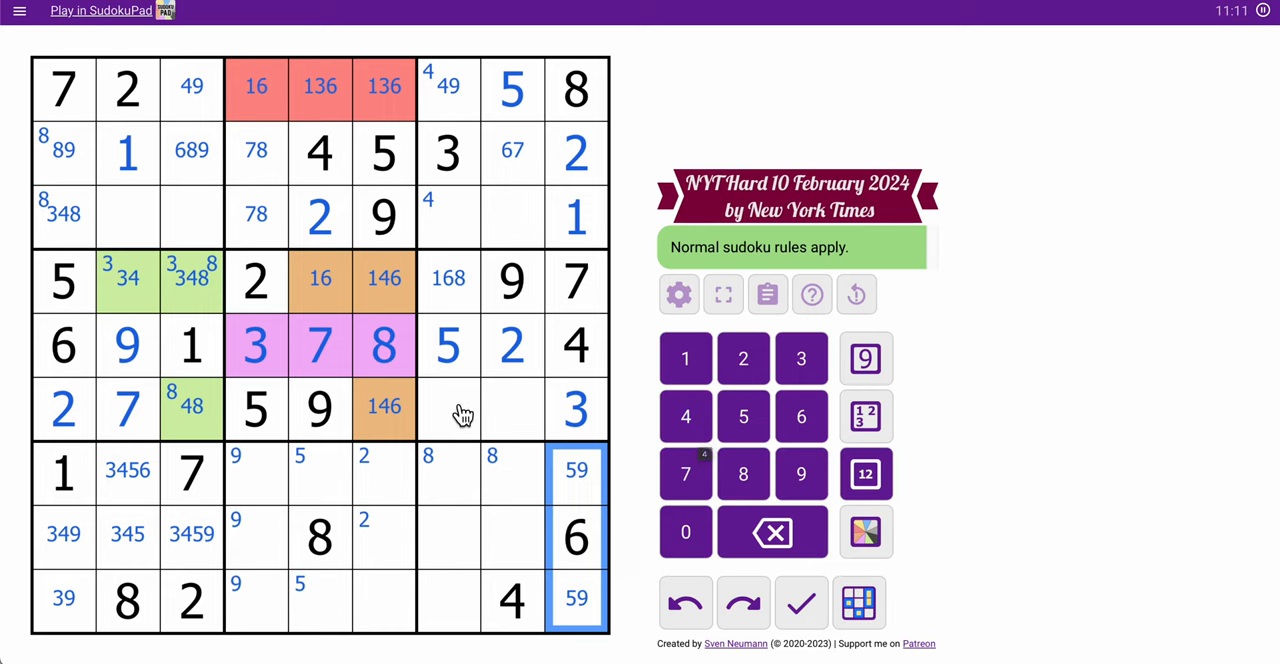
# - Colour the three 168 cells yellow, enter 4 and 9 in row 1 and 4 in row 3, leaving 67 marks
pyautogui.click(480, 408)
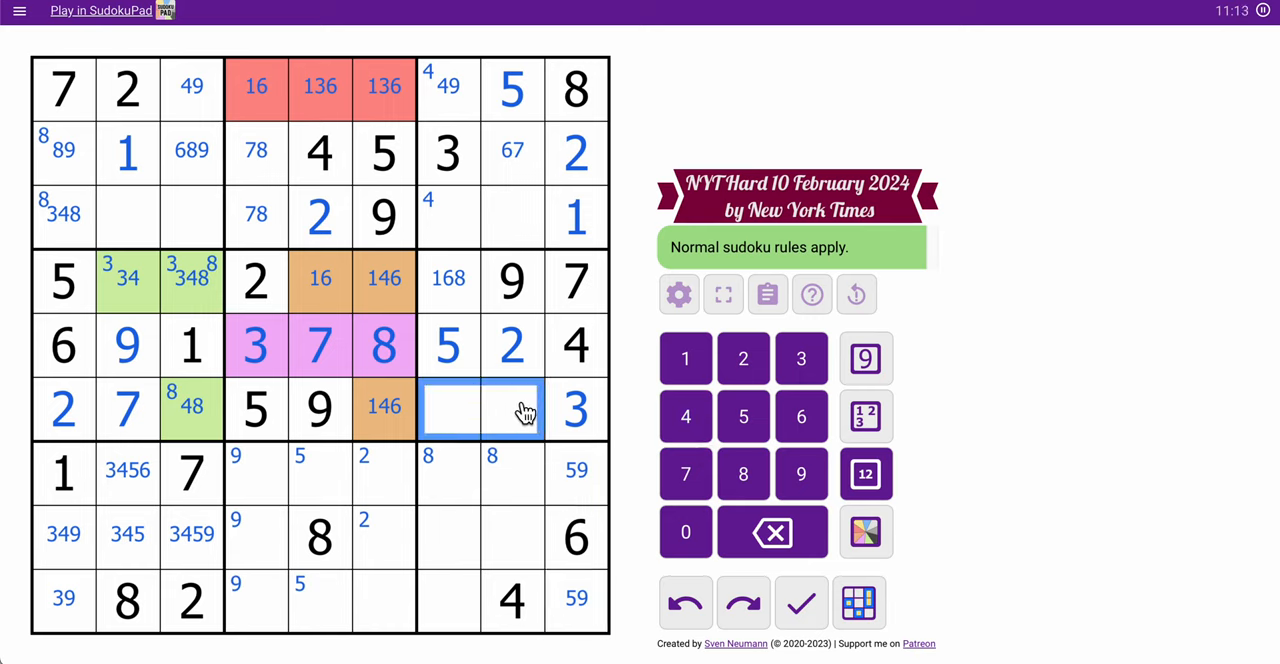
pyautogui.click(865, 473)
pyautogui.write('168')
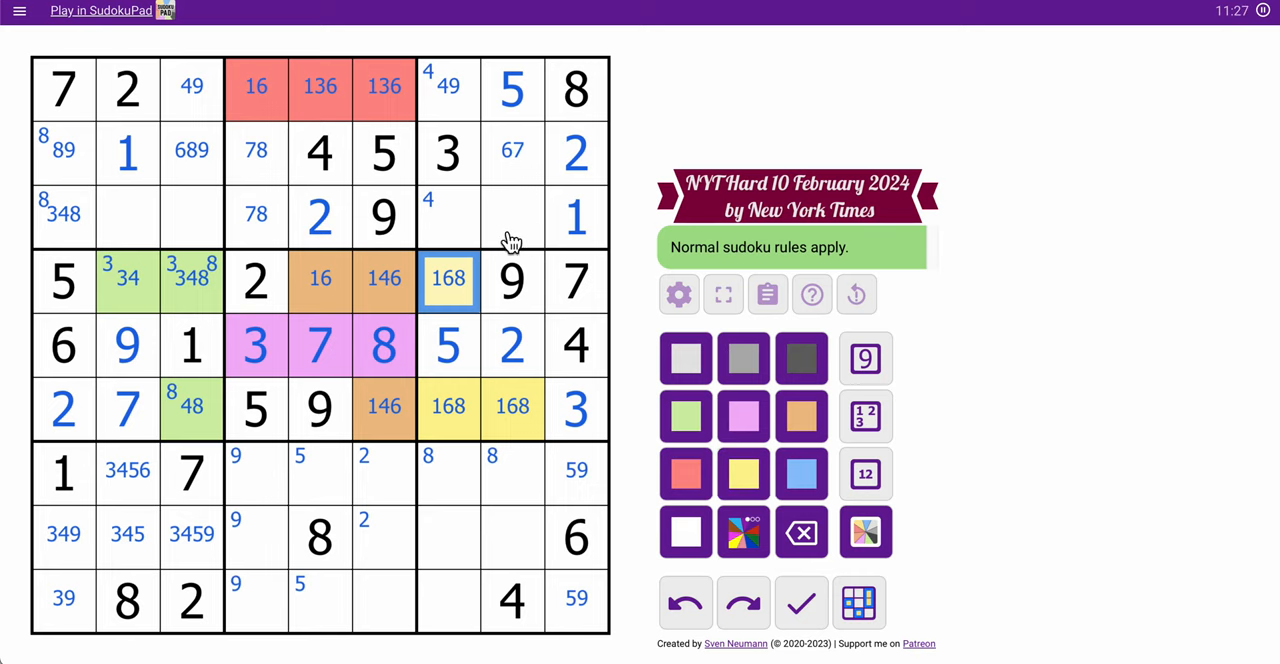
pyautogui.click(480, 217)
pyautogui.write('4679')
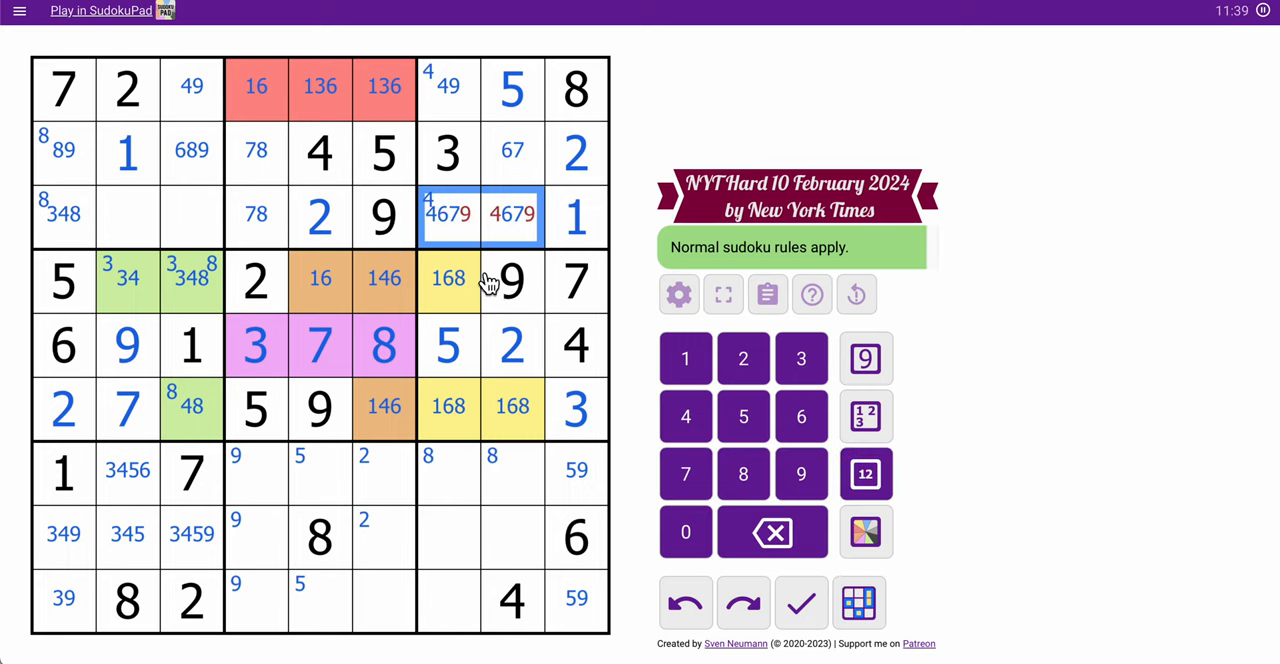
pyautogui.click(448, 215)
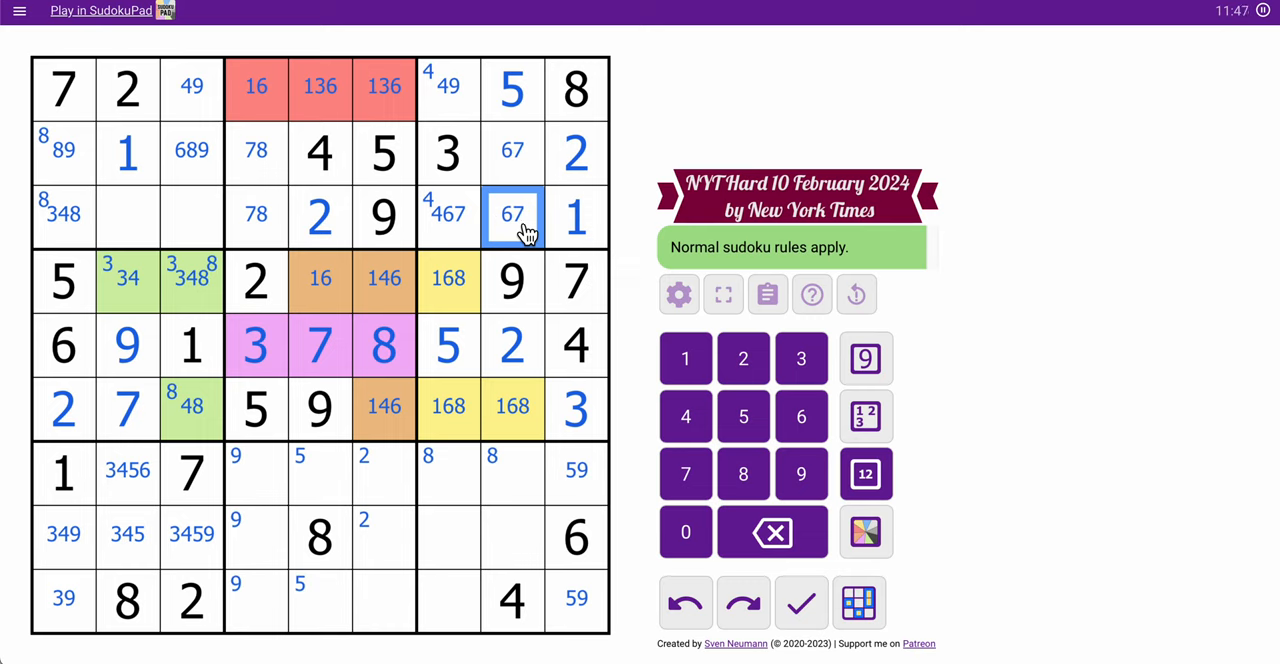
pyautogui.click(448, 216)
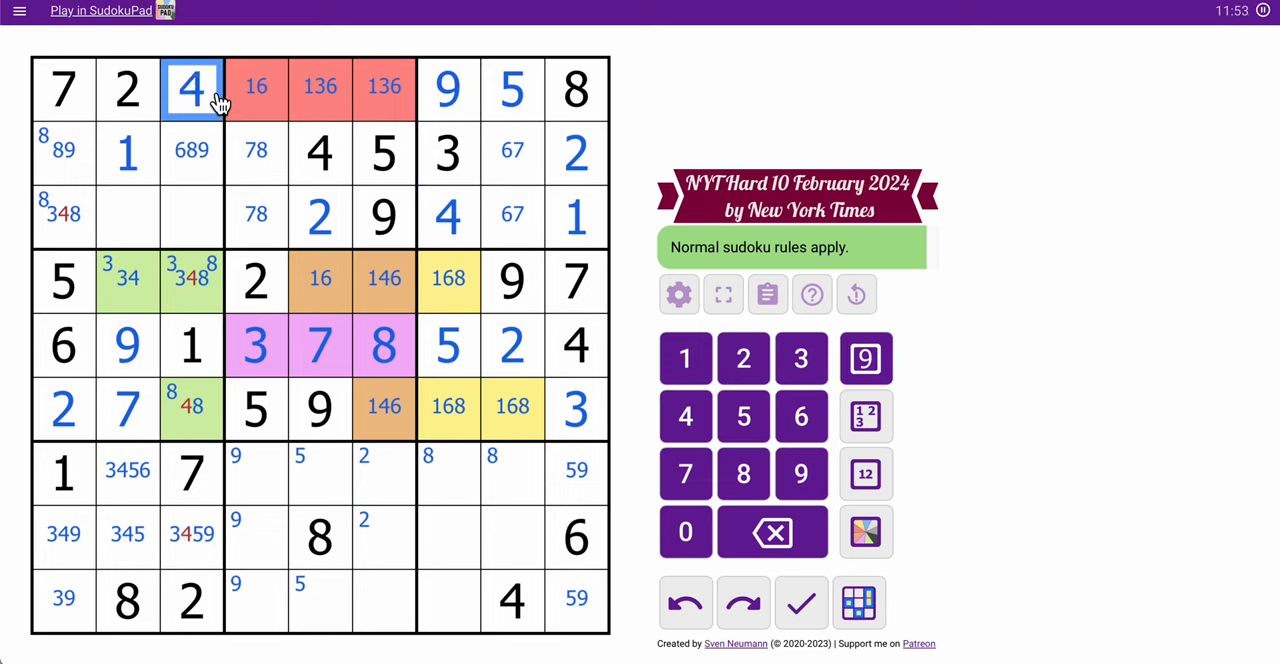
# - Pencil 38 and 13 into column 8 and colour them blue, then enter 4, 3 and 8 in the green cells
pyautogui.click(63, 217)
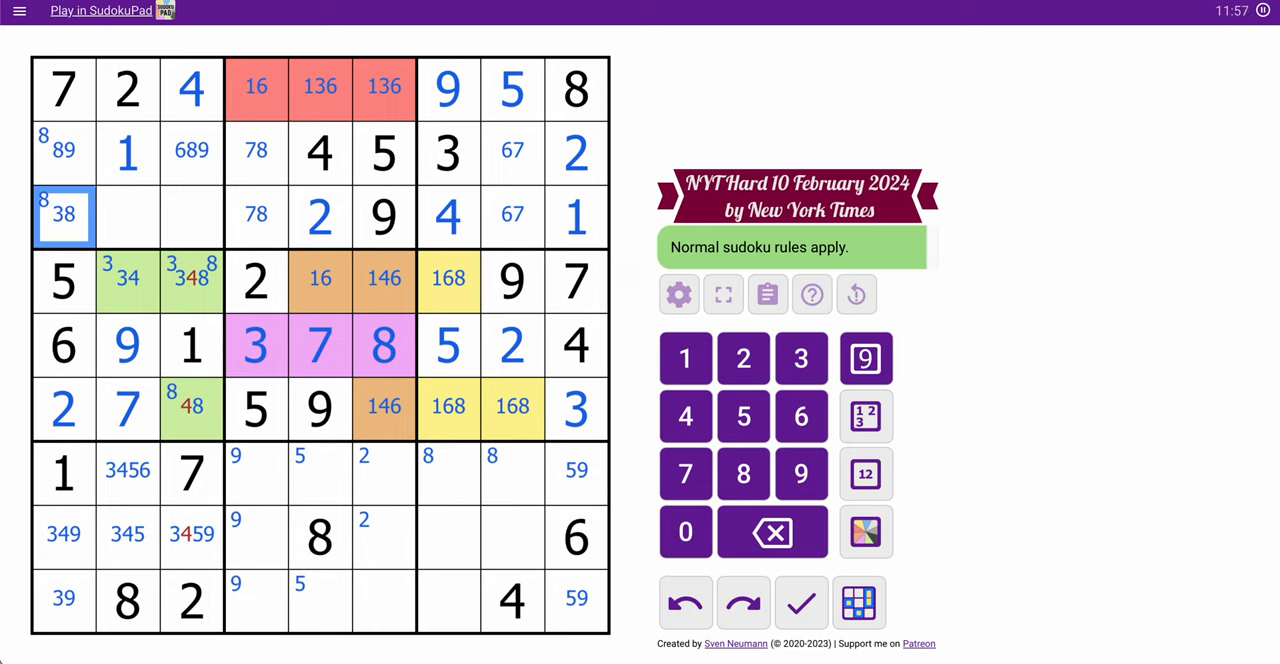
pyautogui.click(512, 407)
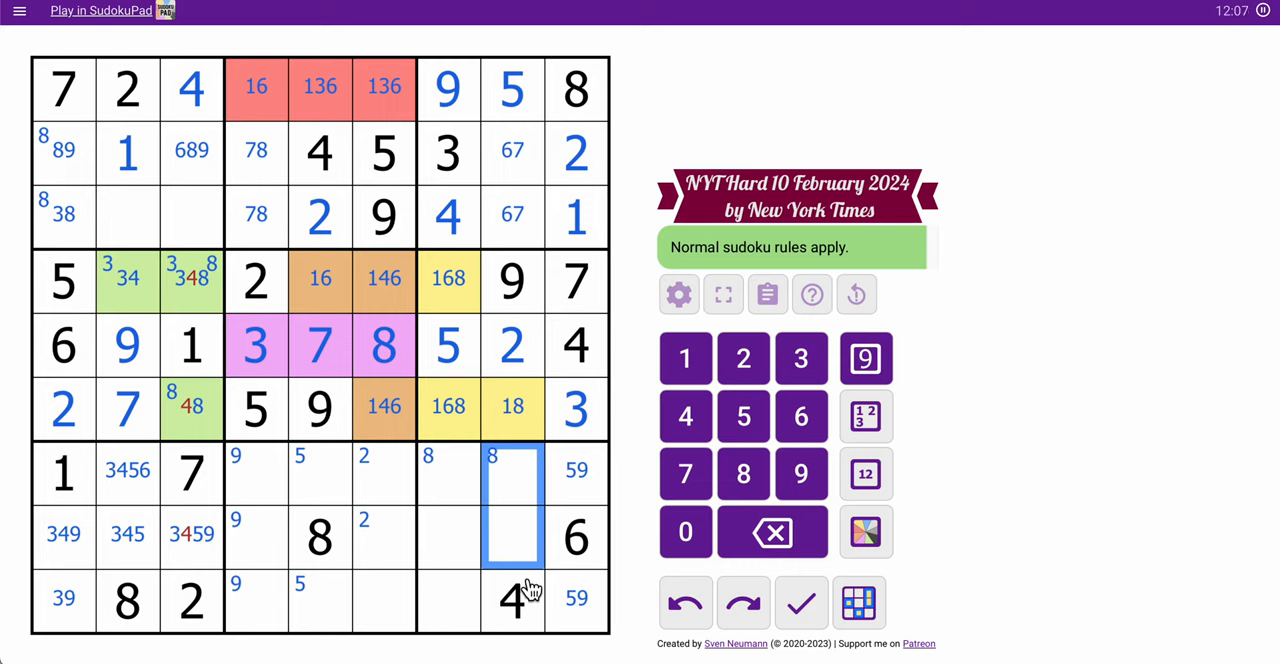
pyautogui.click(512, 408)
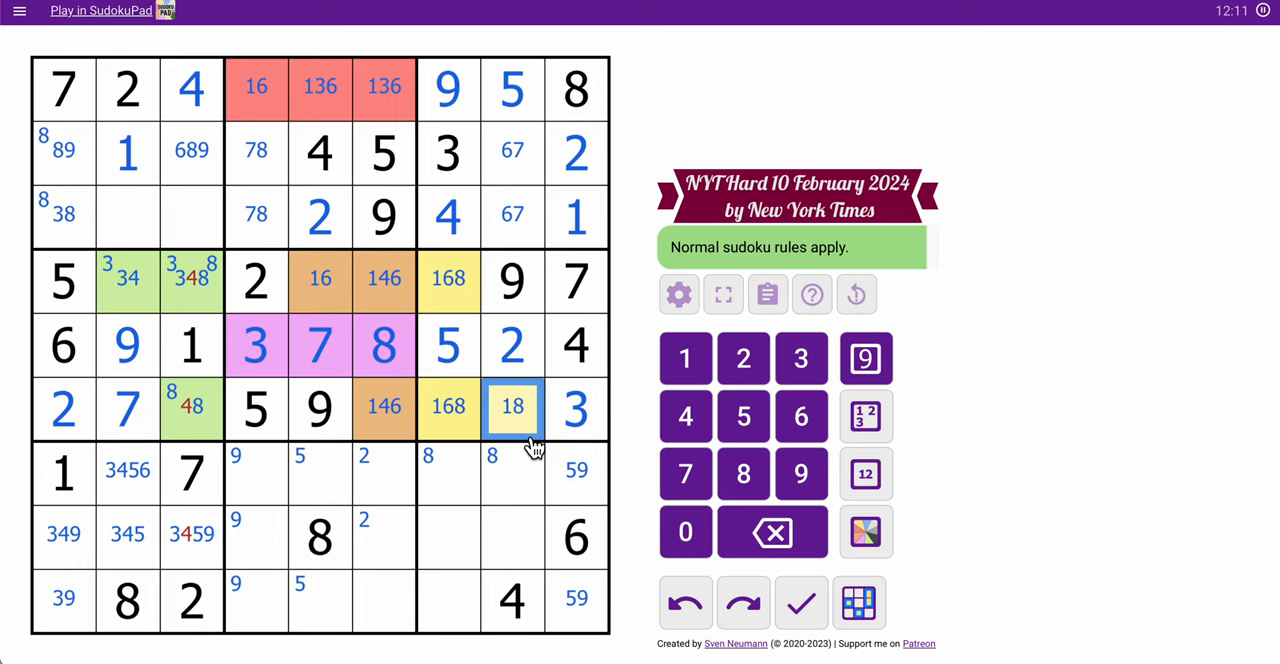
pyautogui.click(512, 150)
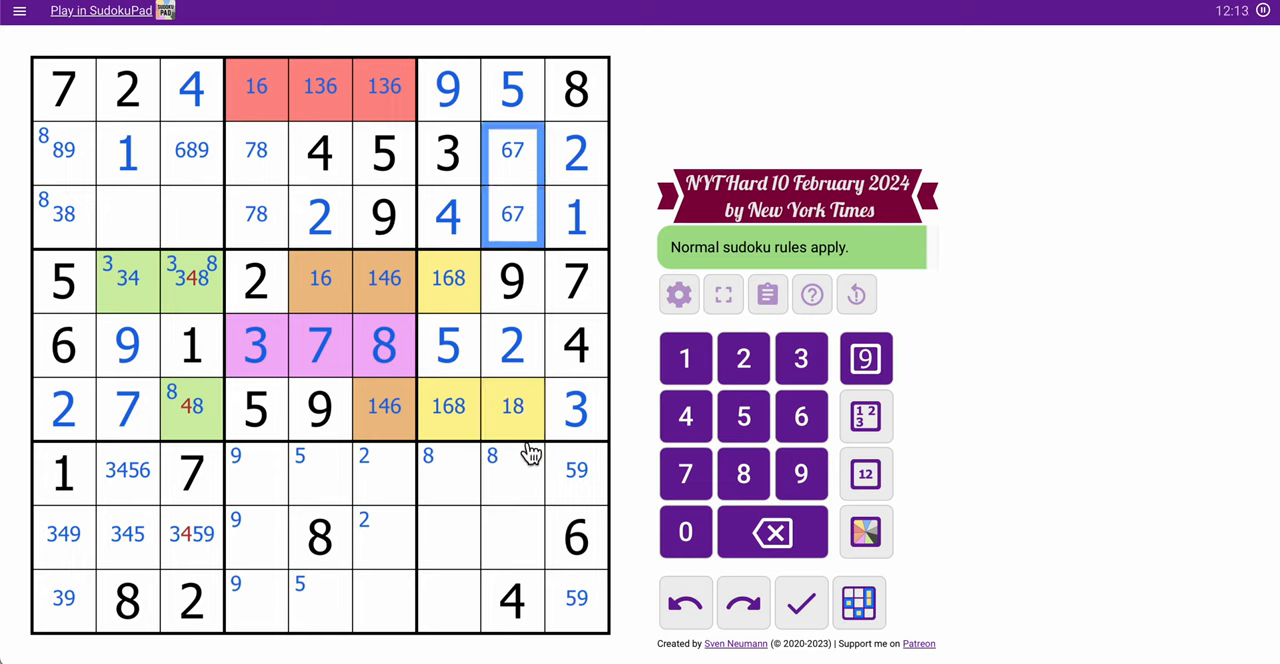
pyautogui.click(512, 406)
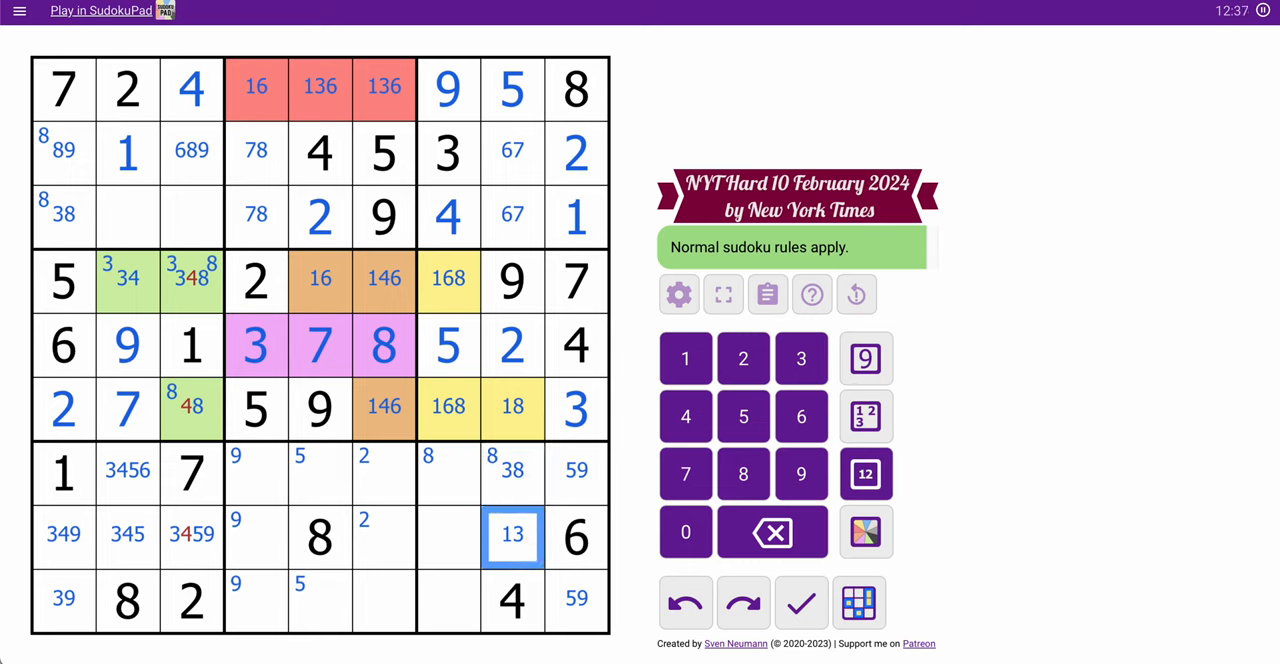
pyautogui.click(865, 532)
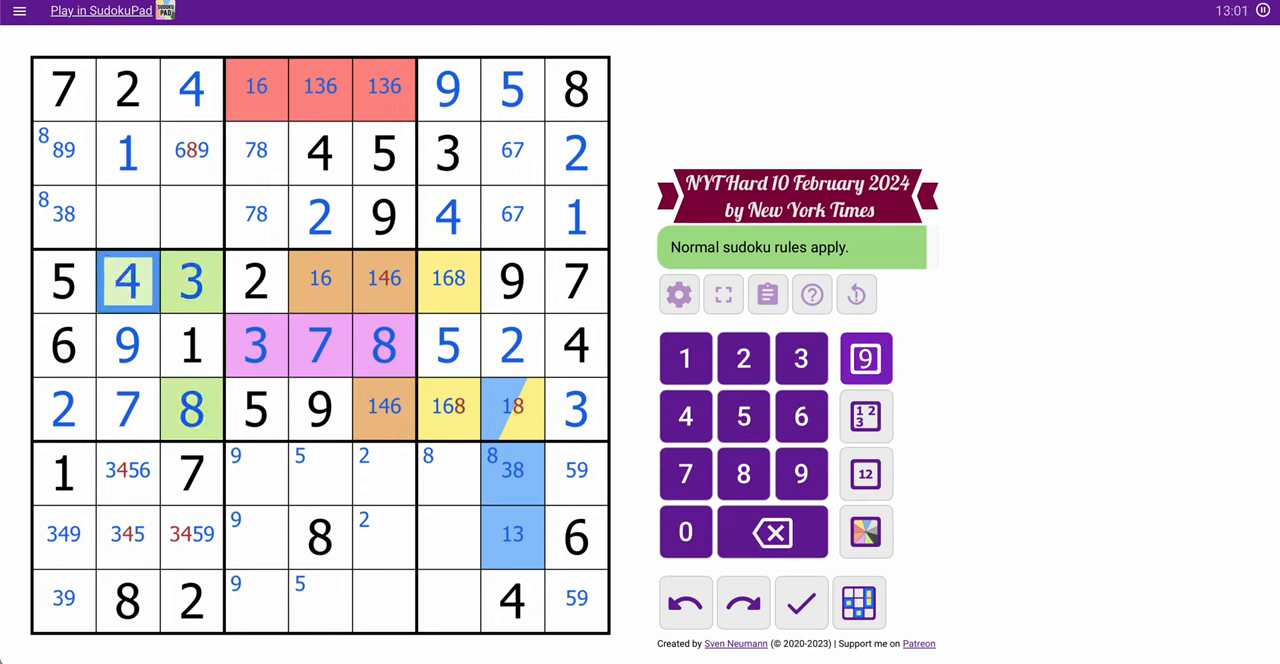
# - Enter 8 in row 4 and 4, 6, 1 in row 6; trim column 3 marks to 69 and 59
pyautogui.click(384, 280)
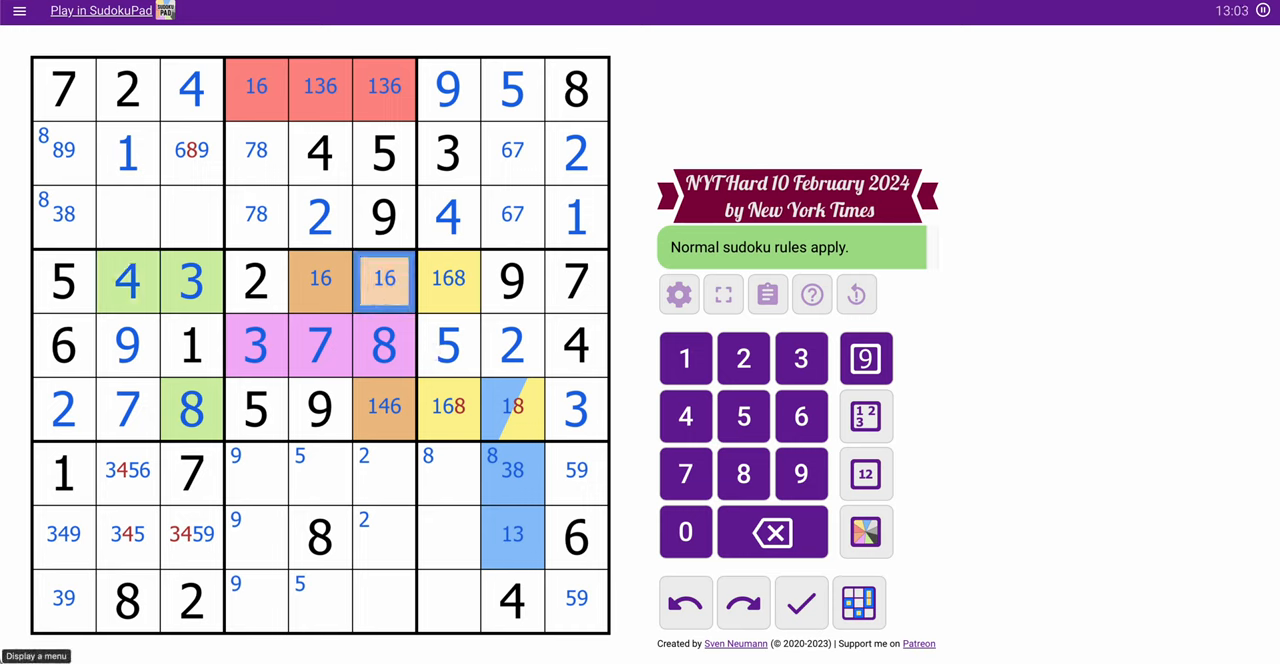
pyautogui.click(384, 406)
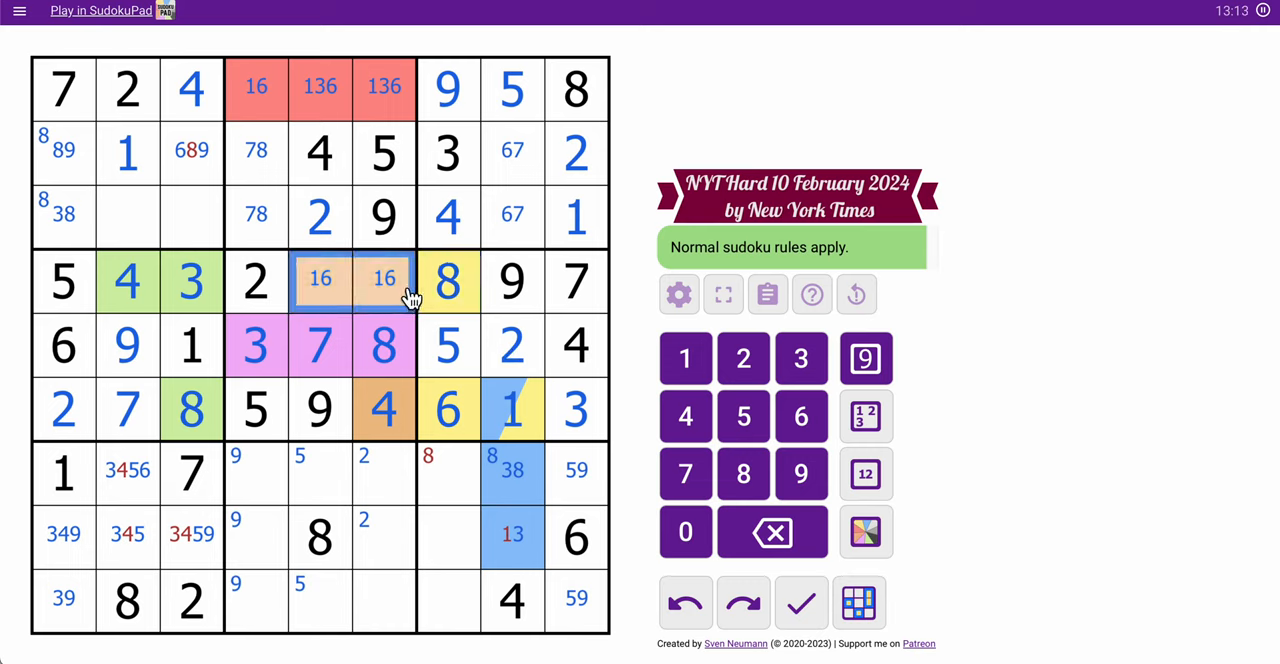
pyautogui.click(192, 150)
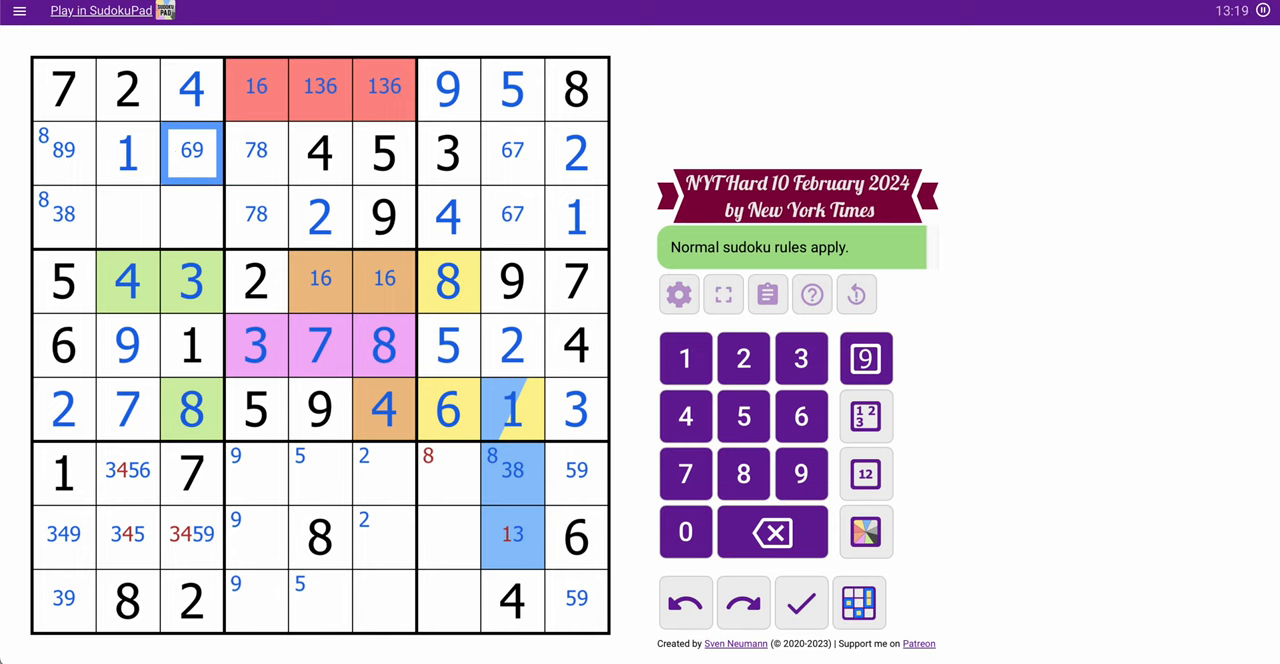
pyautogui.click(191, 533)
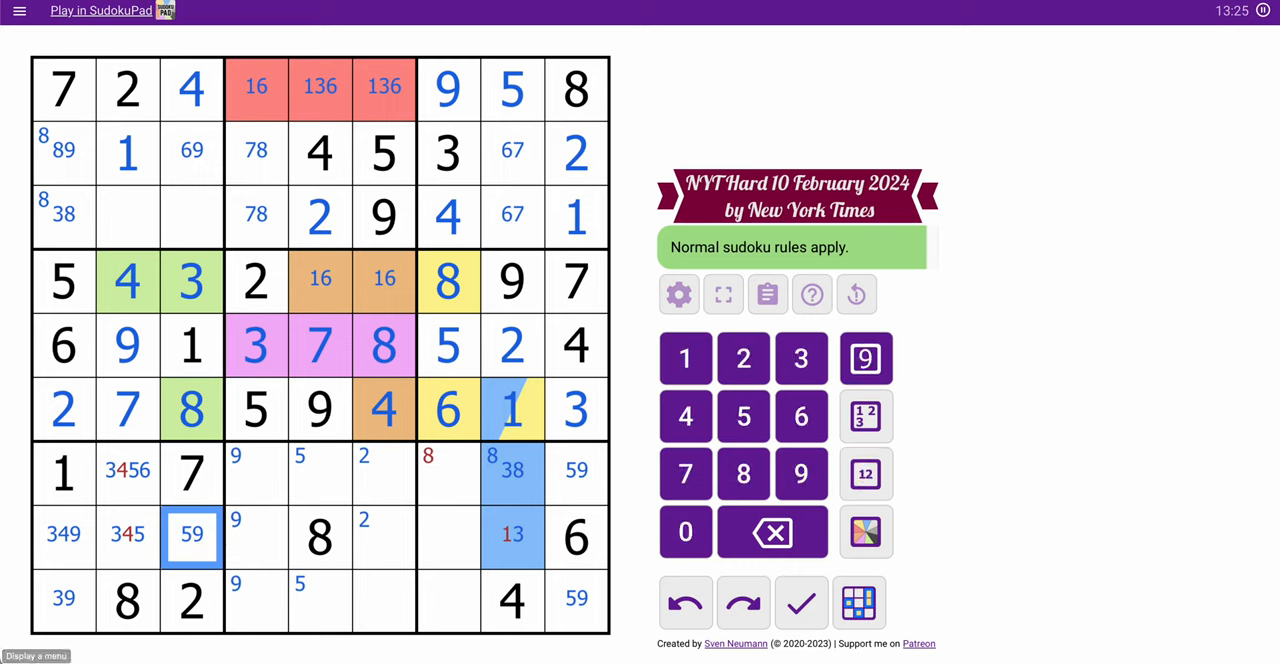
pyautogui.click(191, 217)
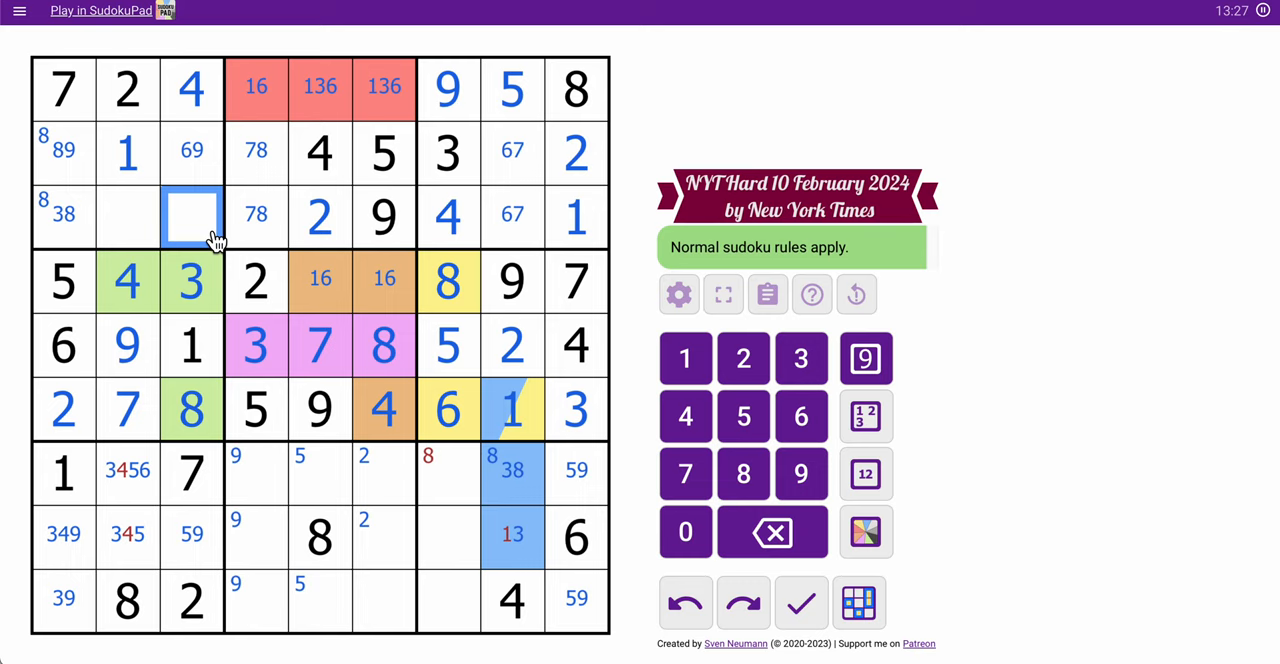
pyautogui.moveTo(872, 510)
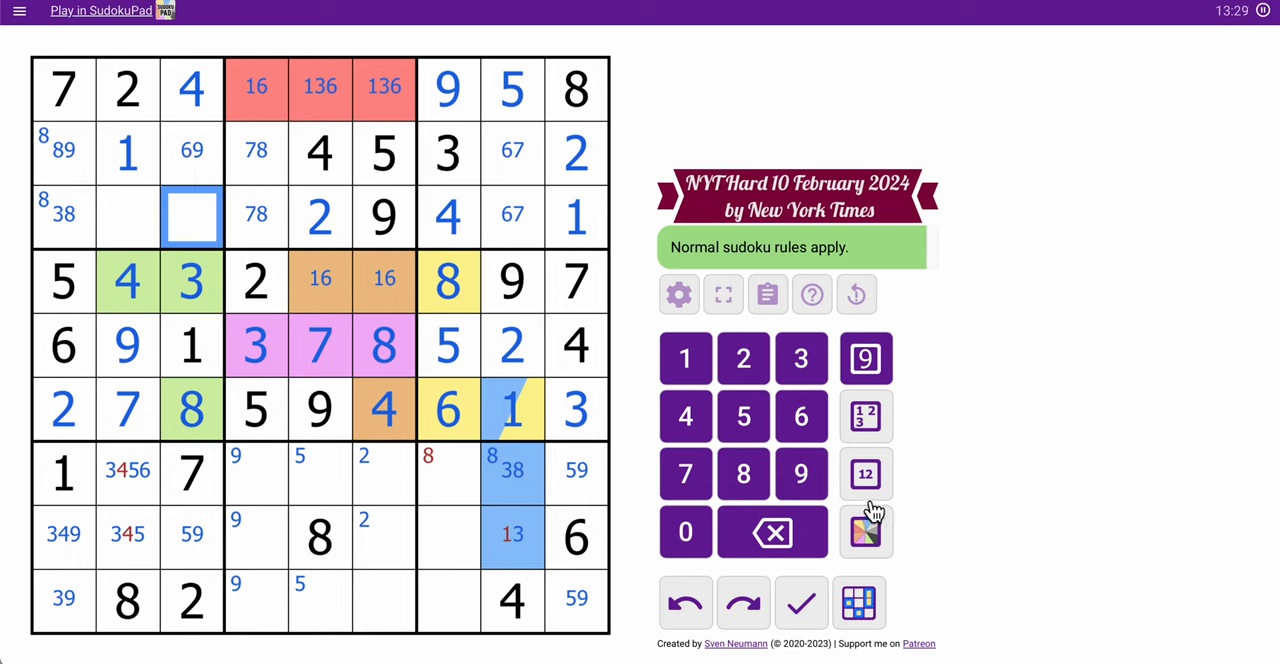
# - Pencil 56 and 356 into row 3 and cut column 2's rows 7–8 marks to 356 and 35
pyautogui.click(864, 473)
pyautogui.write('56')
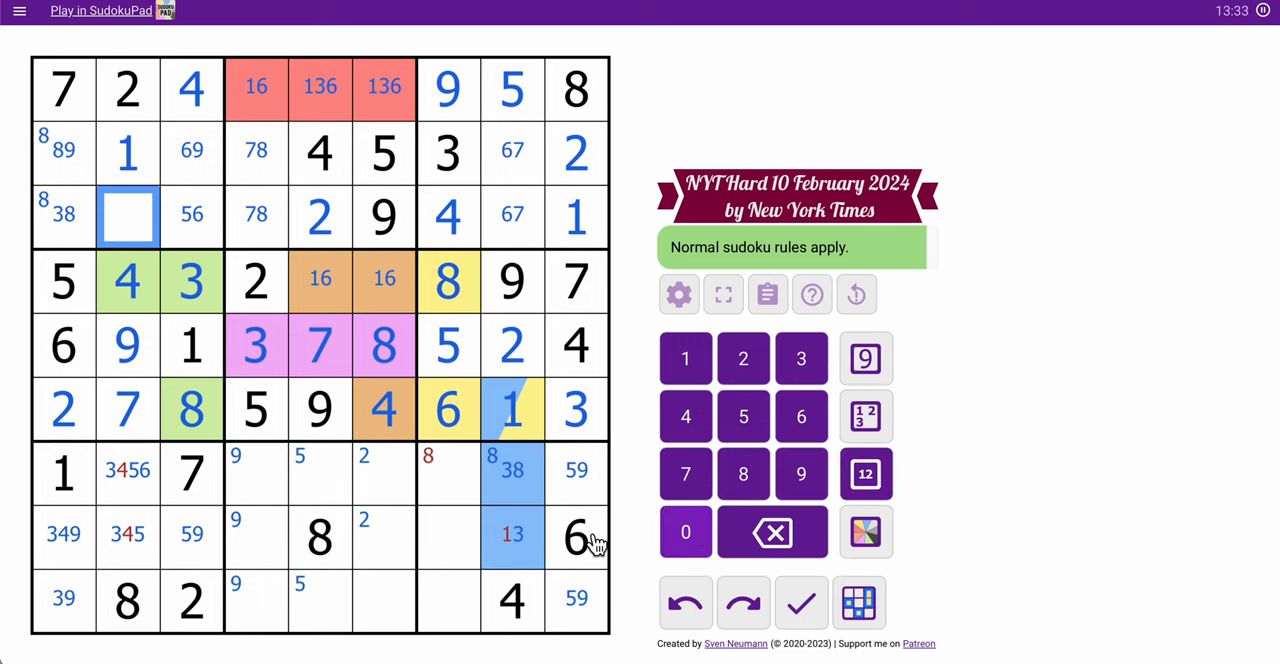
pyautogui.click(128, 533)
pyautogui.write('356')
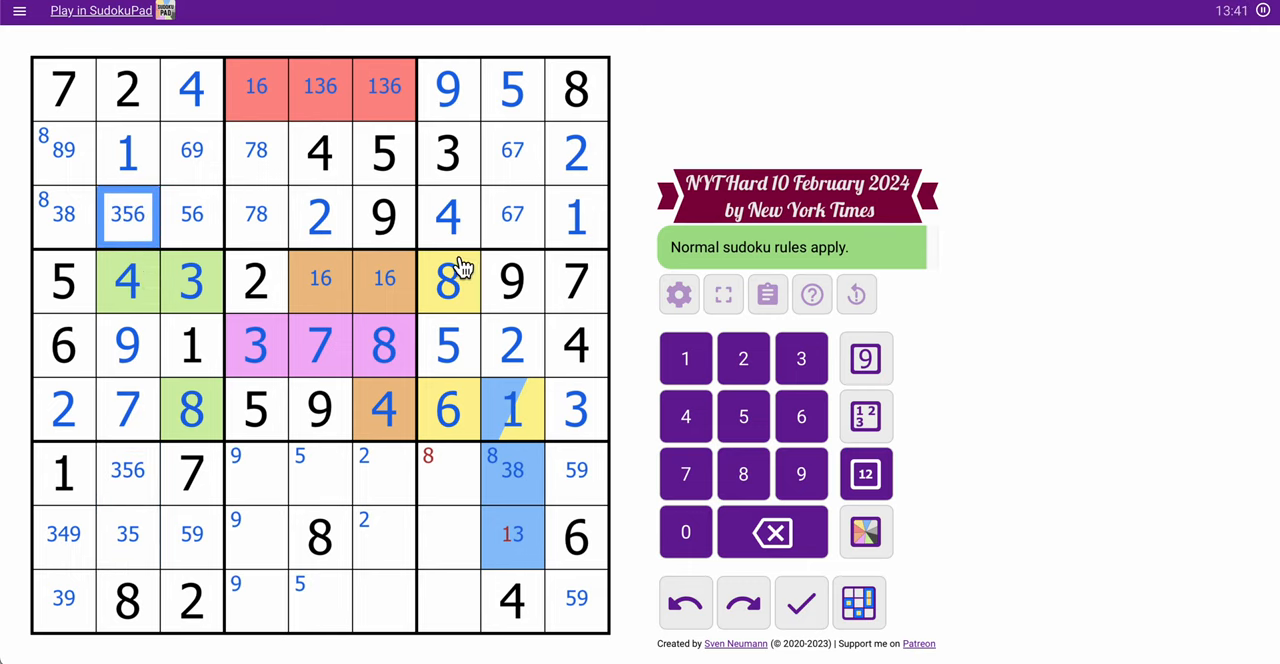
pyautogui.click(127, 472)
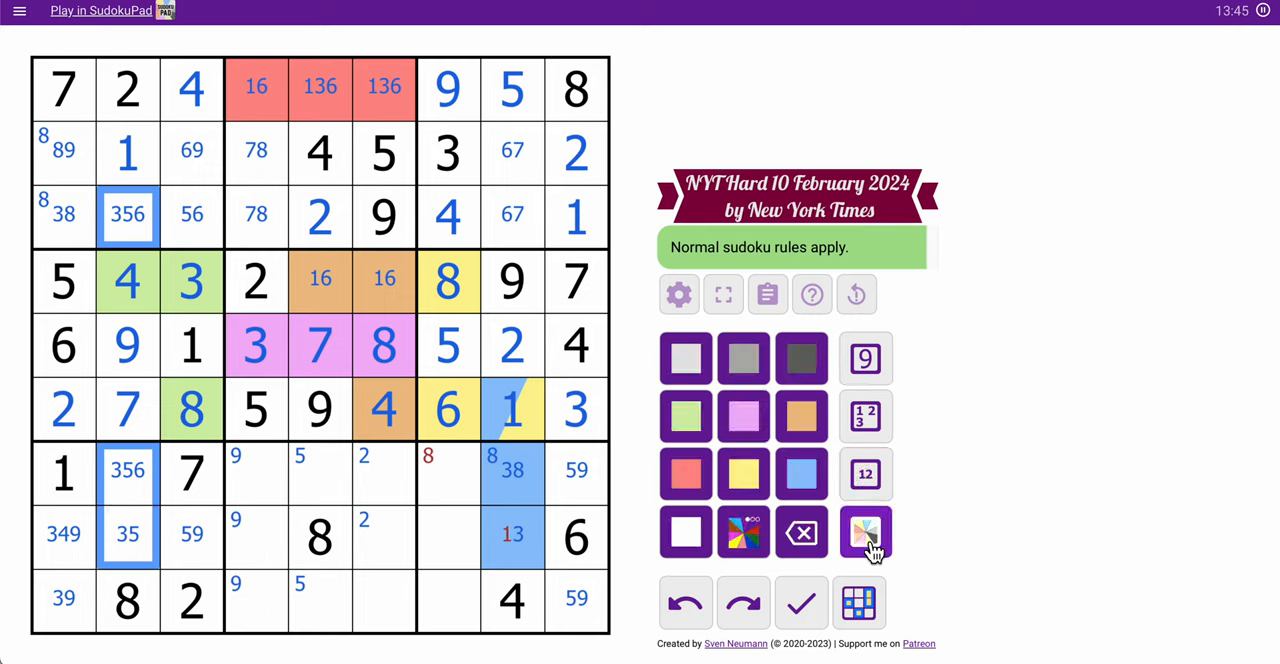
pyautogui.click(865, 532)
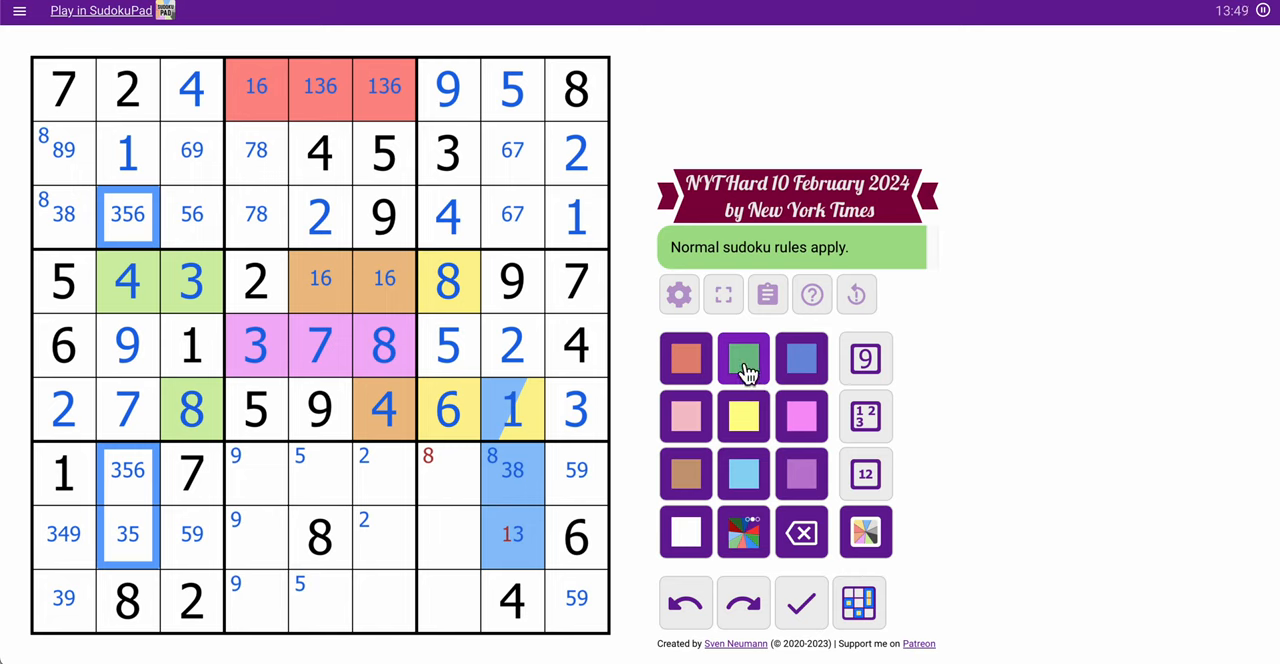
# - Colour column 2's 3/5/6 cells green and column 1's 3/8/9 cells blue, then enter 4, 8 and 3
pyautogui.click(744, 358)
pyautogui.write('4')
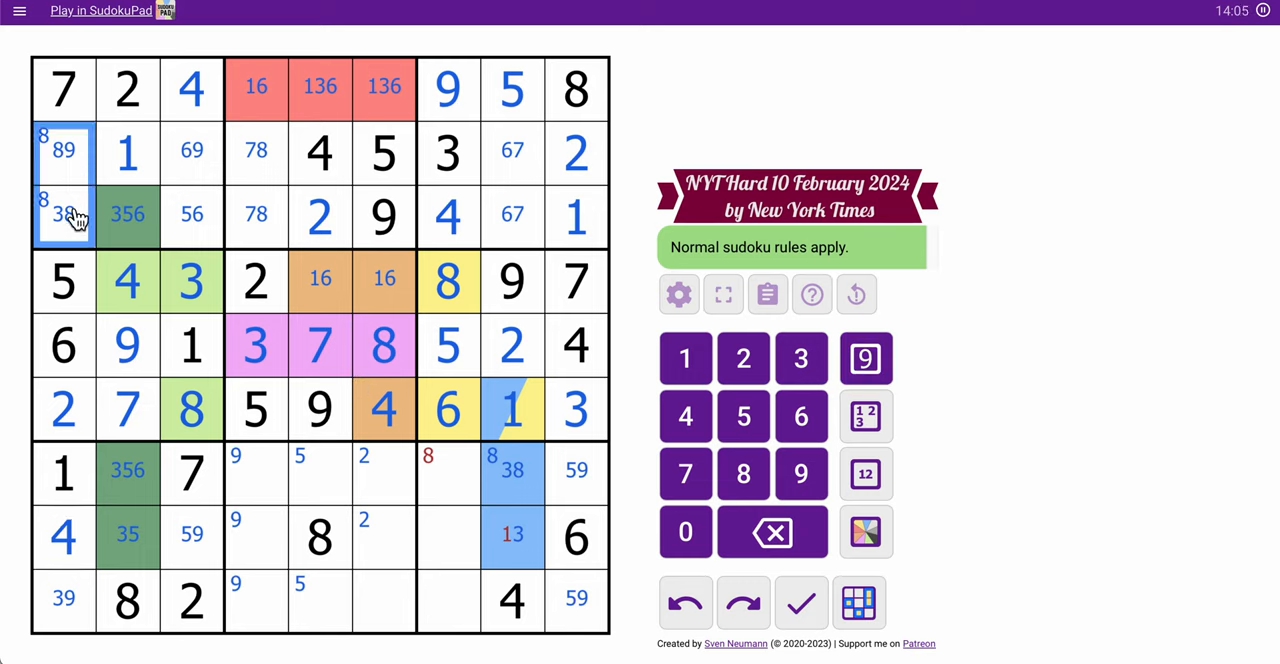
pyautogui.click(865, 531)
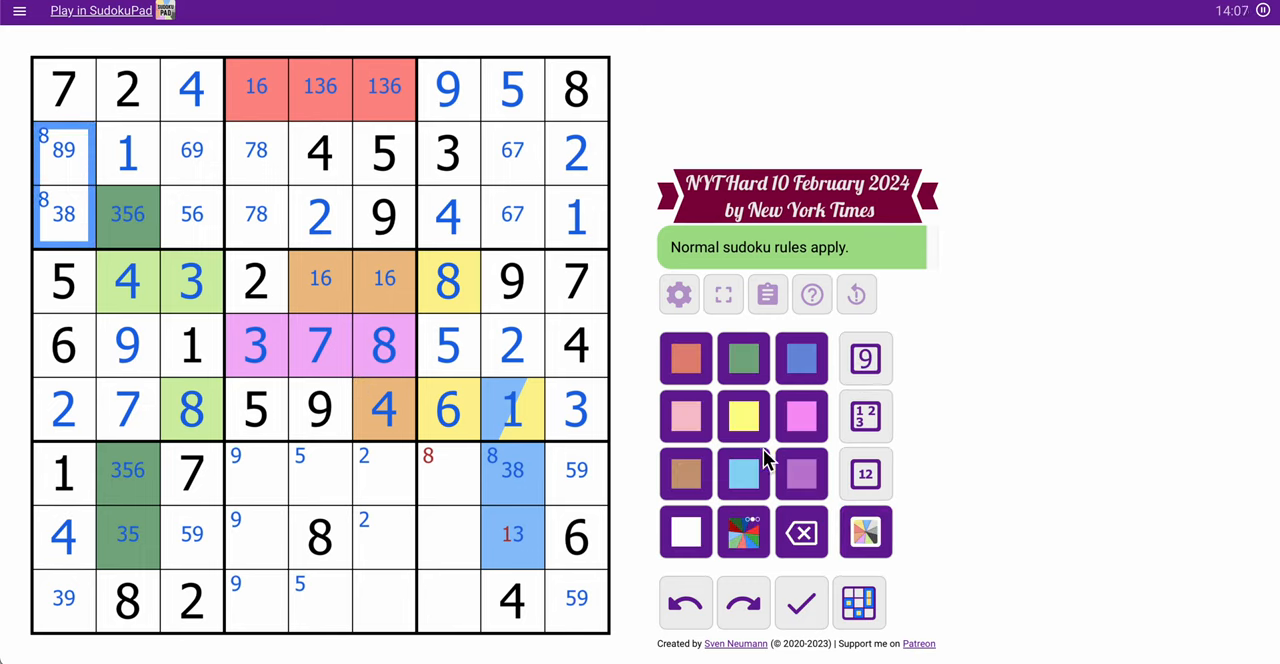
pyautogui.click(801, 357)
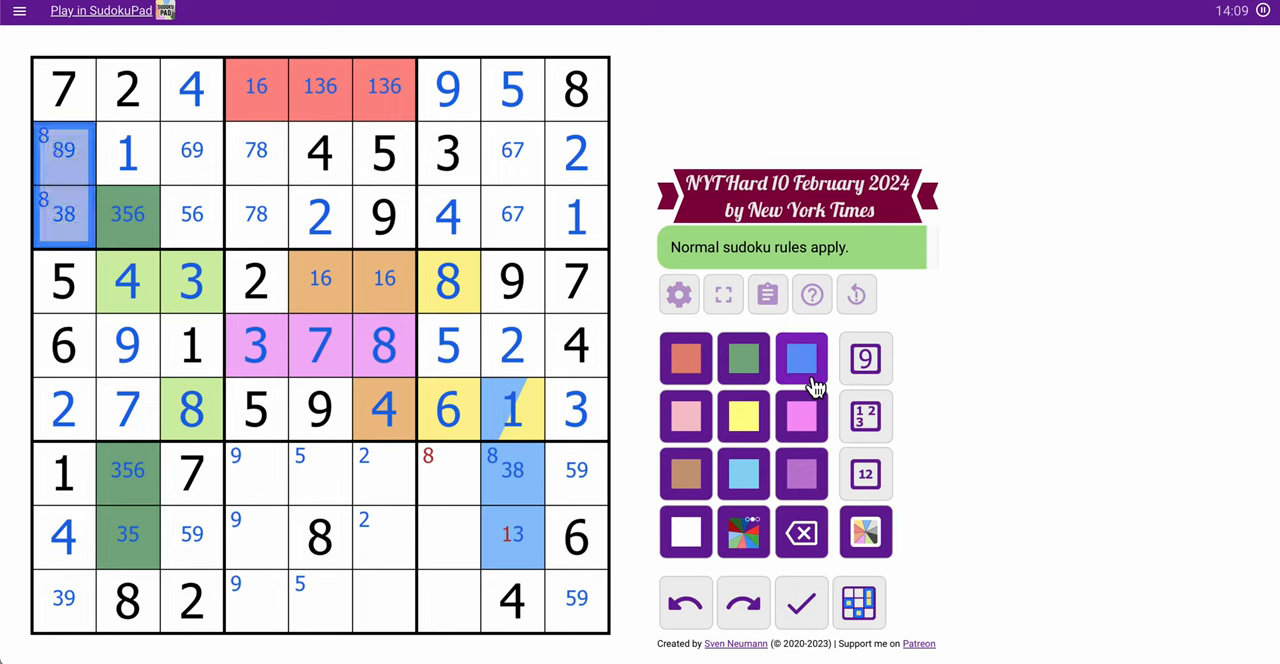
pyautogui.click(63, 598)
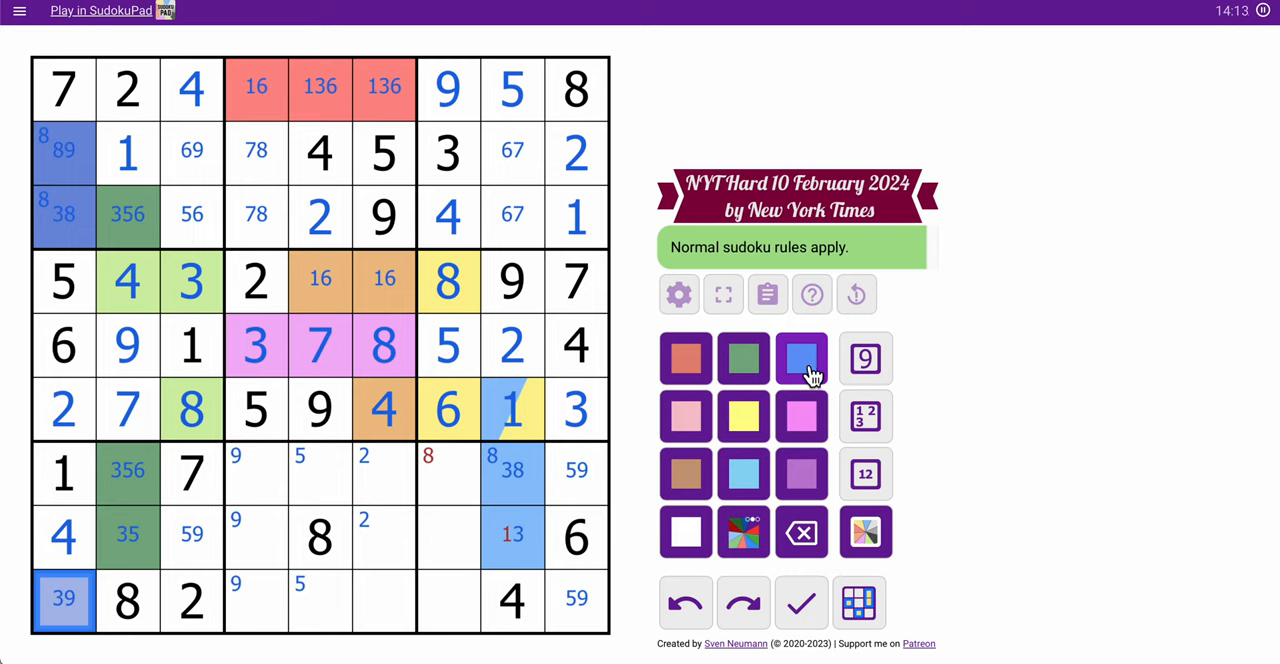
pyautogui.click(256, 600)
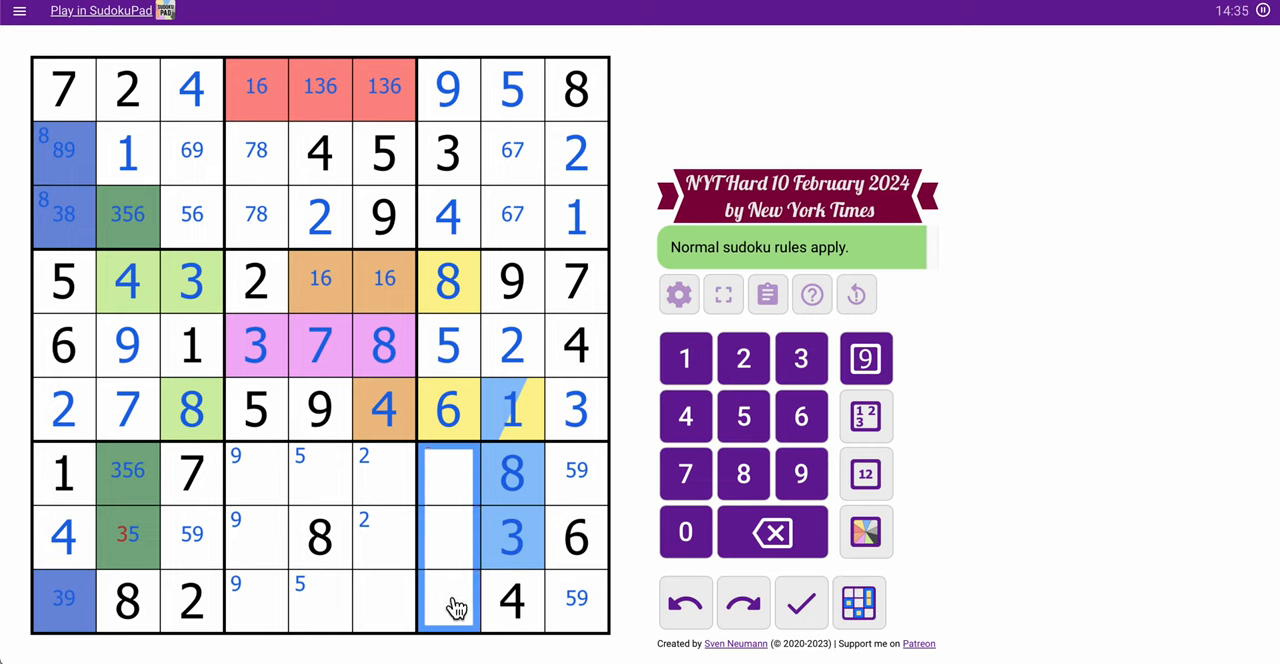
# - Colour column 7 rows 7–9 pink with 17 marks; enter 2 at r7c7 and r8c6, 5 at r8c2
pyautogui.click(865, 532)
pyautogui.write('7')
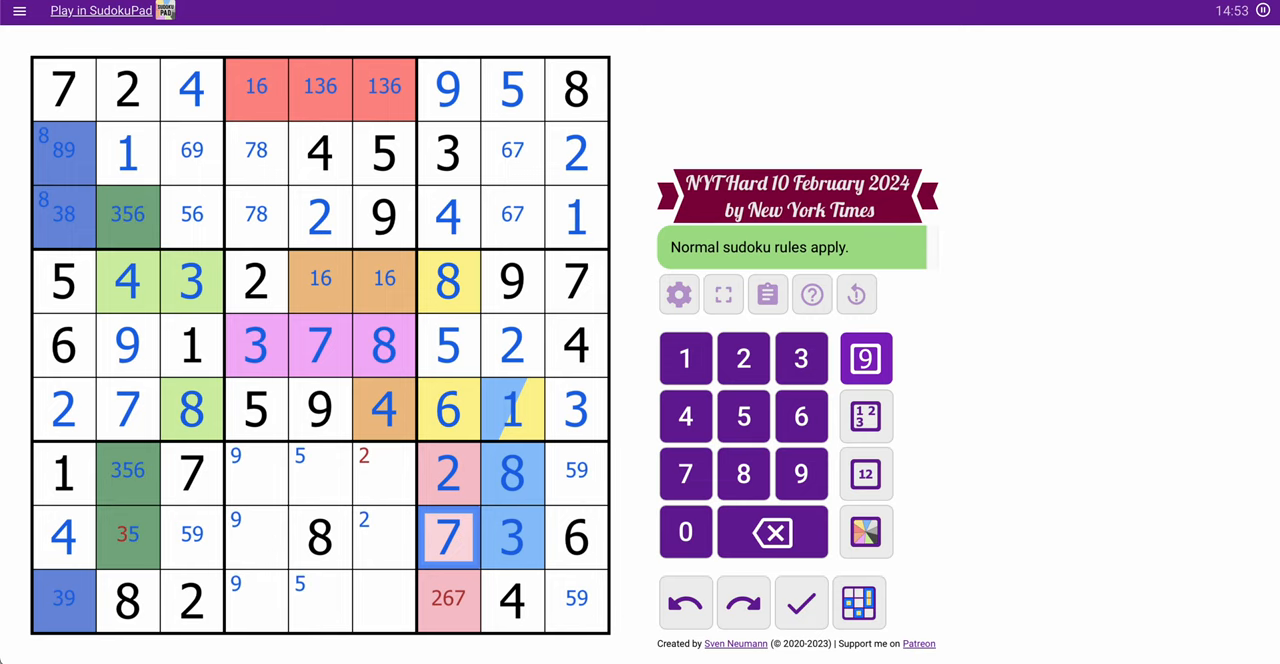
pyautogui.click(685, 602)
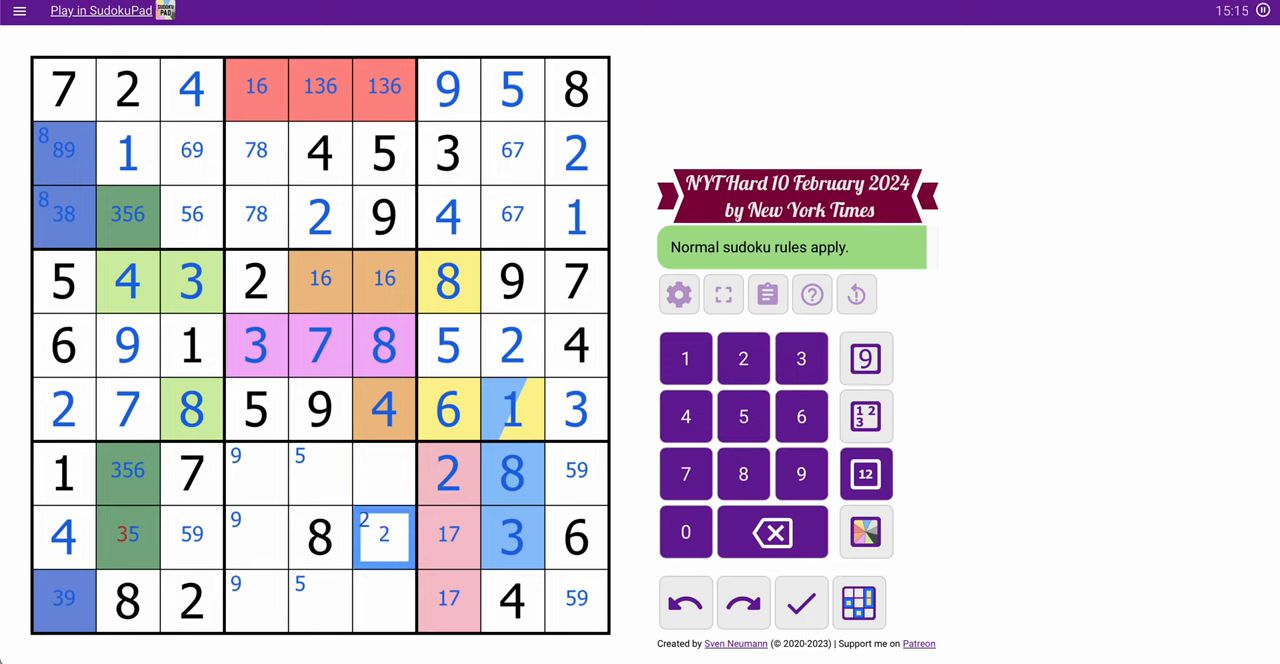
pyautogui.click(866, 358)
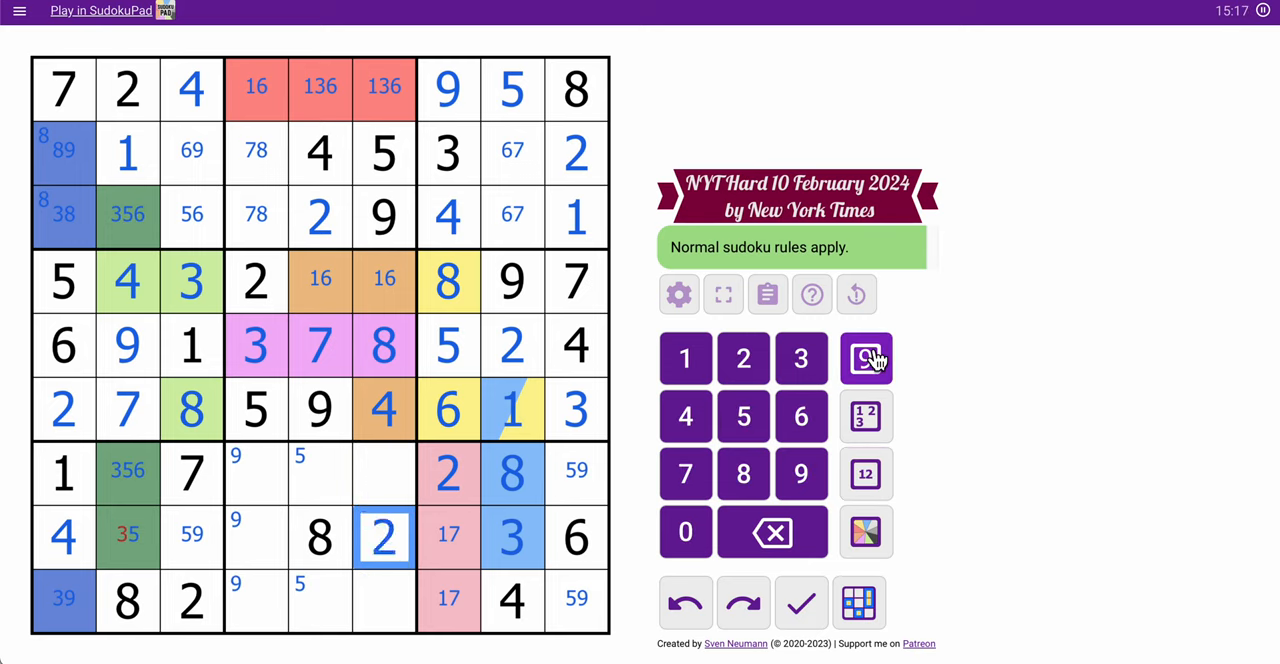
pyautogui.click(127, 537)
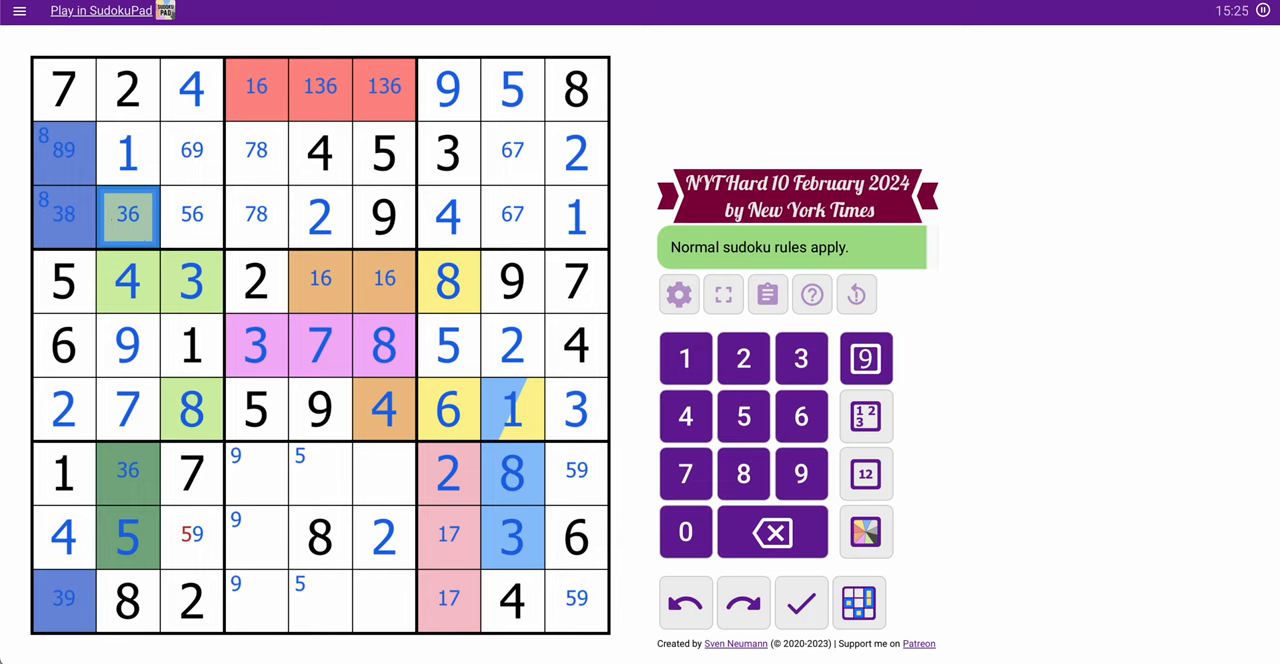
# - Enter the triple-resolved digits 9, 8, 3 in column 1 and the row 2–3 cells
pyautogui.click(191, 537)
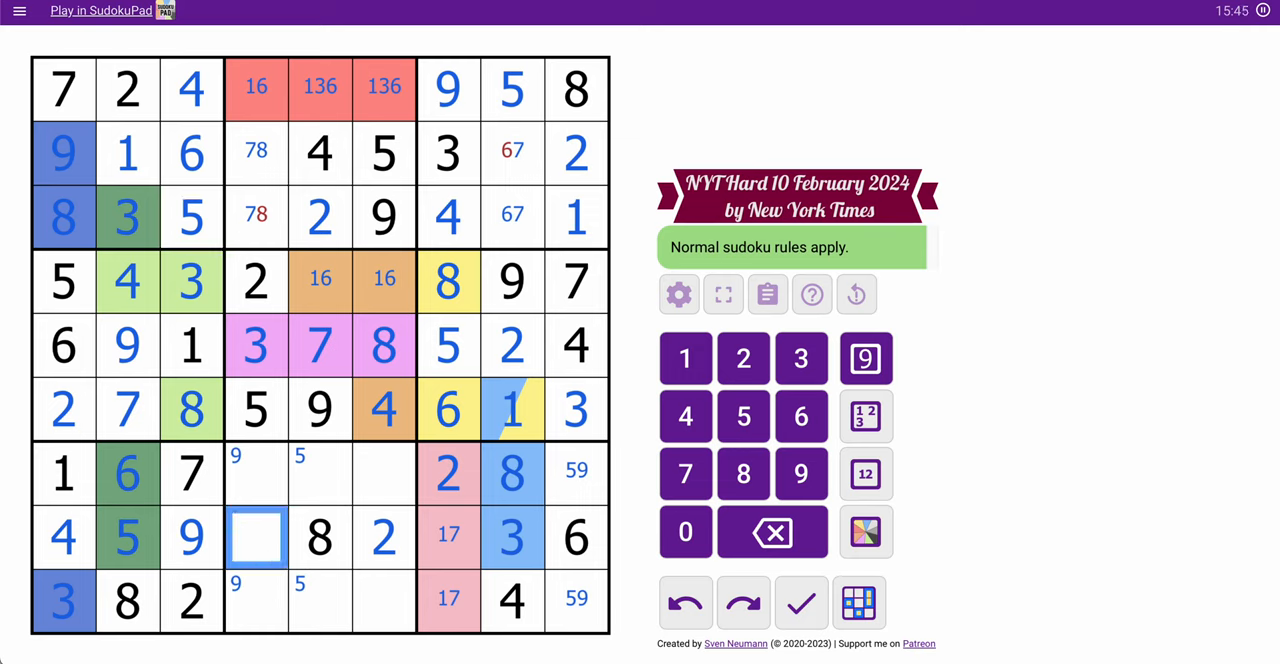
pyautogui.moveTo(191, 170)
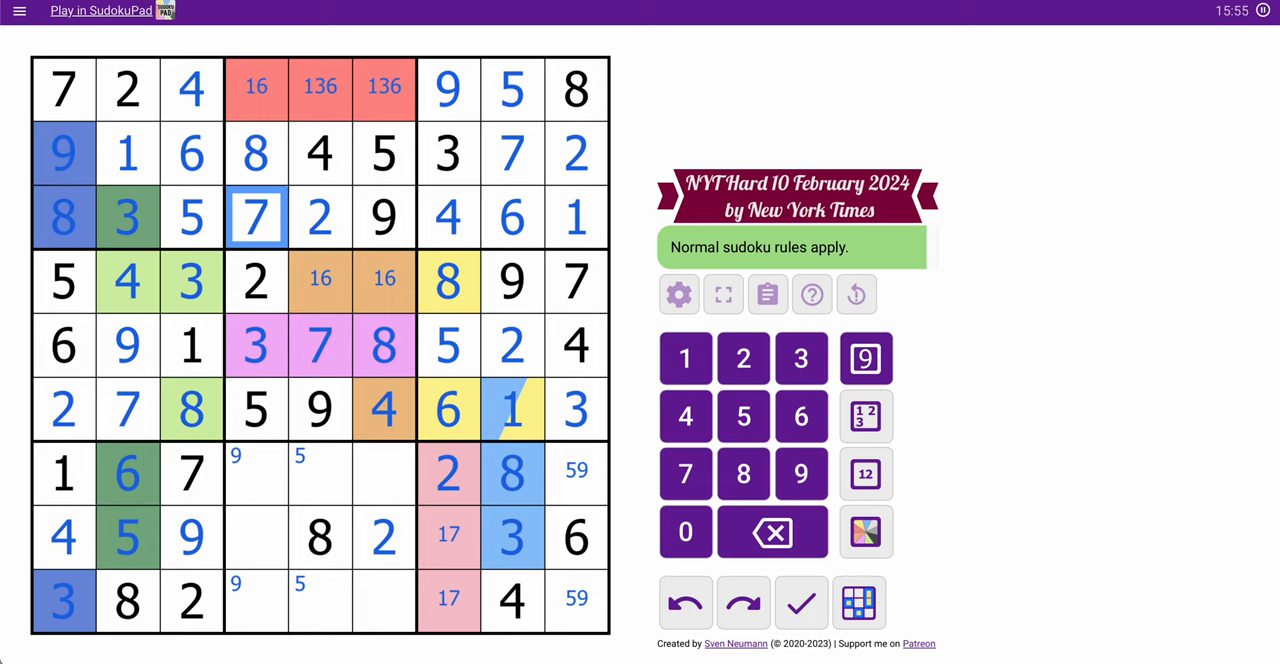
pyautogui.click(384, 90)
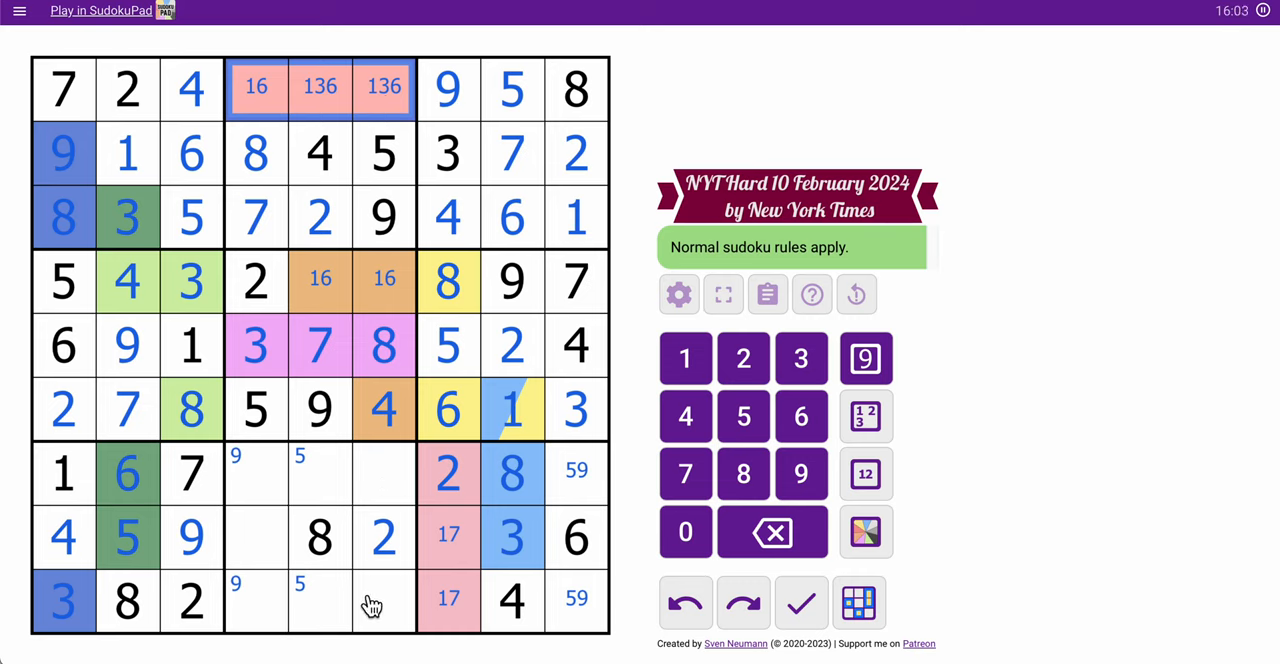
pyautogui.moveTo(273, 485)
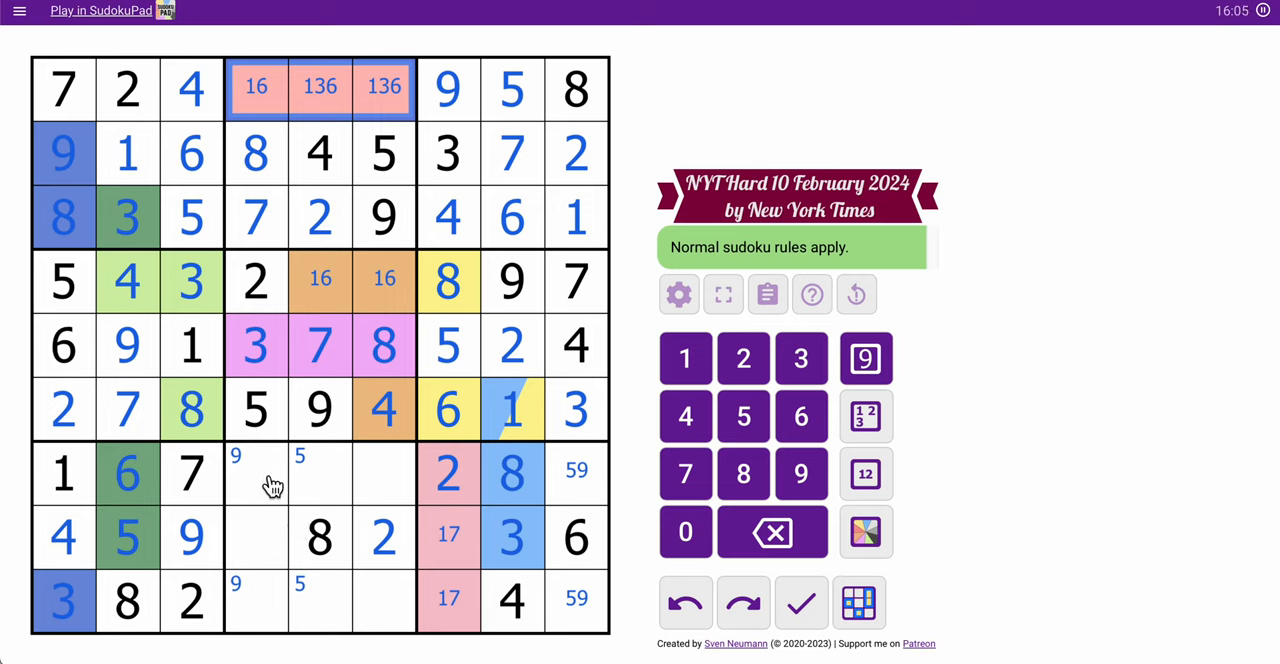
# - Pencil 35, 156 and 1367 candidates into the empty bottom-box cells of columns 5 and 6
pyautogui.click(320, 473)
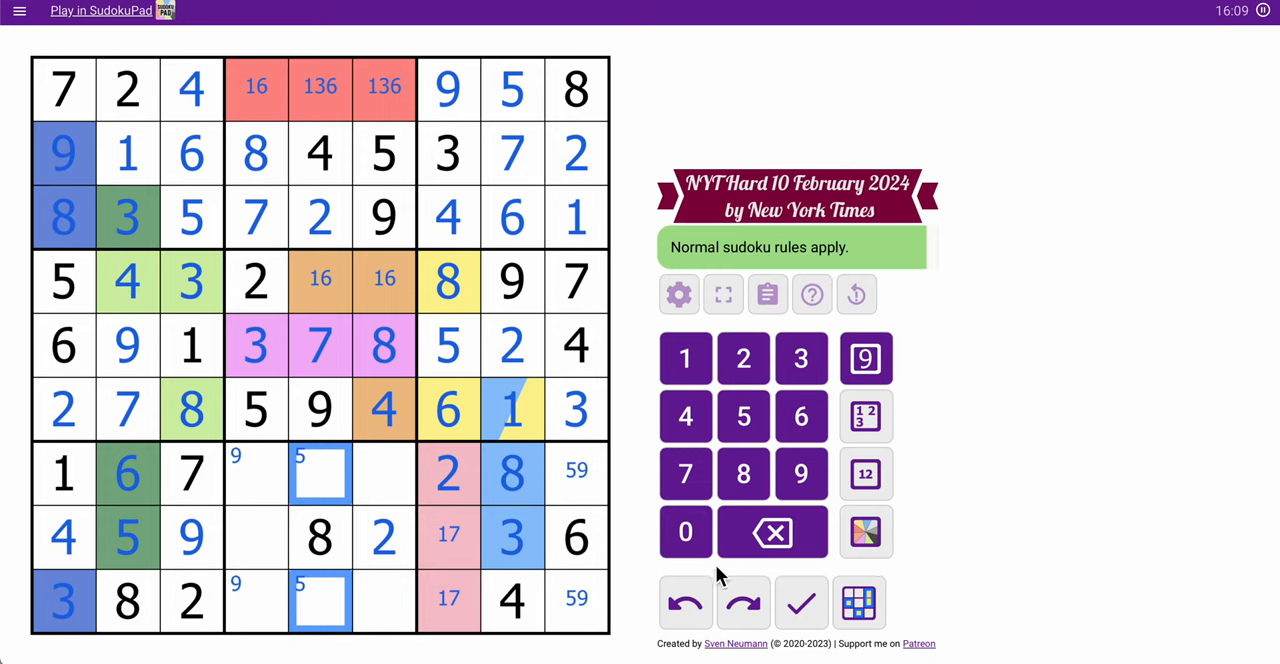
pyautogui.click(865, 473)
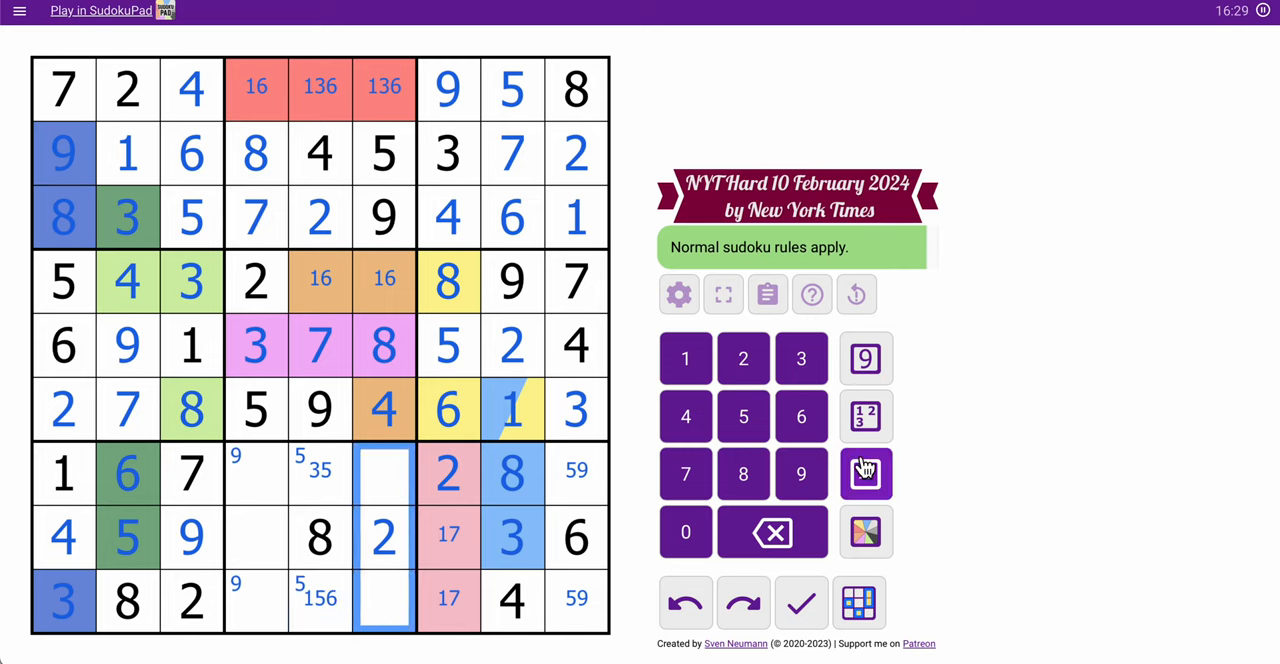
pyautogui.click(866, 473)
pyautogui.write('1367')
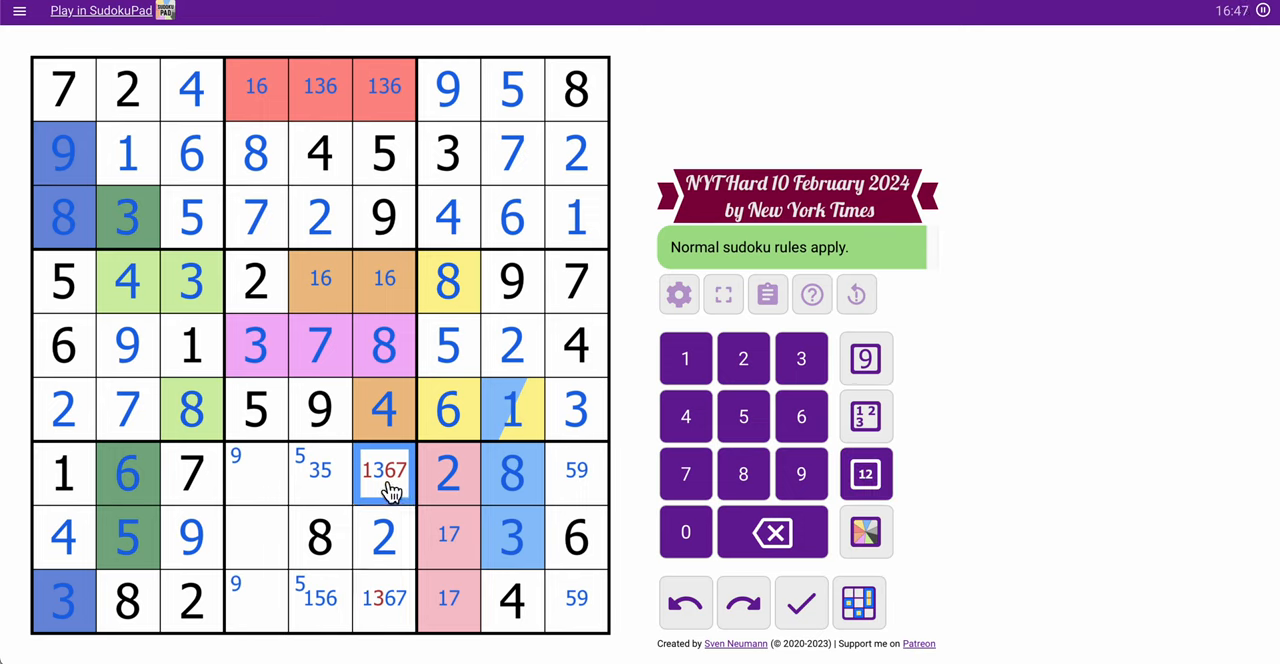
# - Enter 5 and 3 in row 7, 7 and 1 in the pink cells, and 7 at r9c6
pyautogui.click(800, 358)
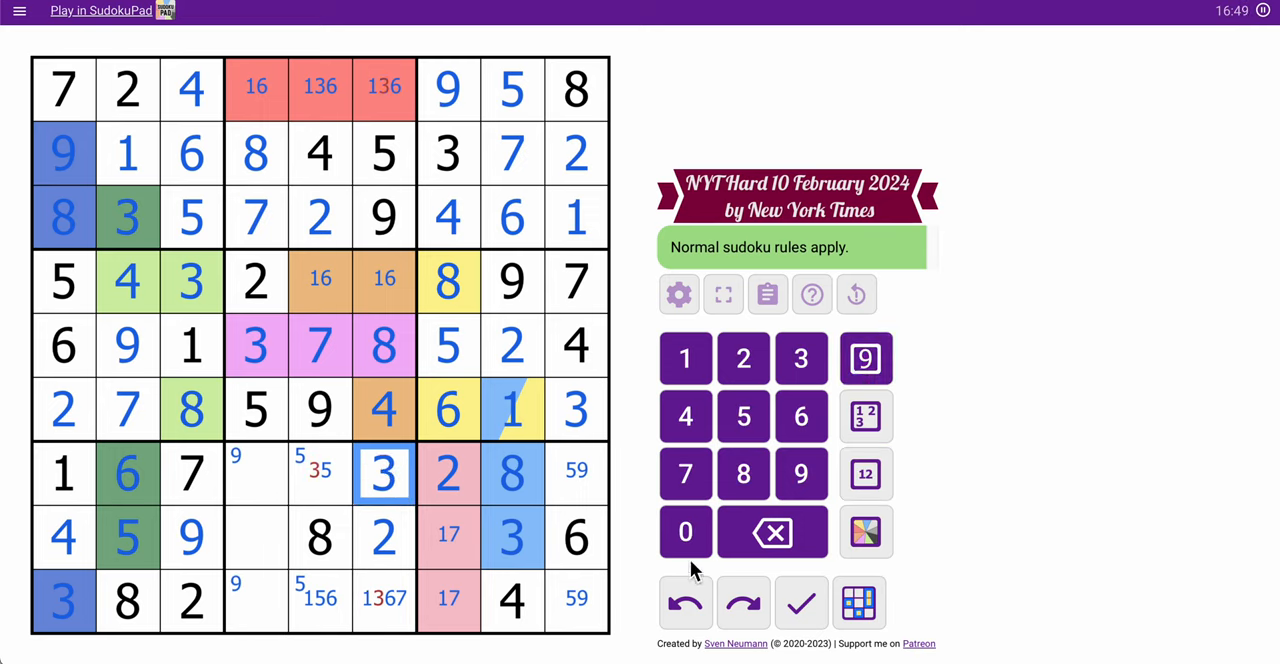
pyautogui.click(384, 89)
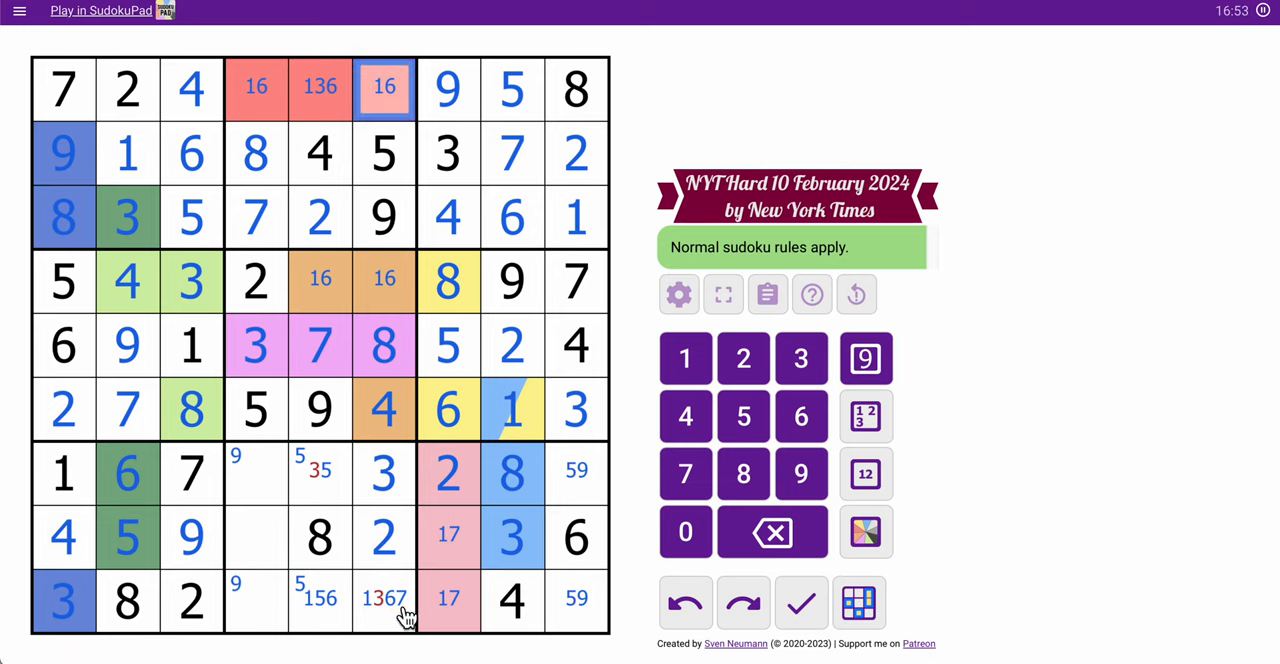
pyautogui.click(384, 598)
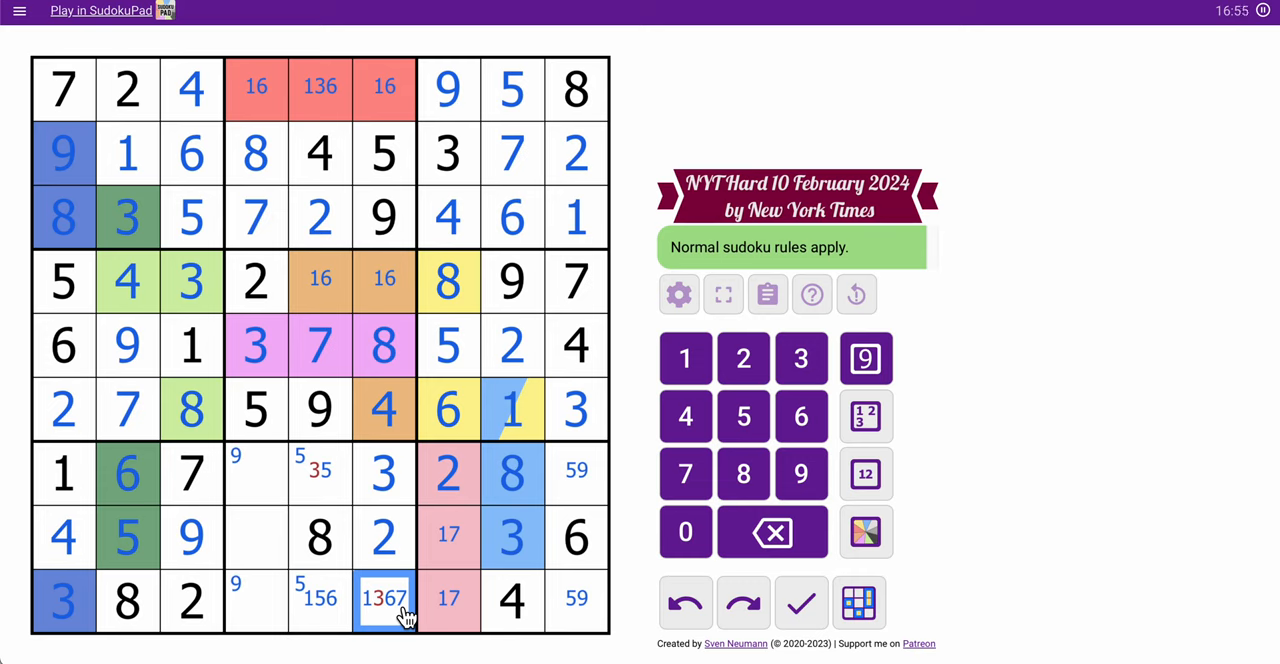
pyautogui.click(866, 358)
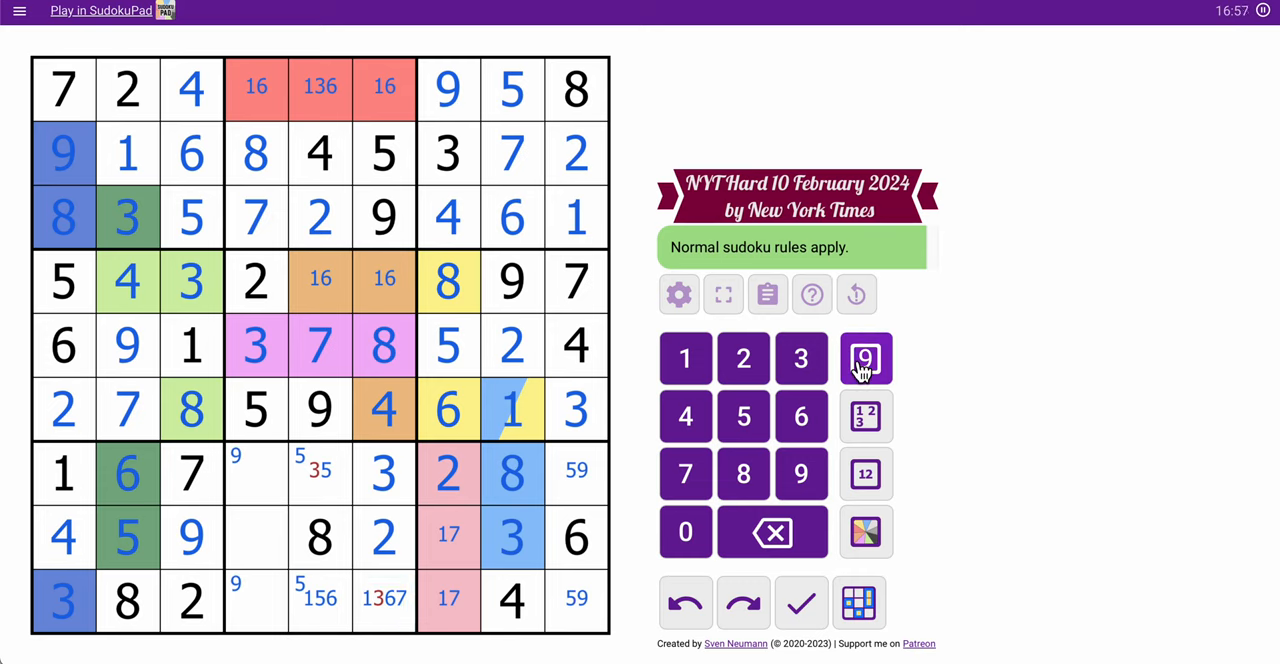
pyautogui.click(384, 600)
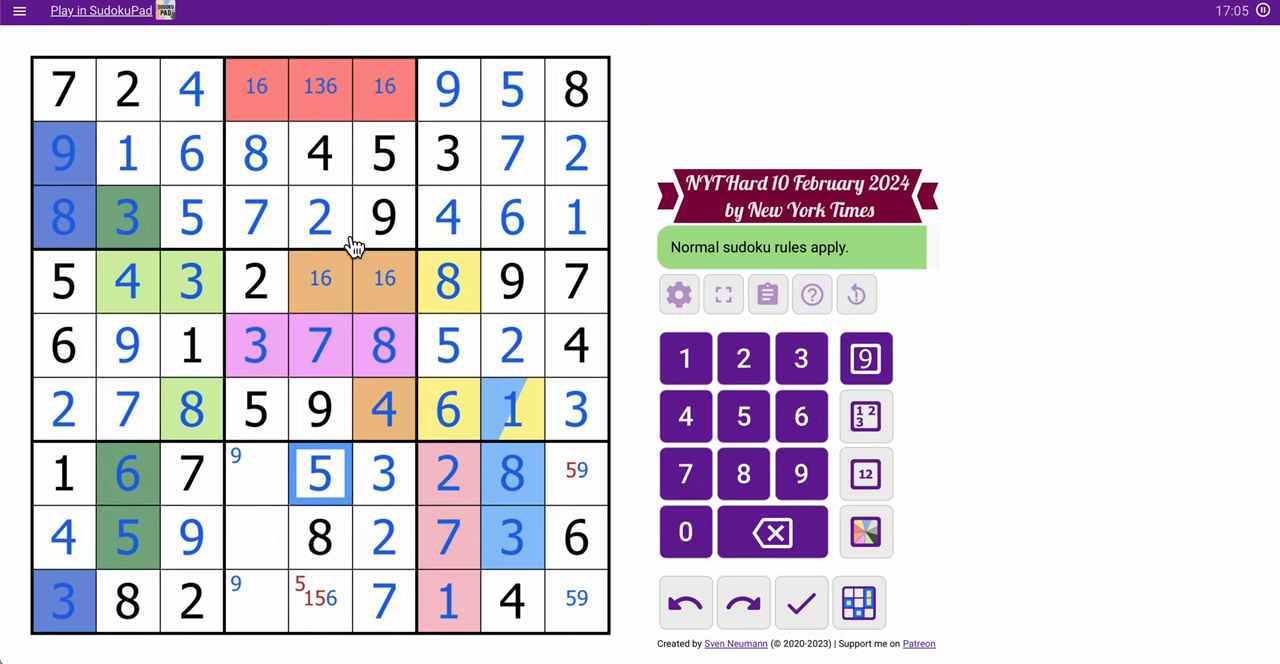
# - Enter the final digits in rows 1, 4, 7, 8 and 9 and click OK on Congrats
pyautogui.click(320, 600)
pyautogui.write('6')
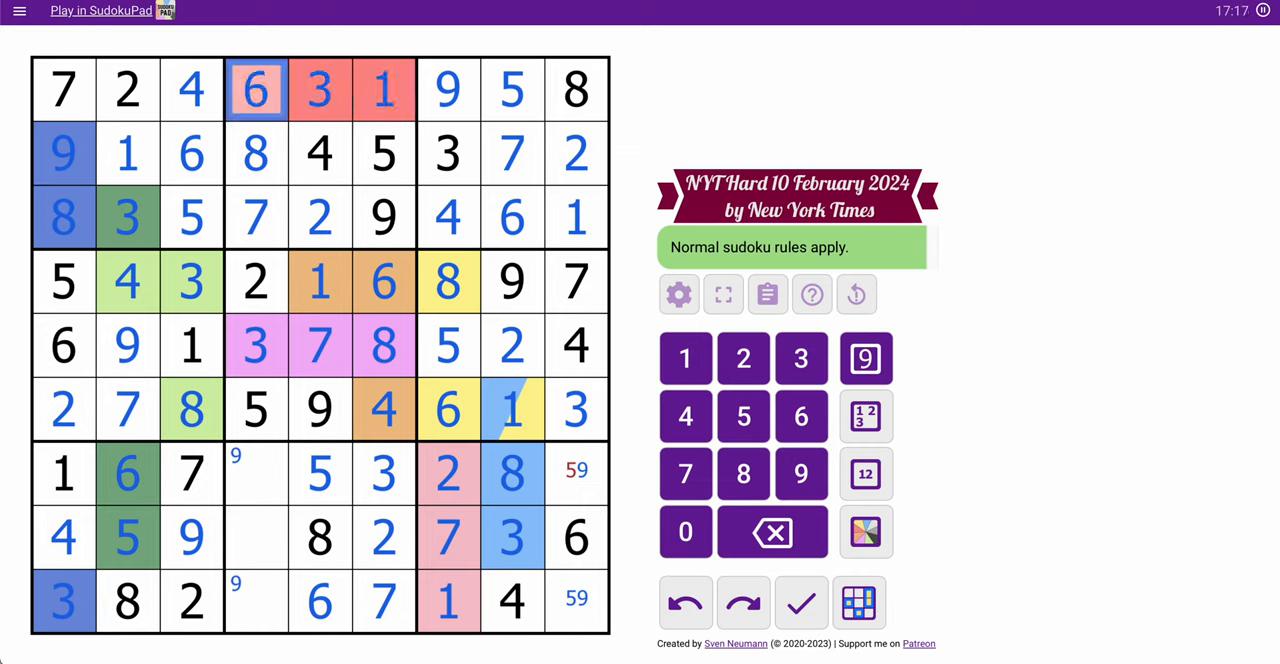
pyautogui.moveTo(410, 488)
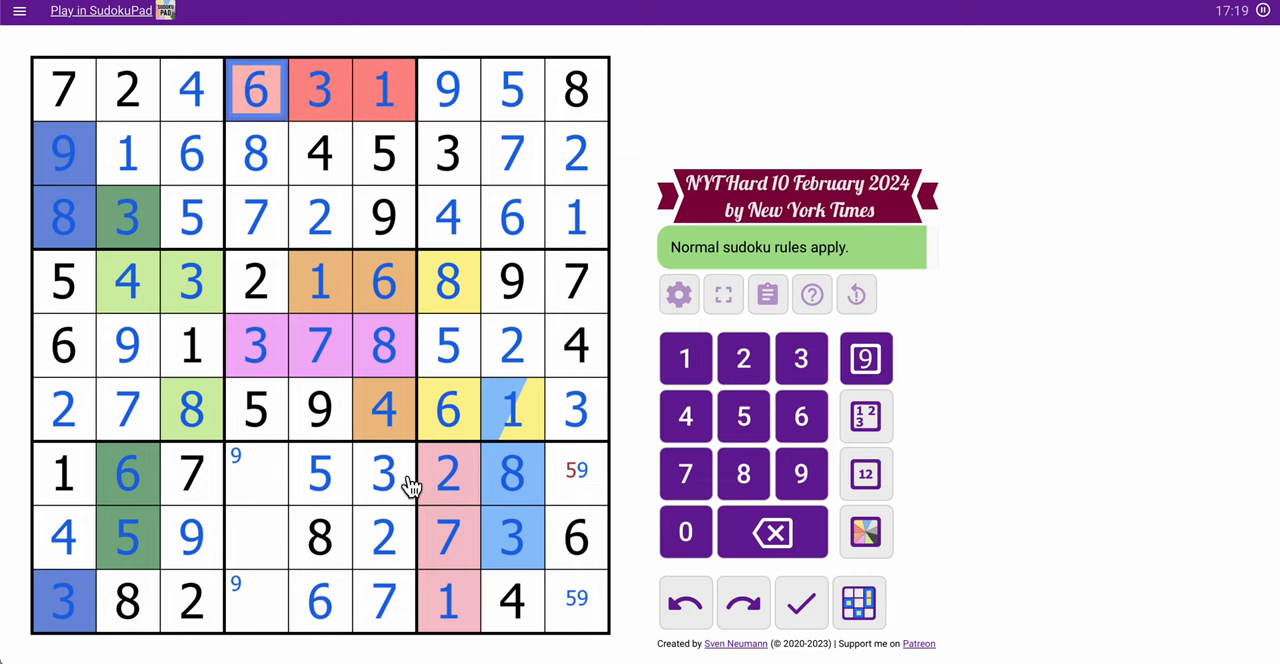
pyautogui.click(320, 473)
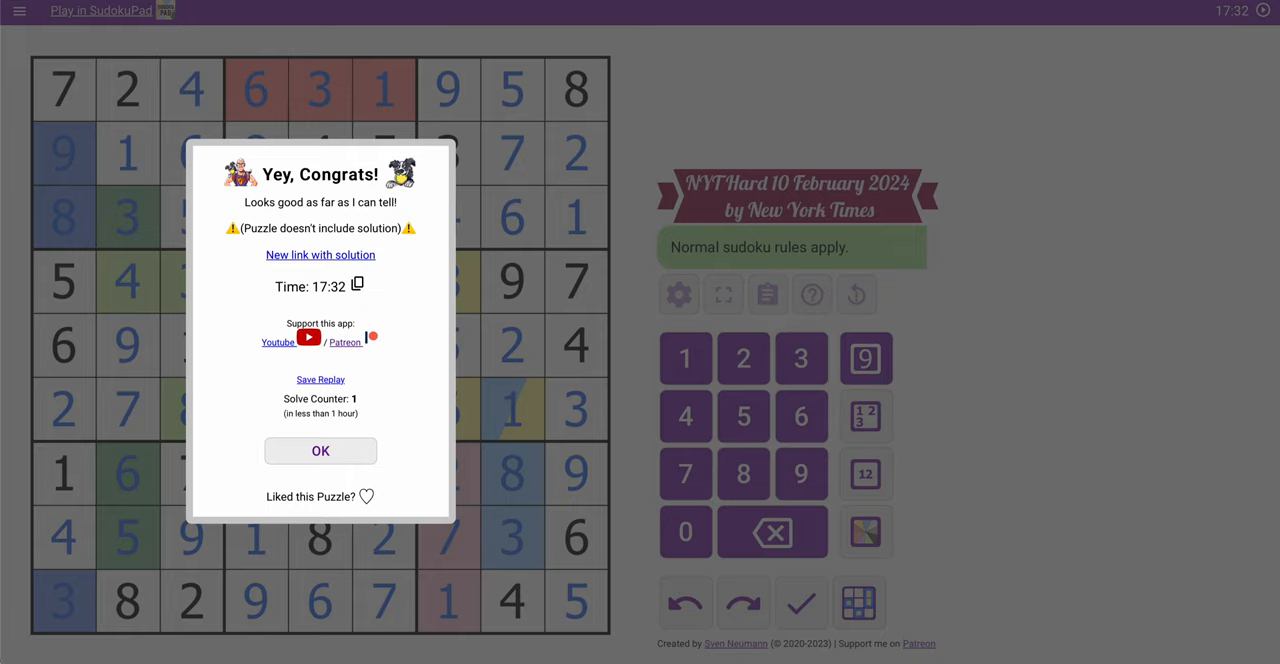
pyautogui.click(320, 451)
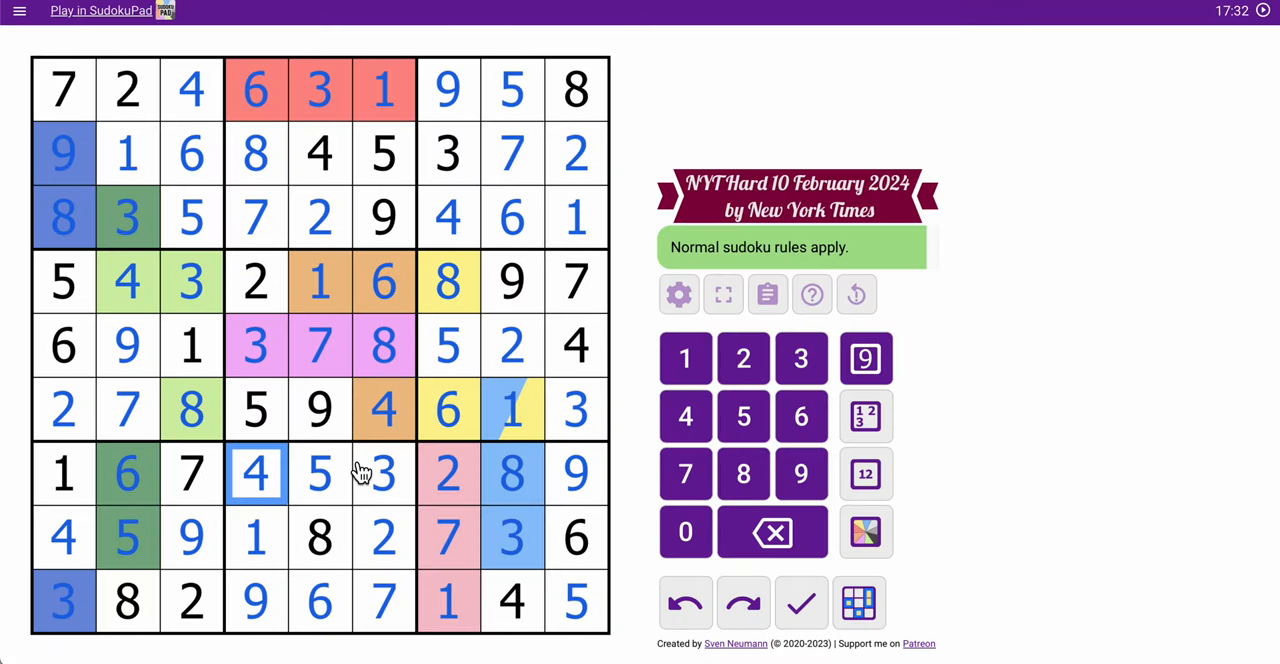
pyautogui.click(380, 90)
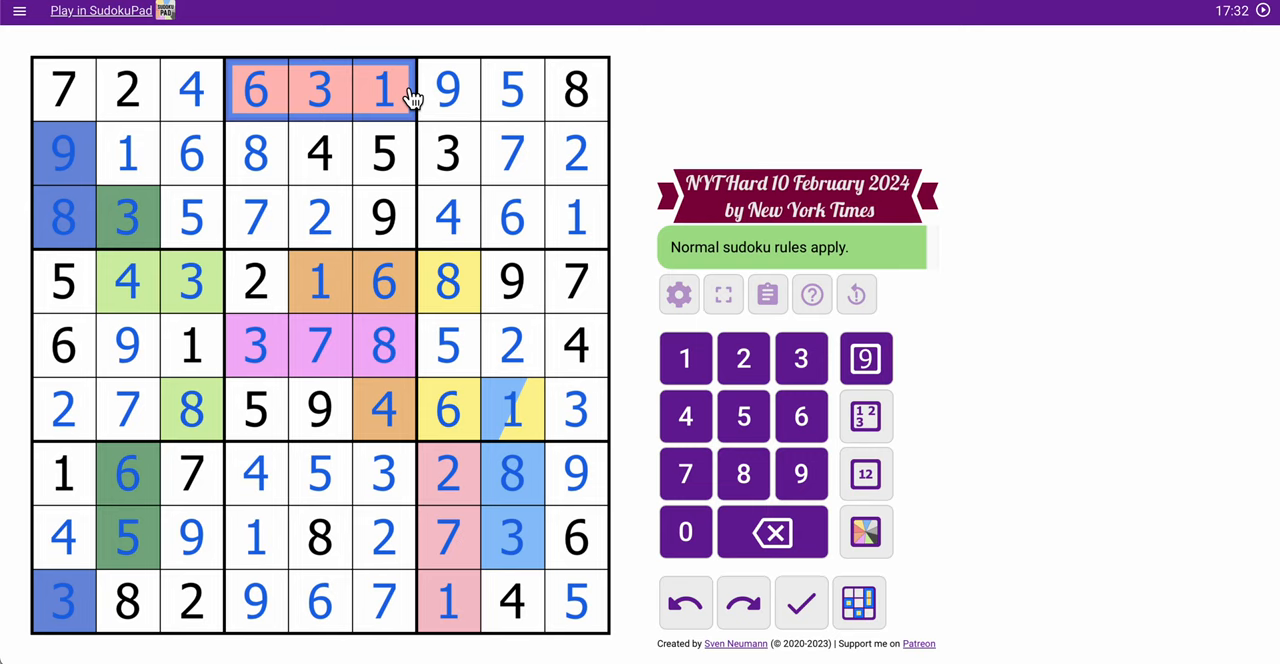
pyautogui.moveTo(485, 283)
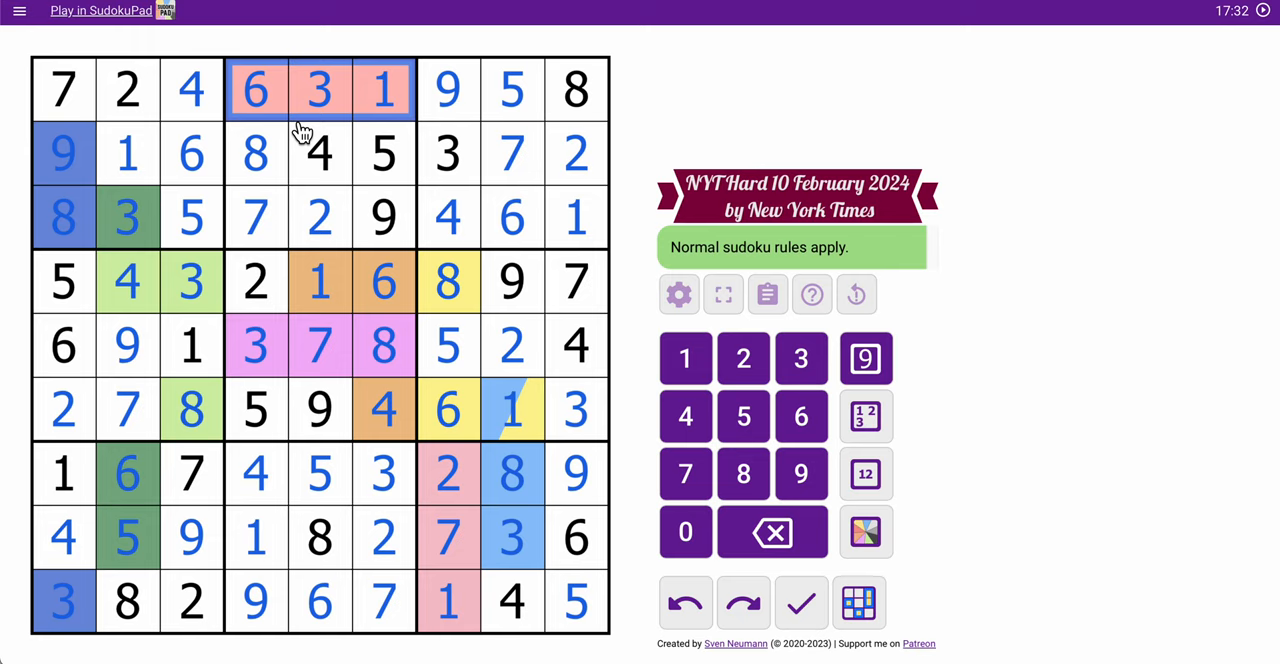
pyautogui.moveTo(1042, 166)
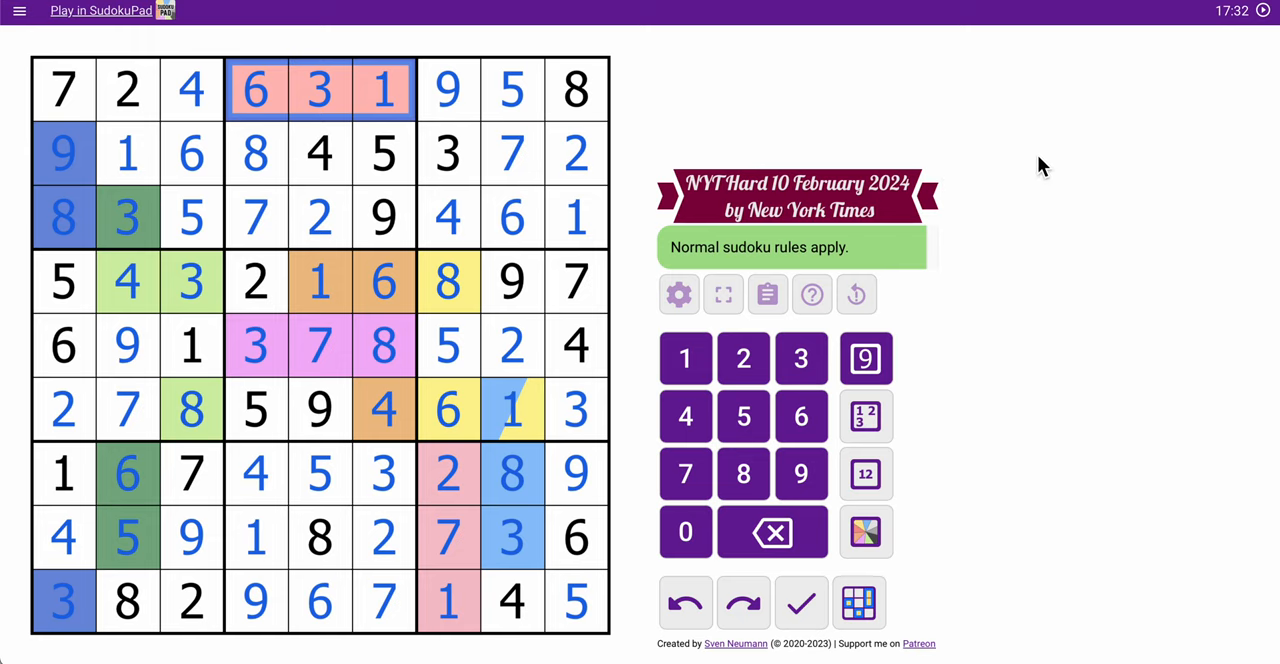